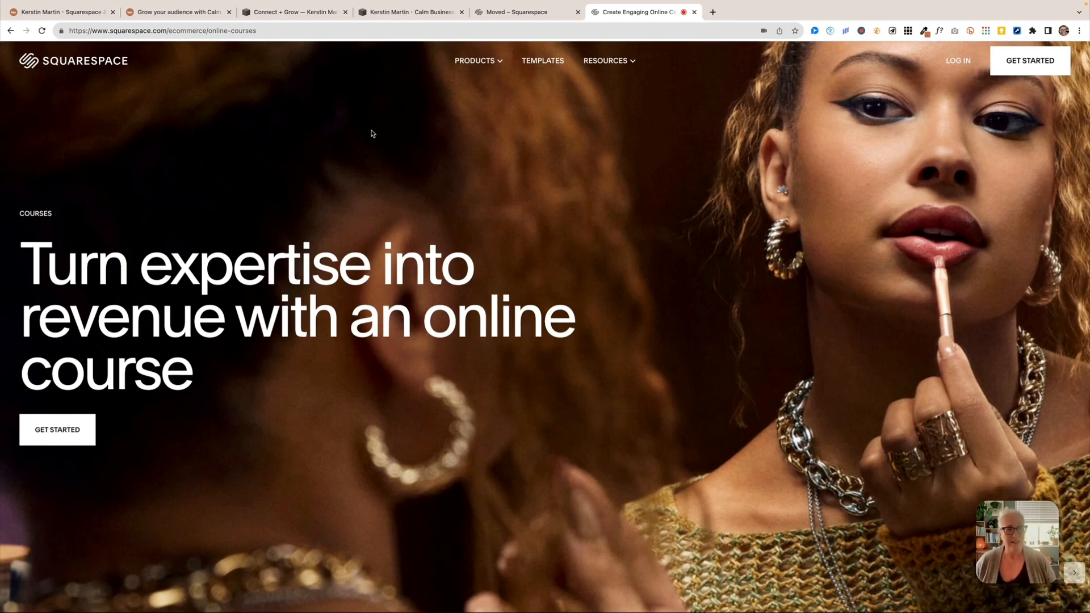
Switch to the site config tab and show the Pages panel beside the Home page
click(291, 11)
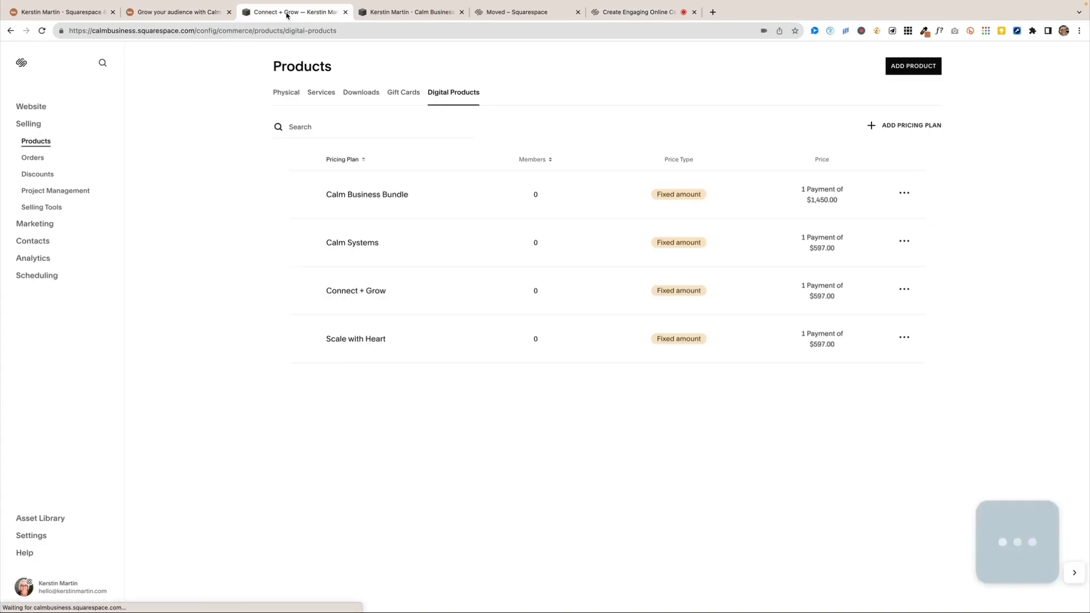
click(408, 12)
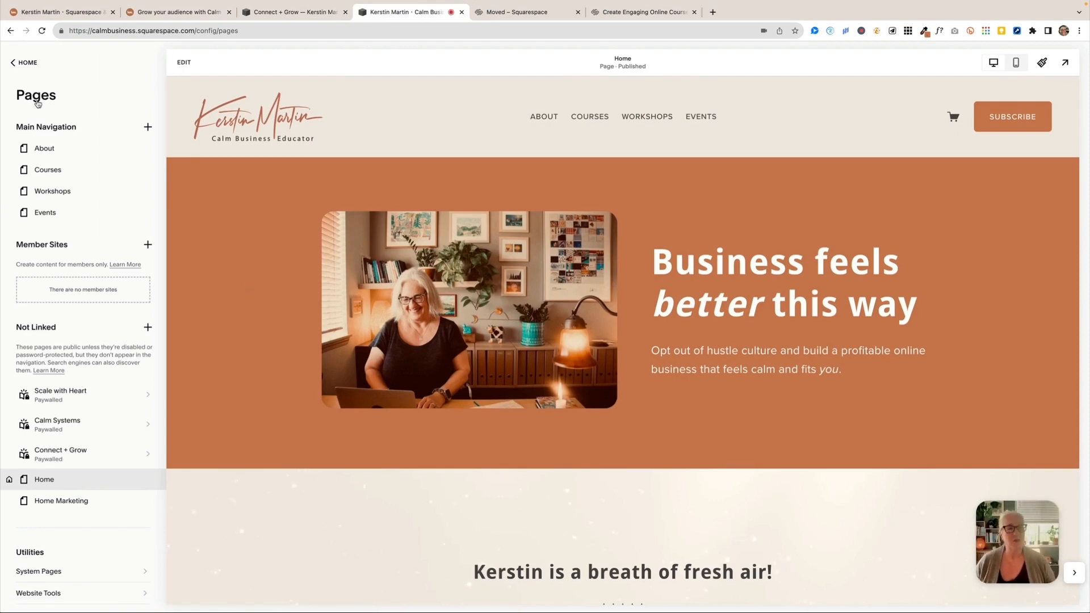
mouse_move(55, 124)
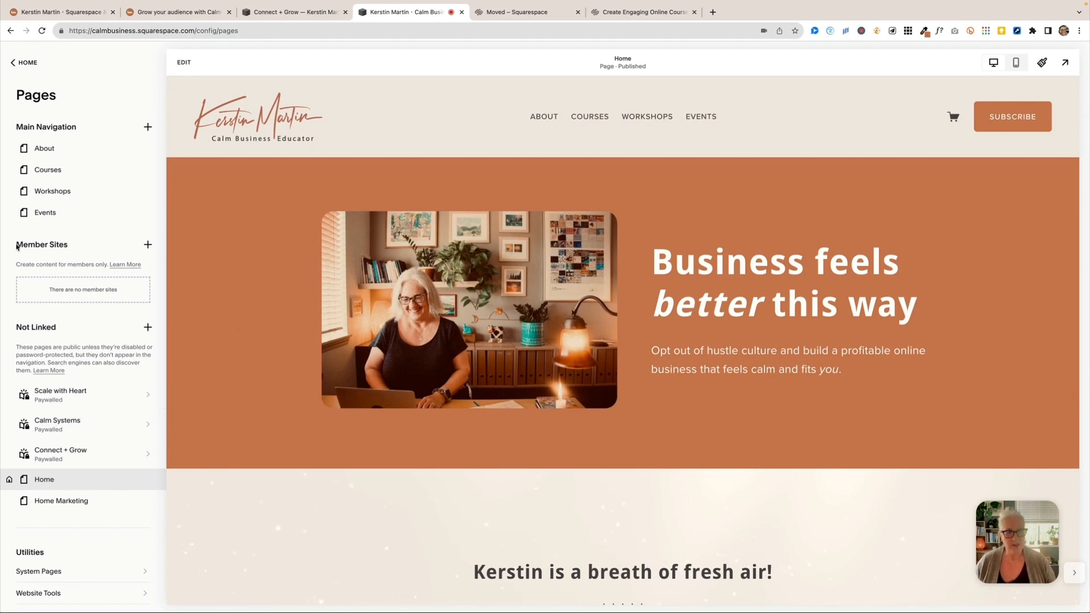
mouse_move(42, 244)
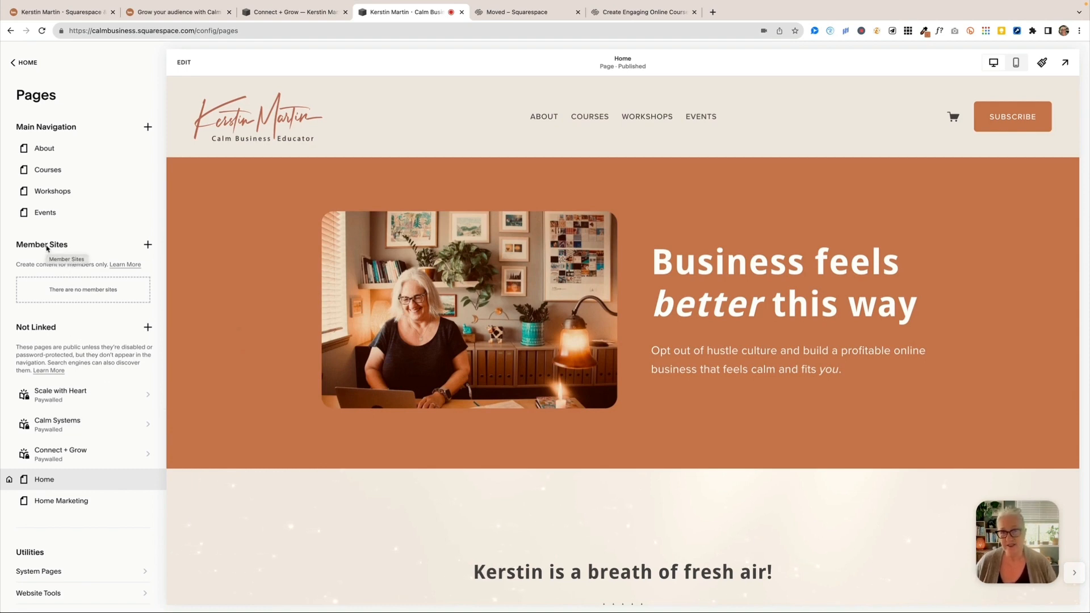
mouse_move(39, 327)
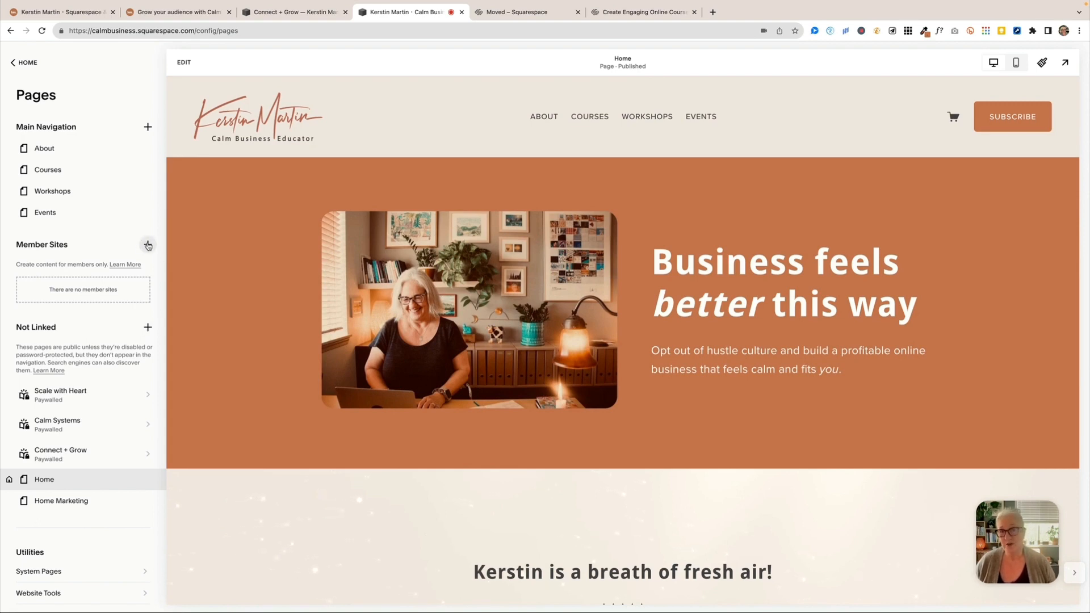
Add a new Course page under Not Linked using the Start a Consulting Business layout
click(147, 245)
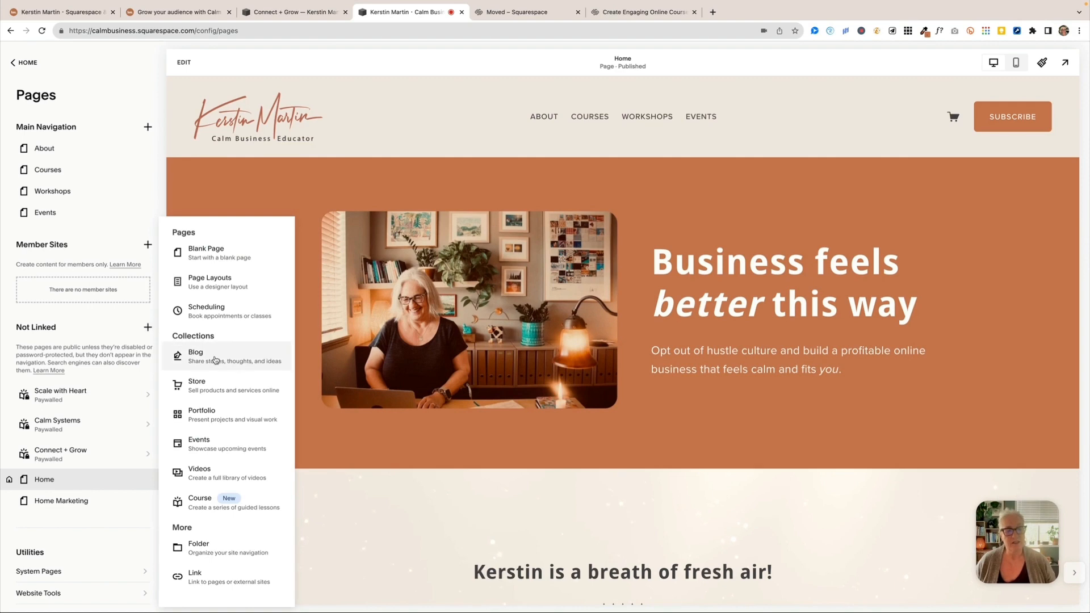
mouse_move(207, 414)
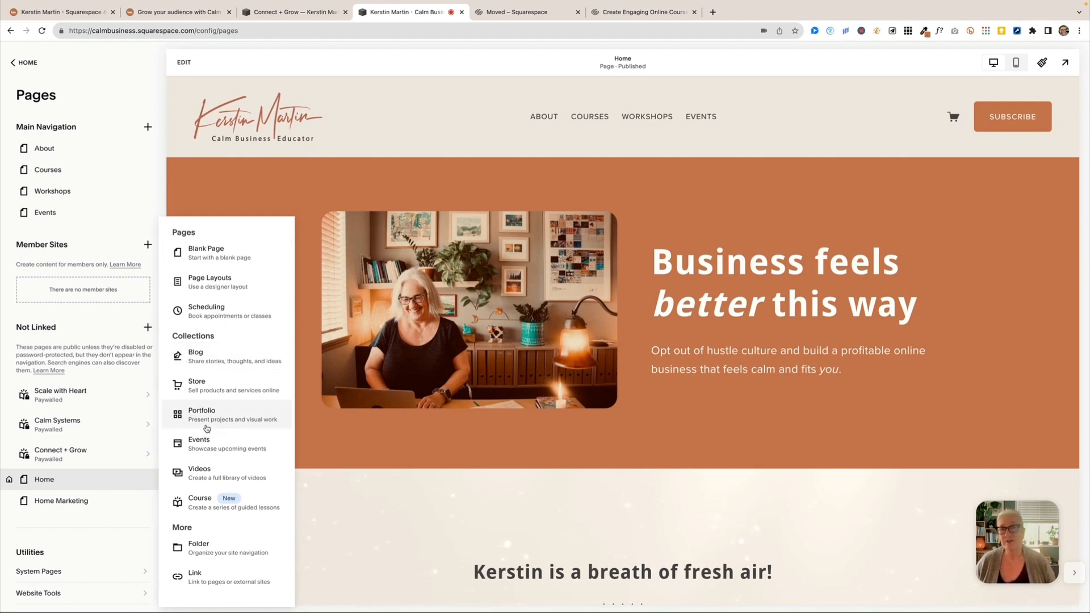
mouse_move(202, 502)
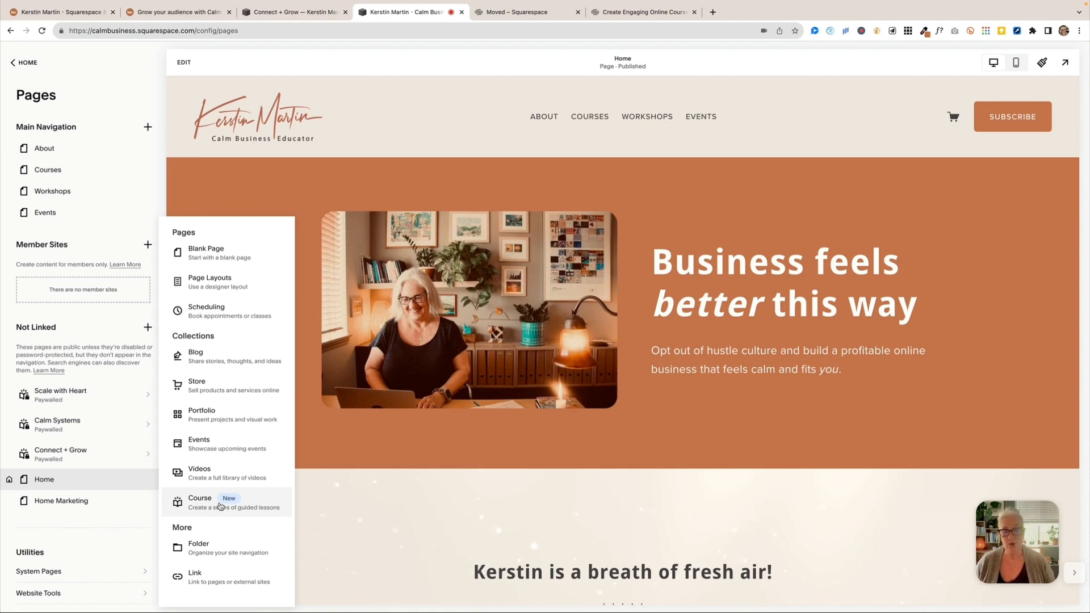
click(200, 497)
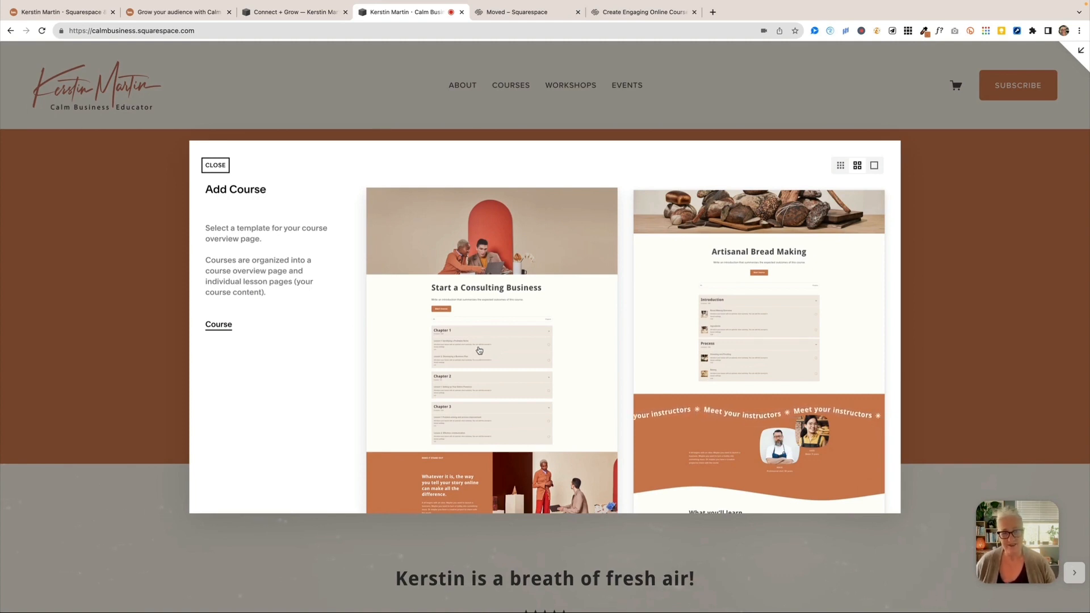
click(215, 164)
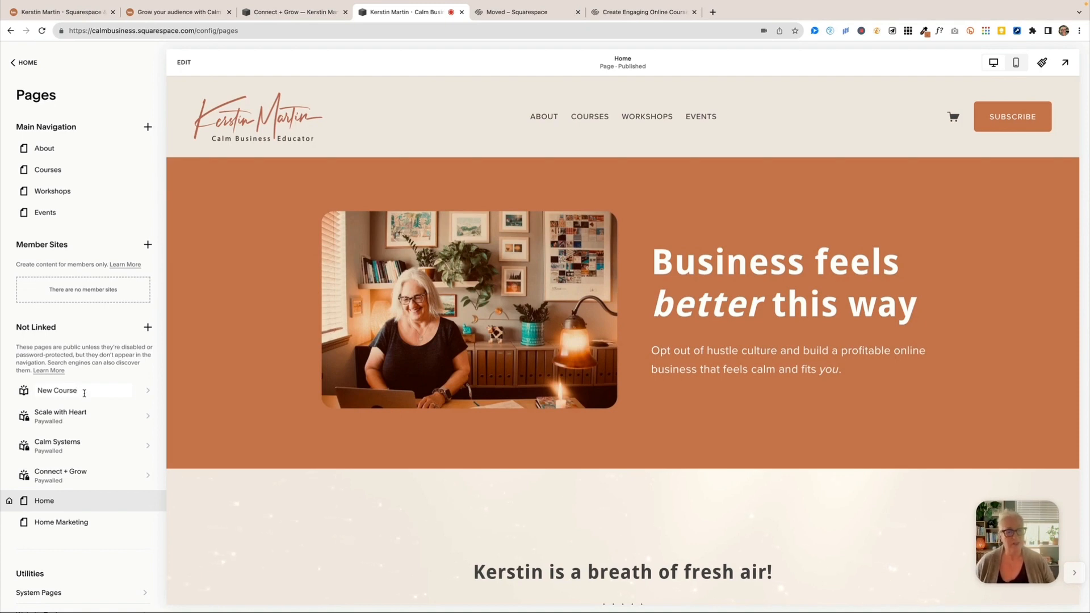
View the New Course overview page, scrolling through its demo banner, intro and sample chapters
click(57, 390)
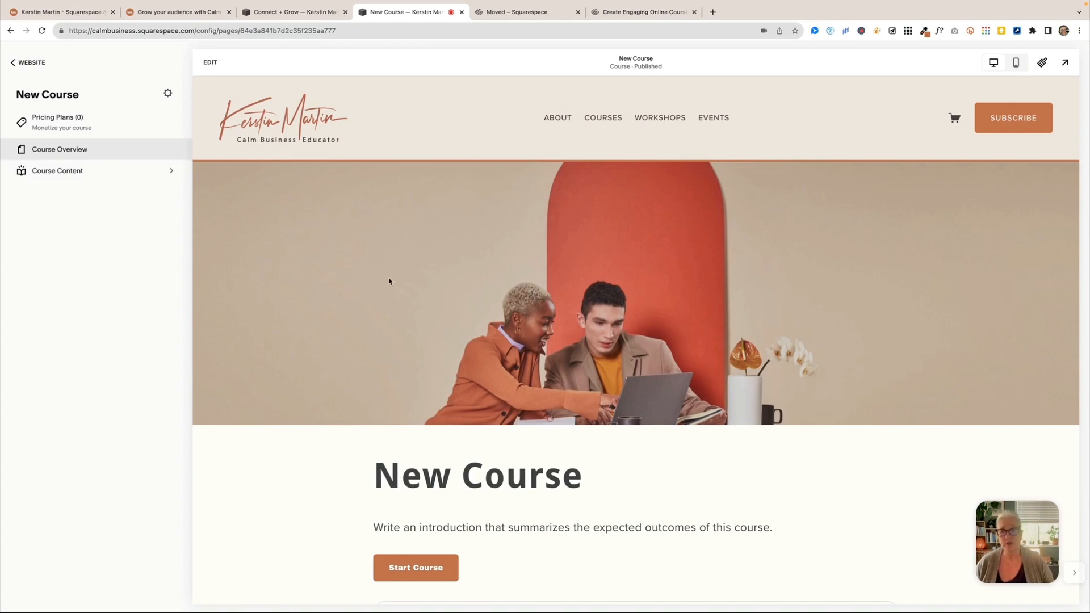
scroll(down, 3)
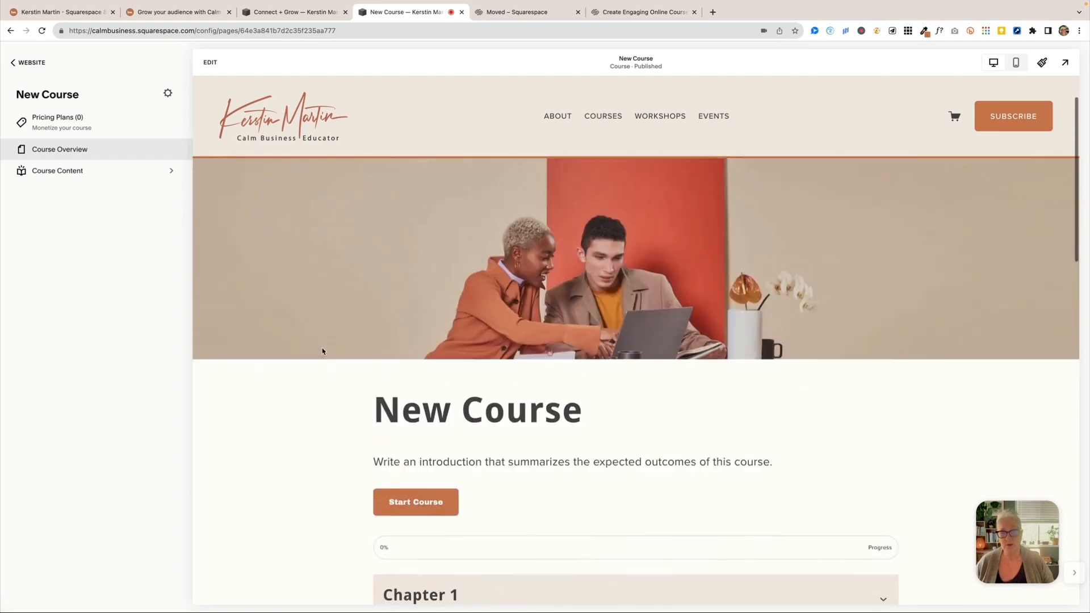
scroll(down, 3)
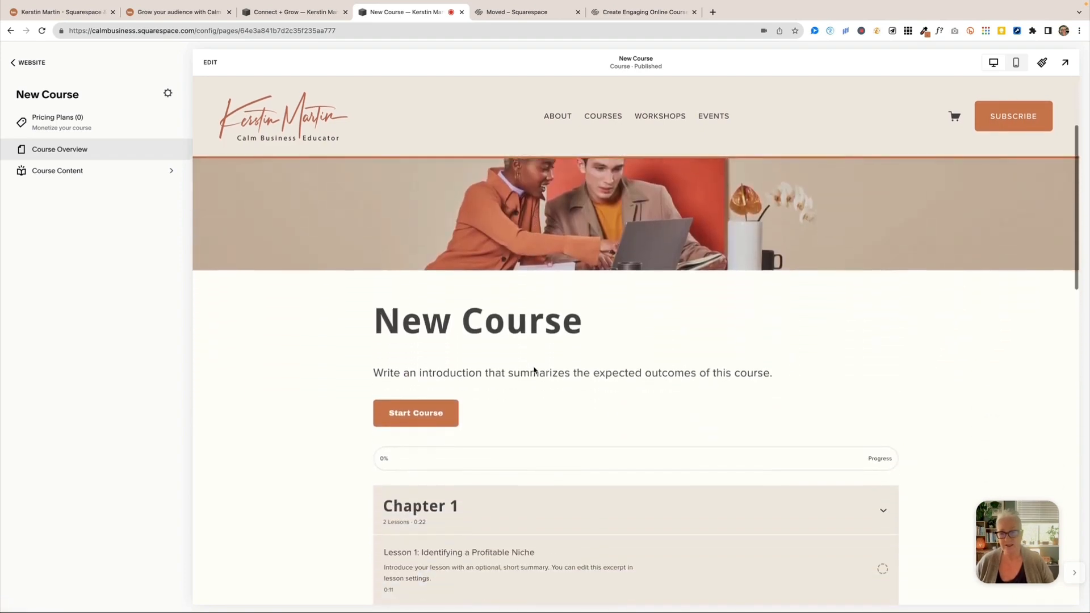
scroll(down, 3)
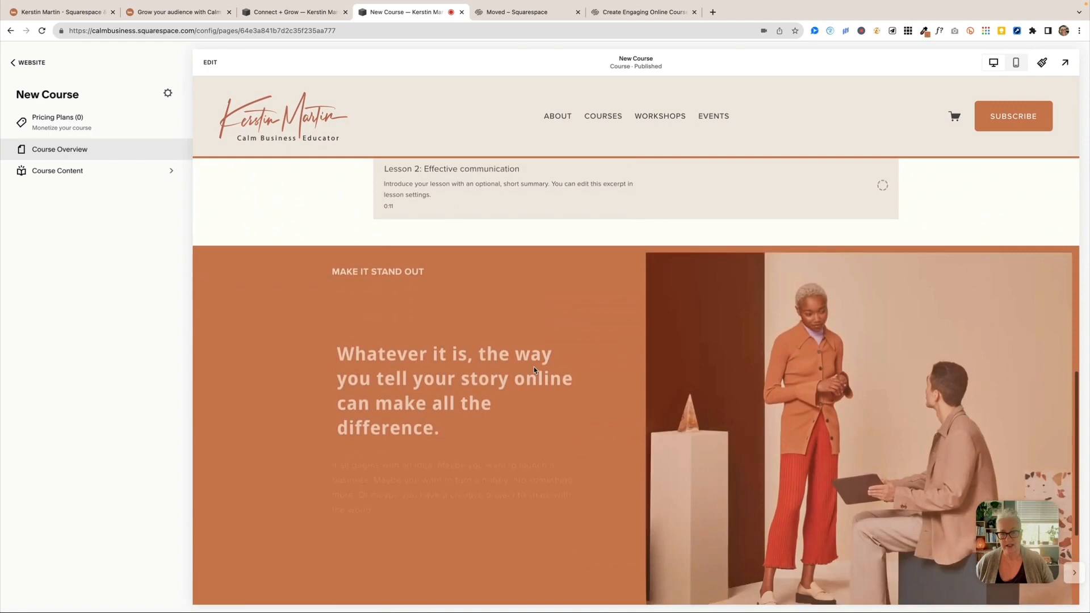
scroll(down, 3)
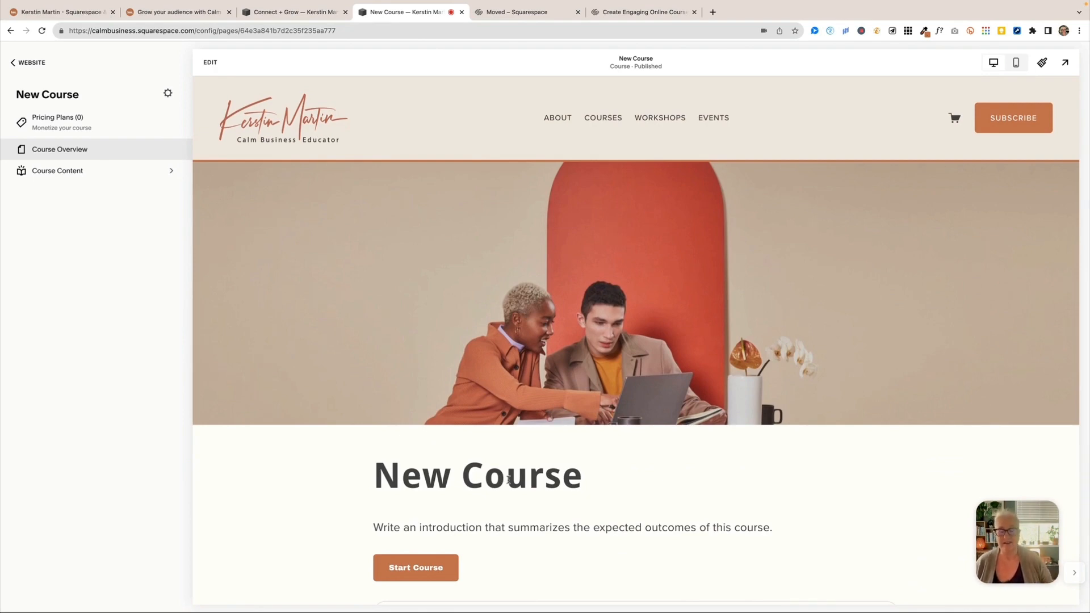
mouse_move(350, 465)
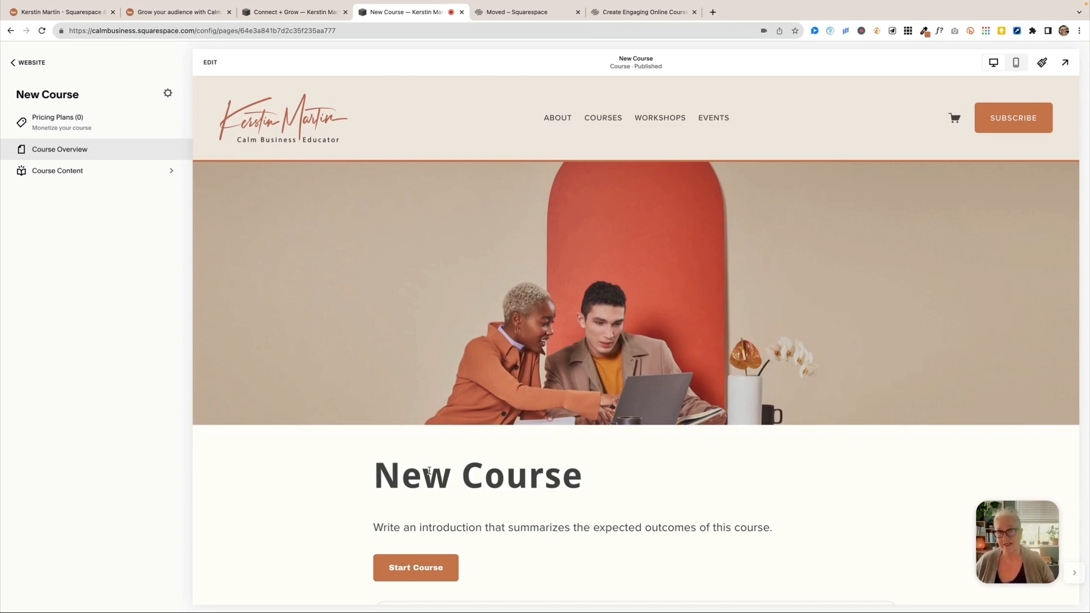
scroll(down, 3)
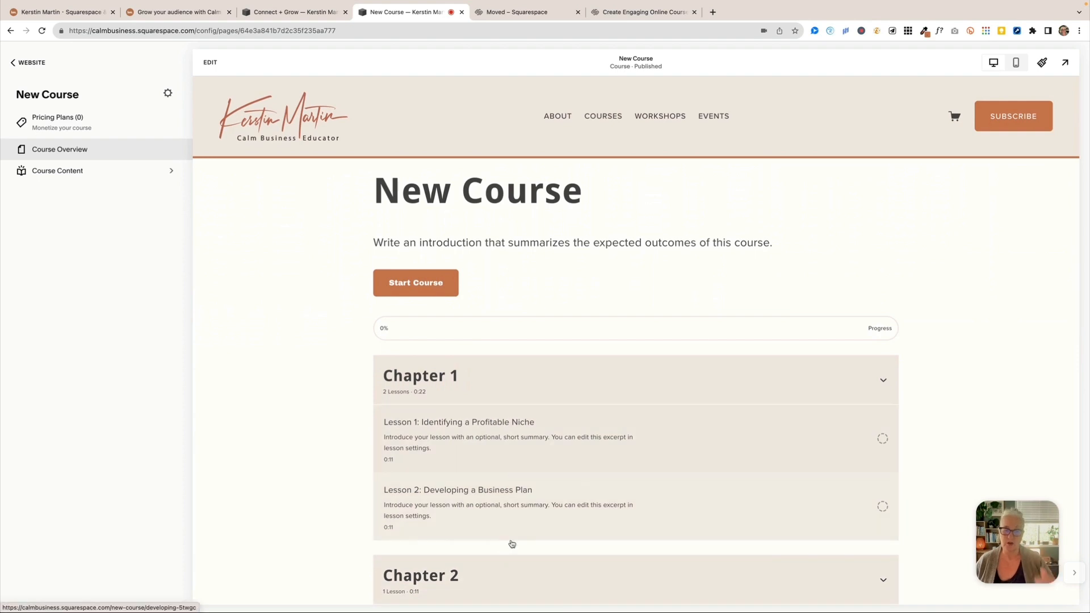
mouse_move(515, 556)
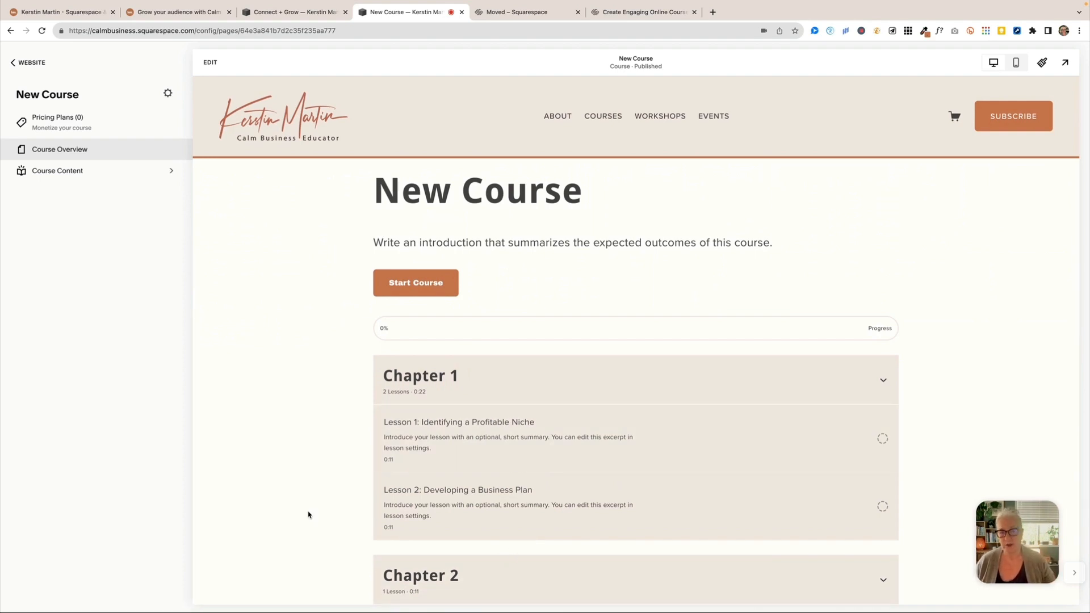
mouse_move(299, 490)
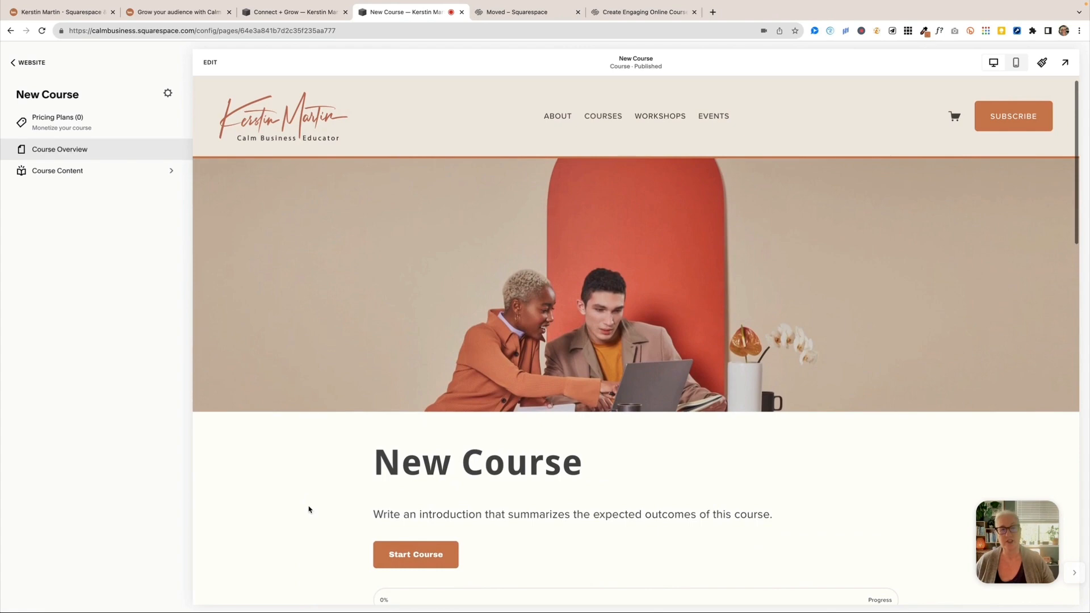
scroll(down, 3)
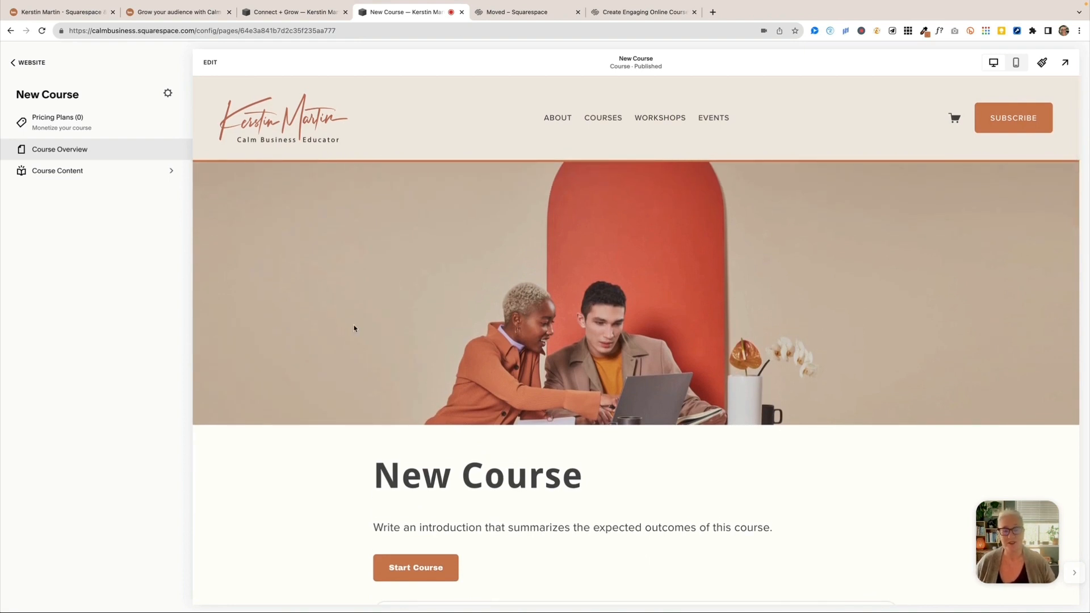
Show the Course Content list with its three chapters and demo lessons
click(57, 170)
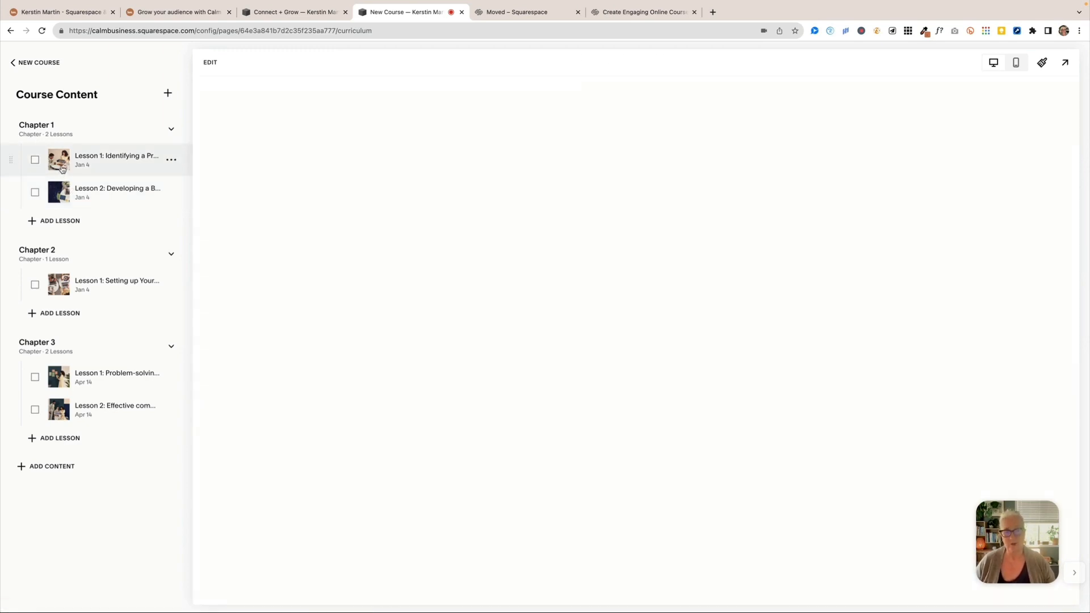
Review Lesson 1: Identifying a Profitable Niche, then move on to Lesson 2: Developing a Business Plan
click(116, 161)
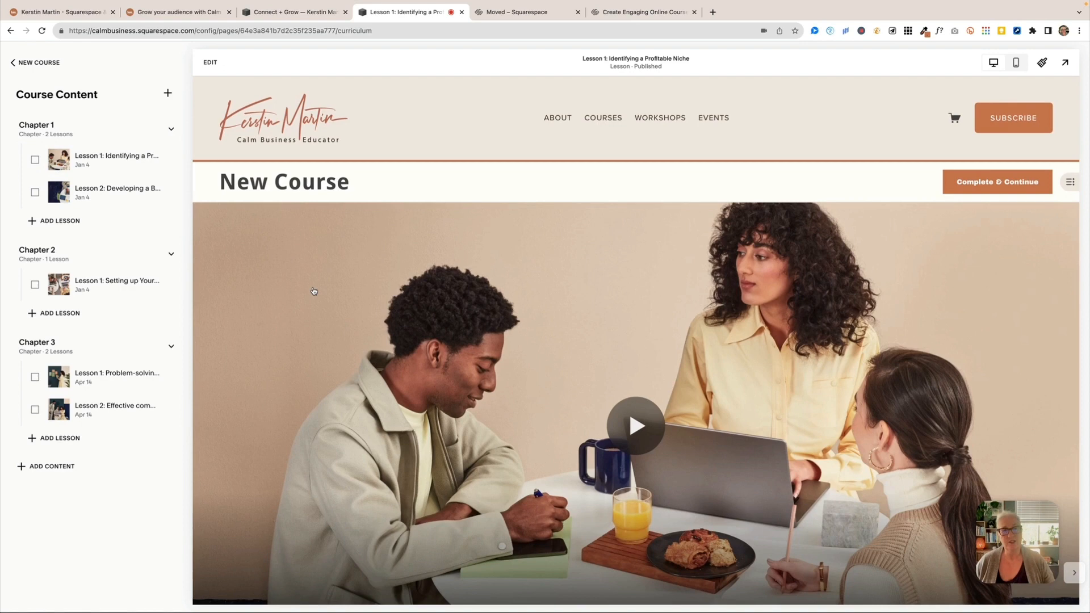
scroll(down, 3)
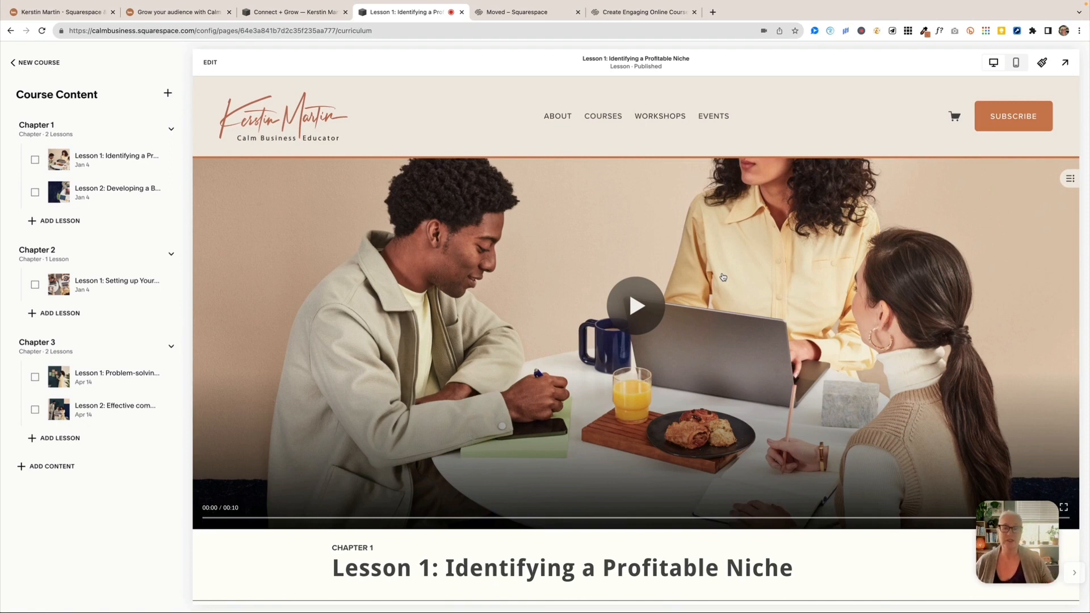
mouse_move(714, 305)
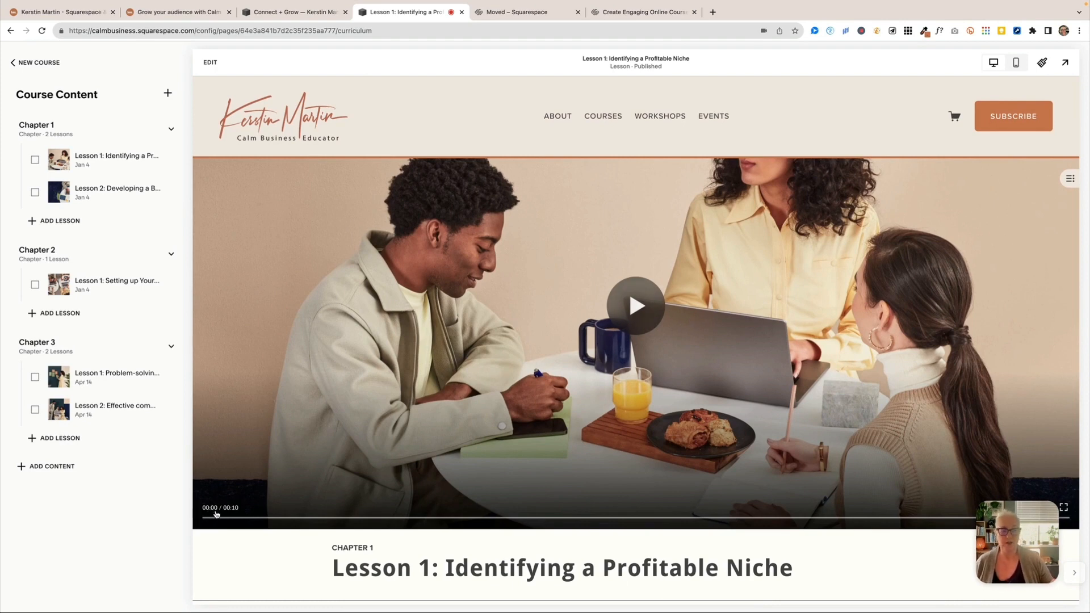
scroll(down, 3)
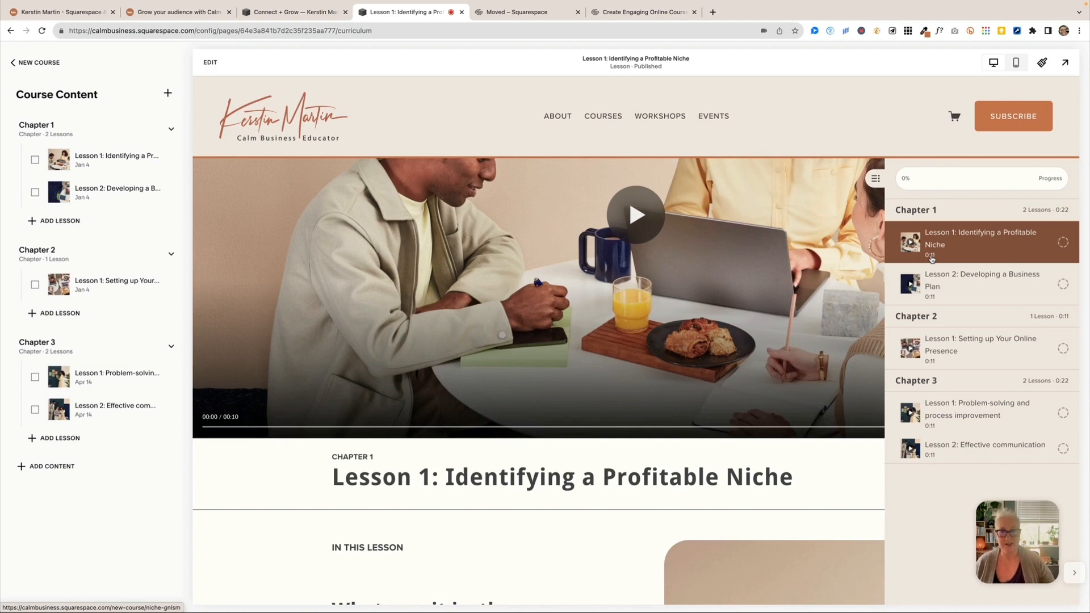
click(875, 178)
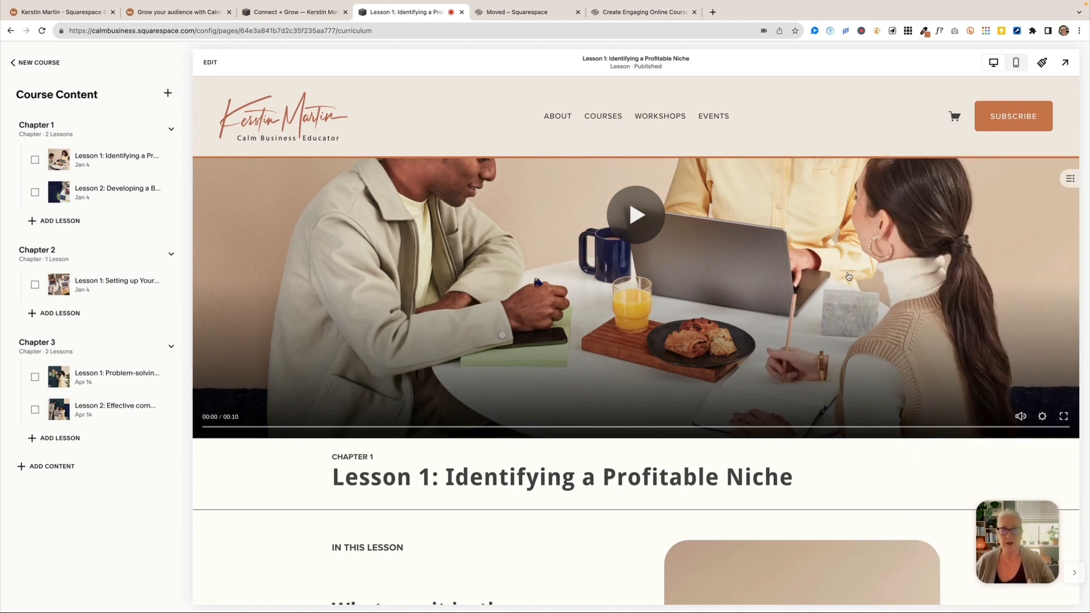
mouse_move(844, 324)
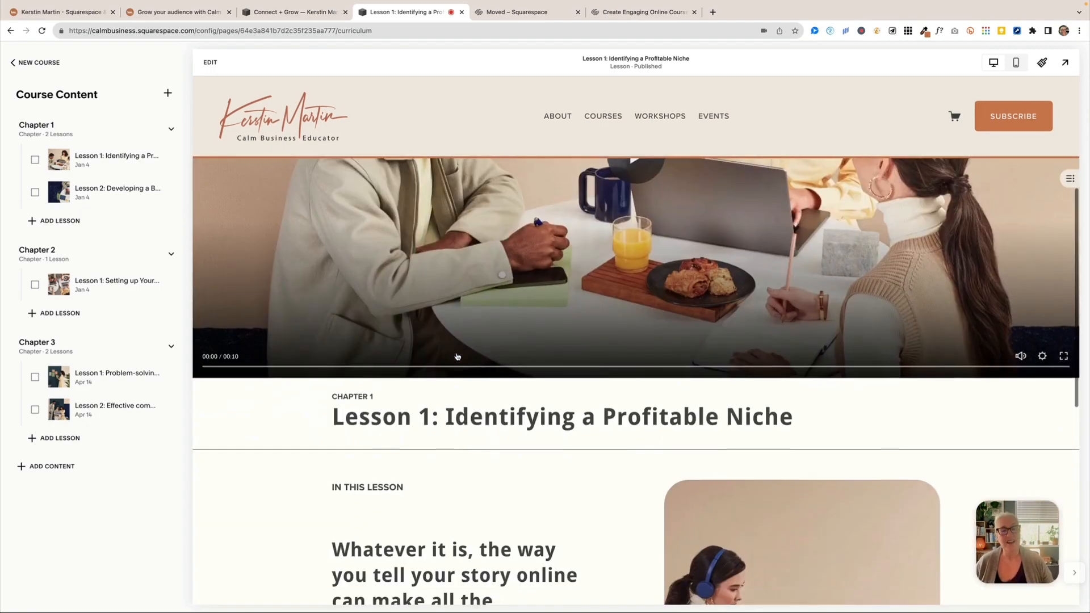
scroll(down, 3)
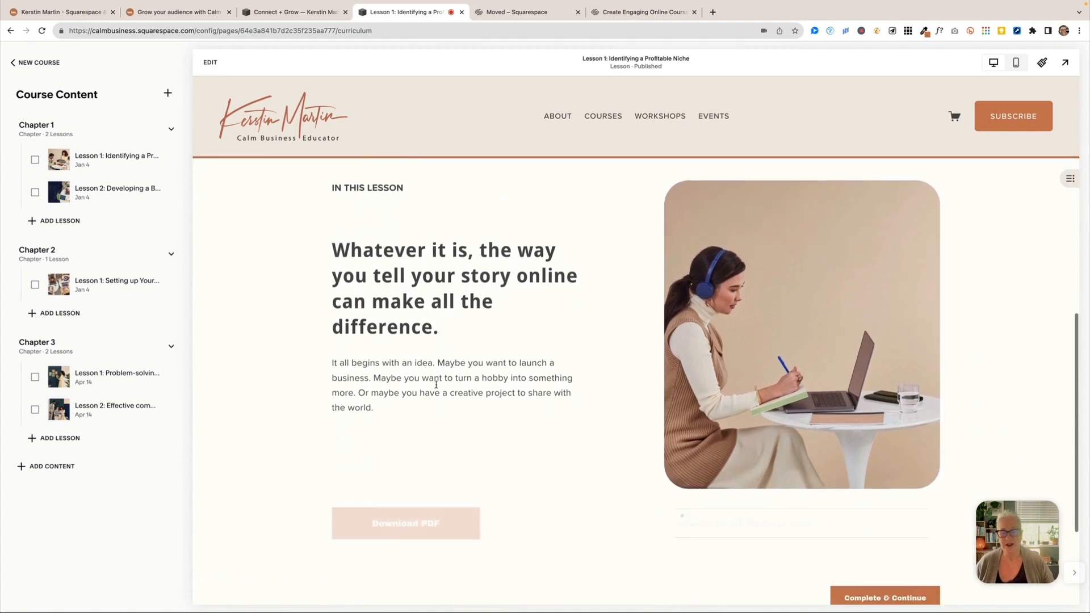
scroll(down, 3)
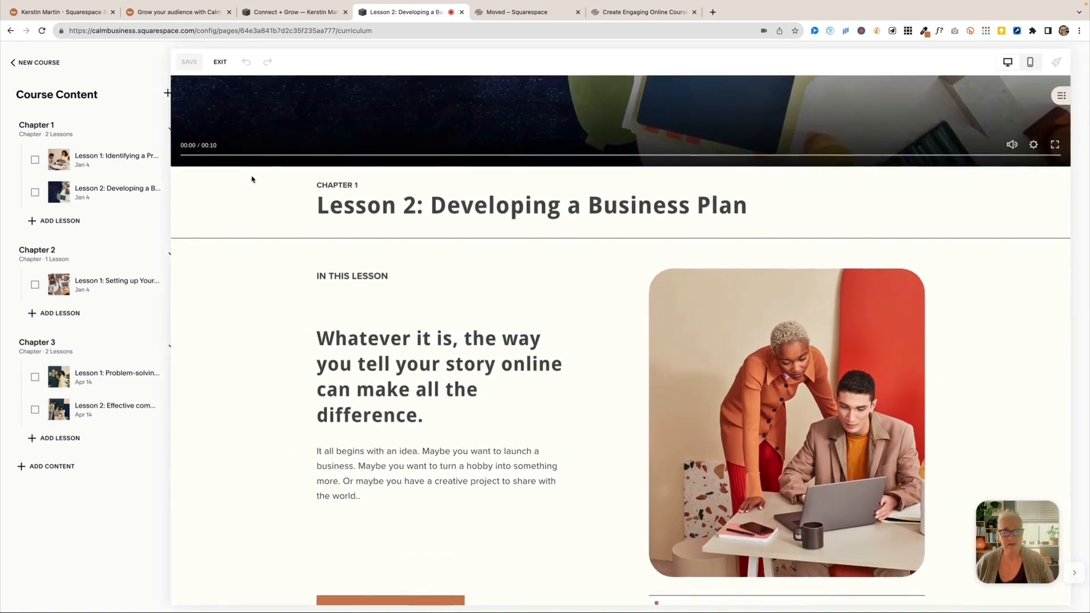
Look over the lesson's intro and sections, then show the course outline with progress
click(364, 390)
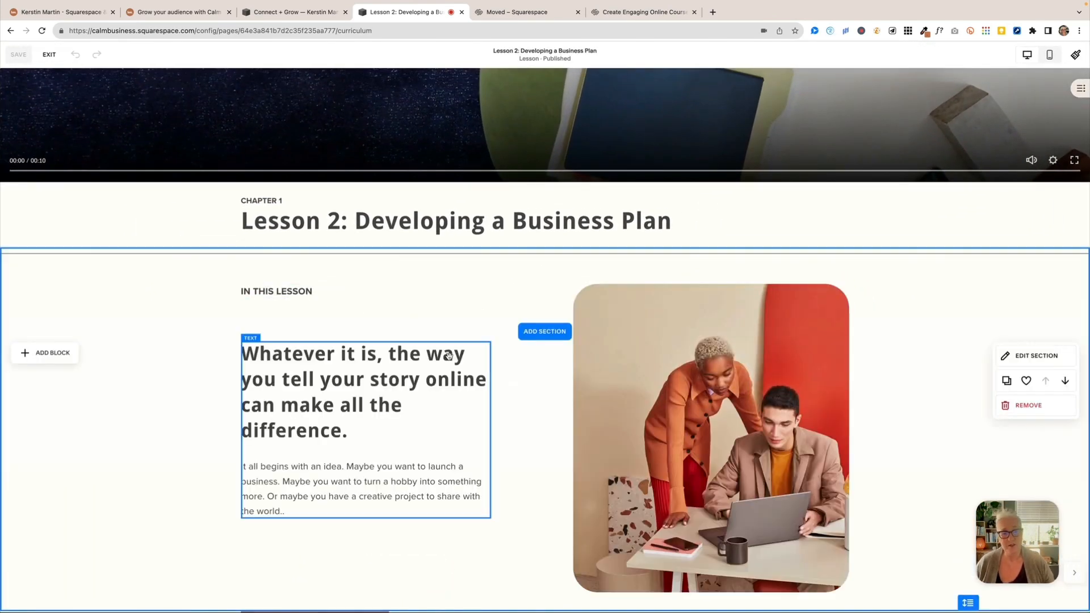
scroll(down, 3)
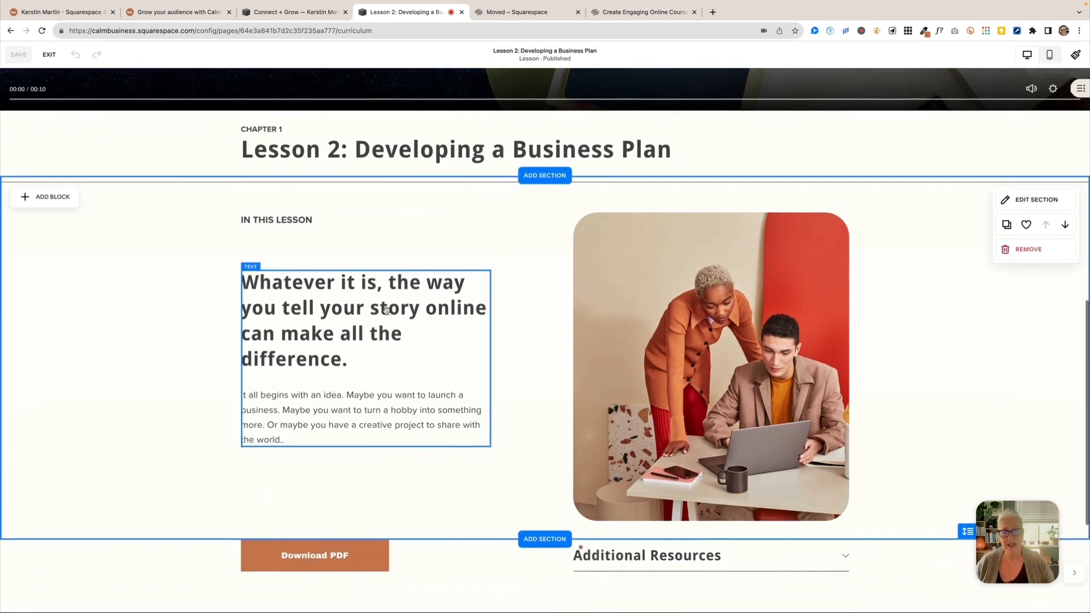
click(535, 414)
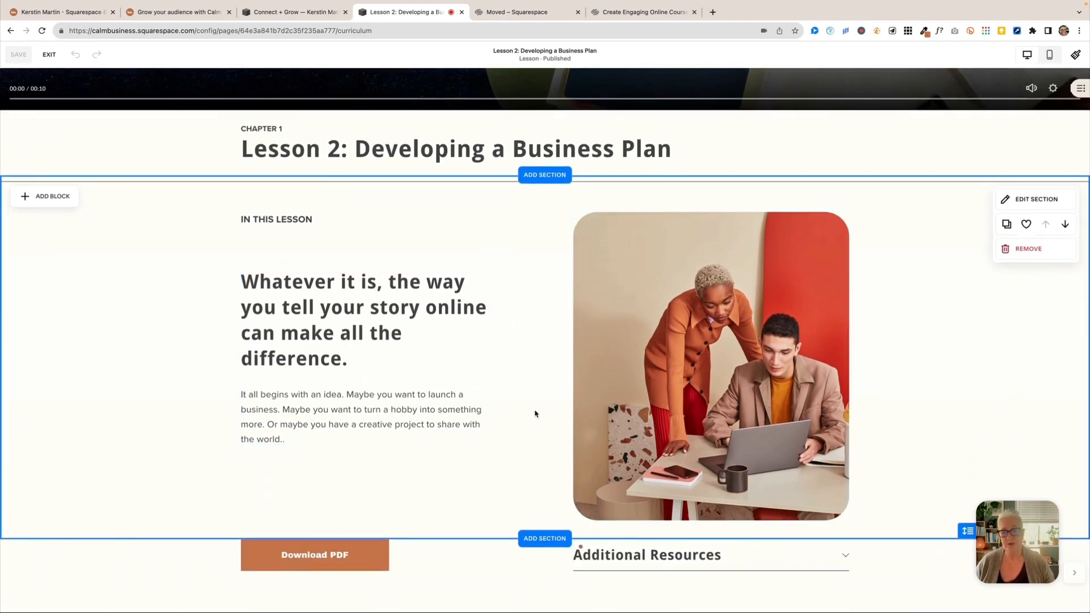
mouse_move(518, 428)
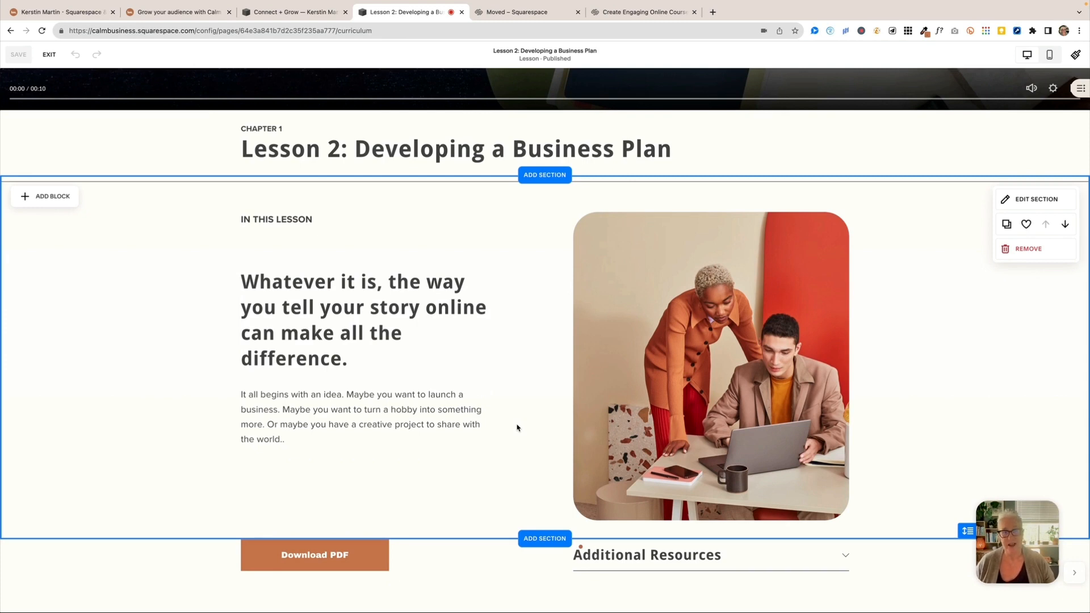
mouse_move(190, 348)
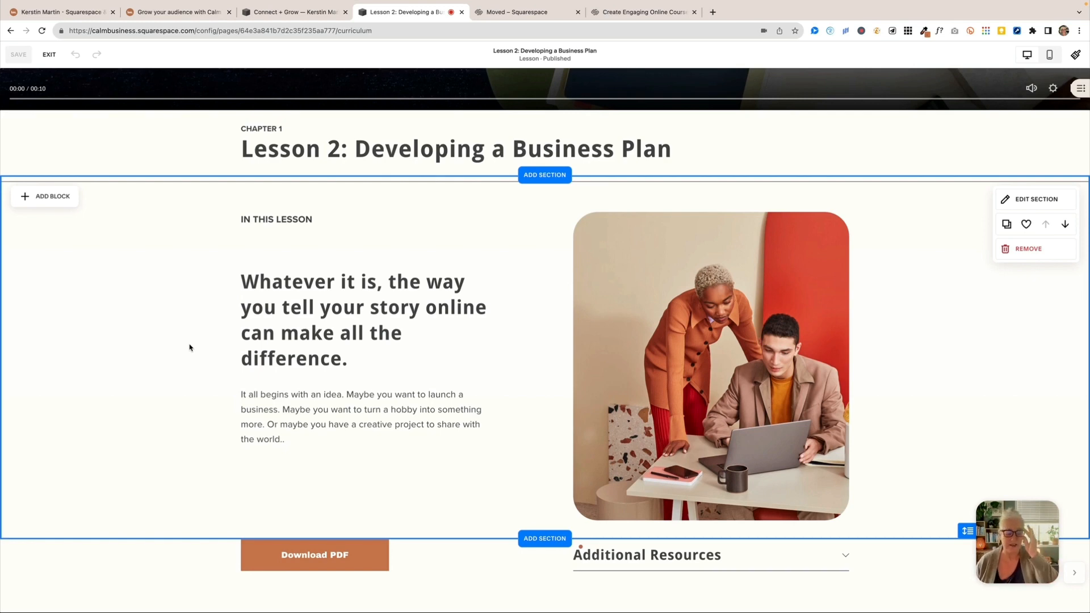
scroll(down, 3)
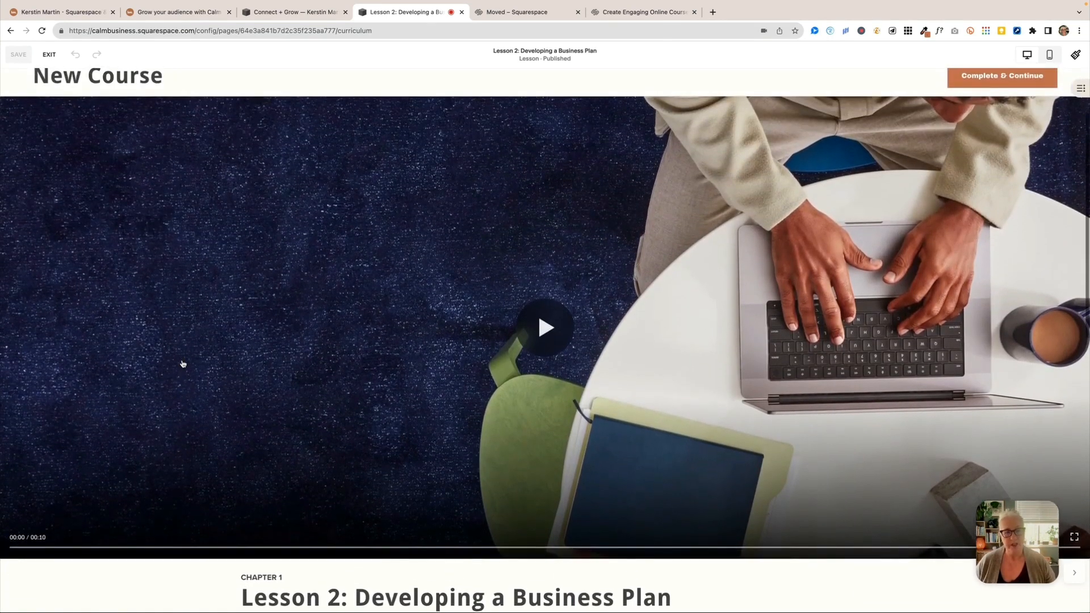
scroll(down, 3)
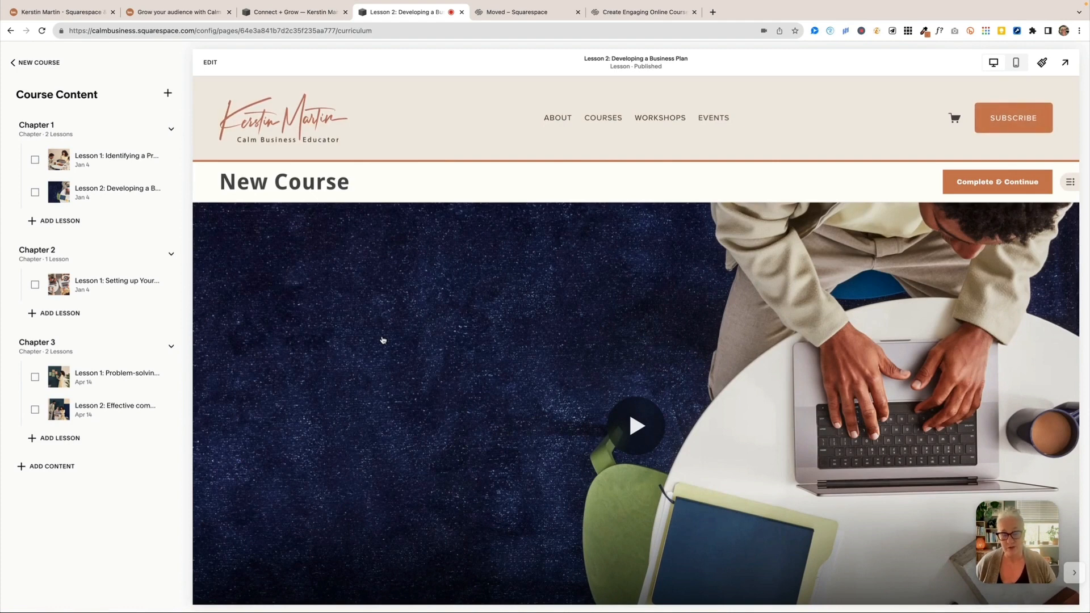
mouse_move(743, 255)
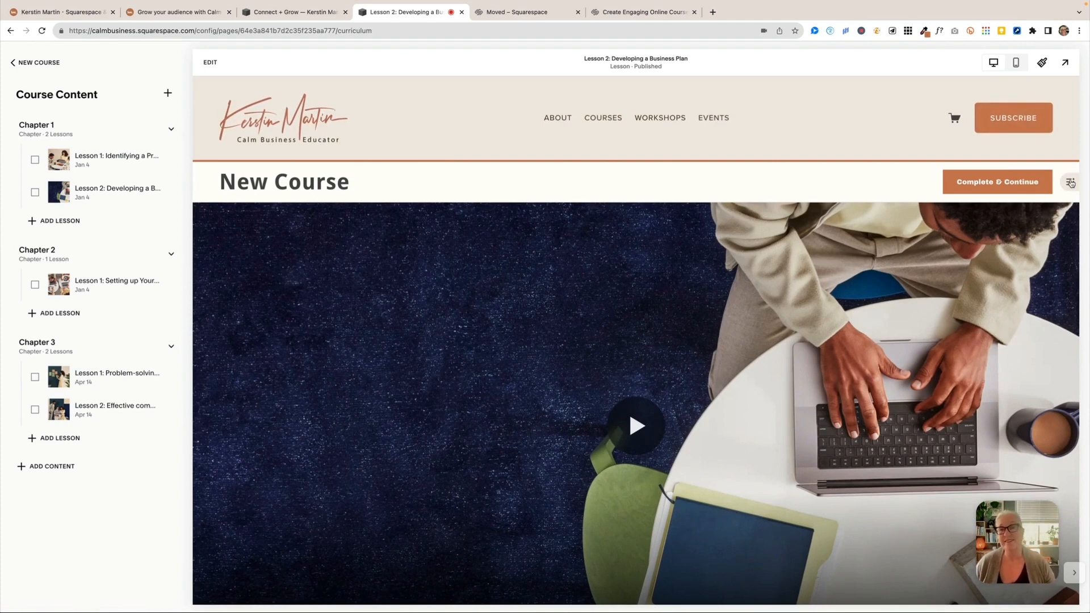
click(1069, 183)
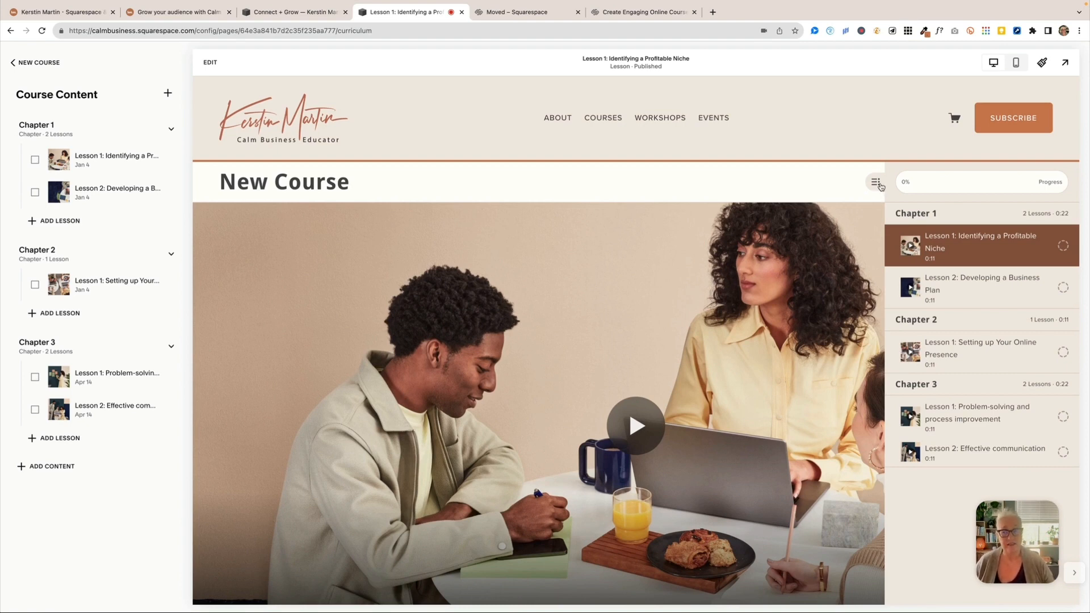
mouse_move(958, 184)
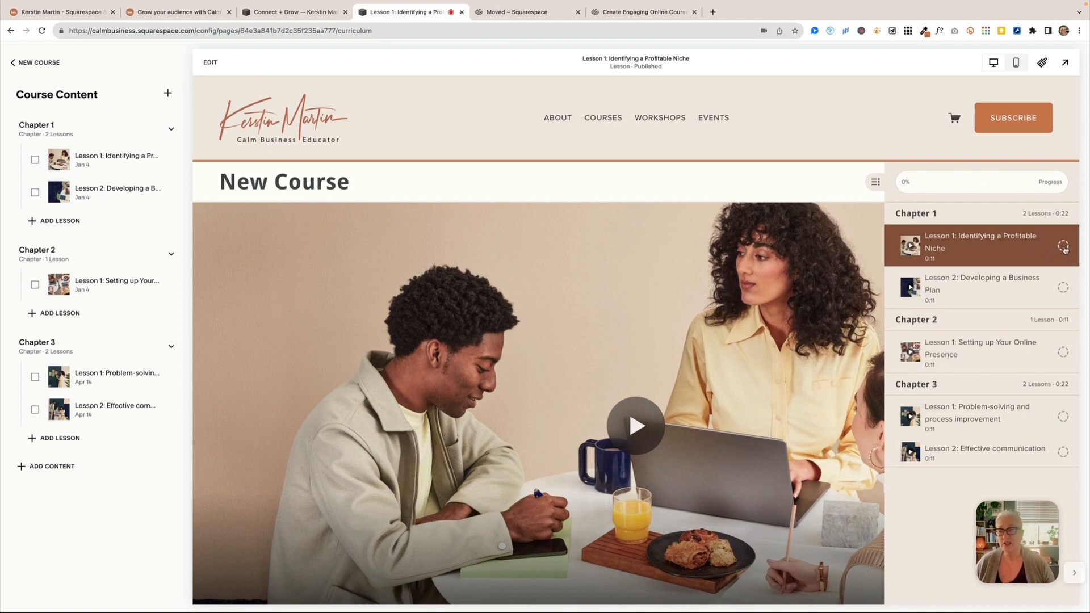
Mark Lesson 1: Identifying a Profitable Niche complete so course progress reads 20%
click(1062, 246)
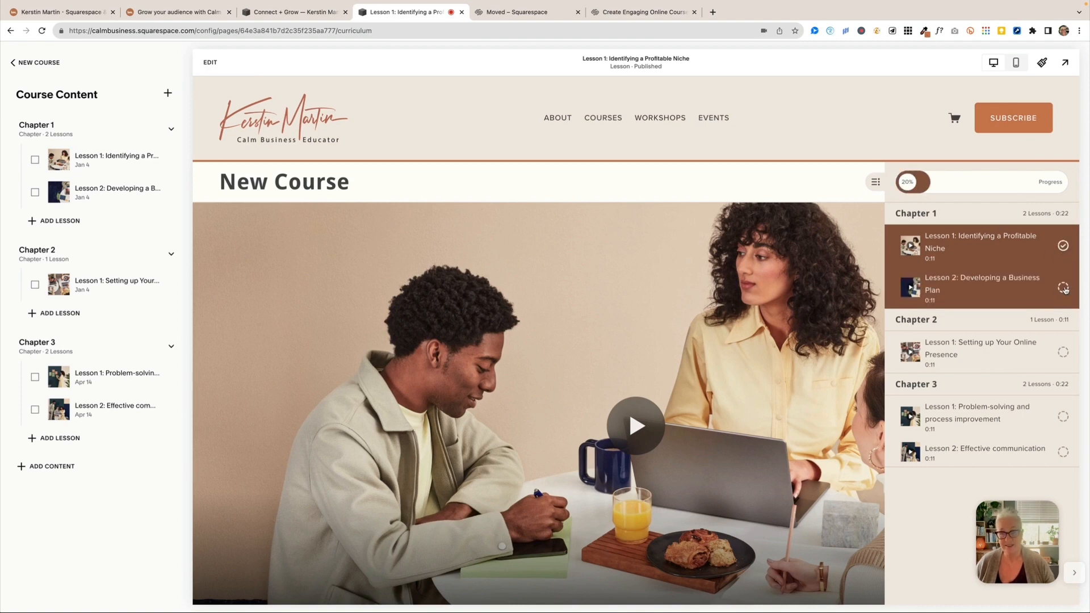
click(1063, 287)
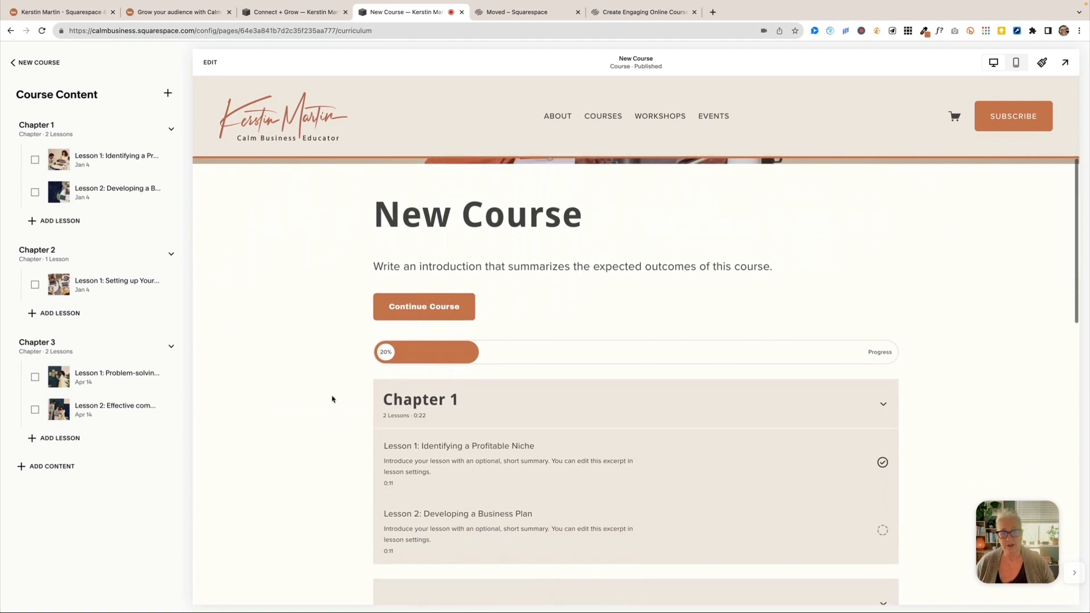
Recheck Lesson 1 and its progress outline, then return to the New Course settings overview
scroll(down, 3)
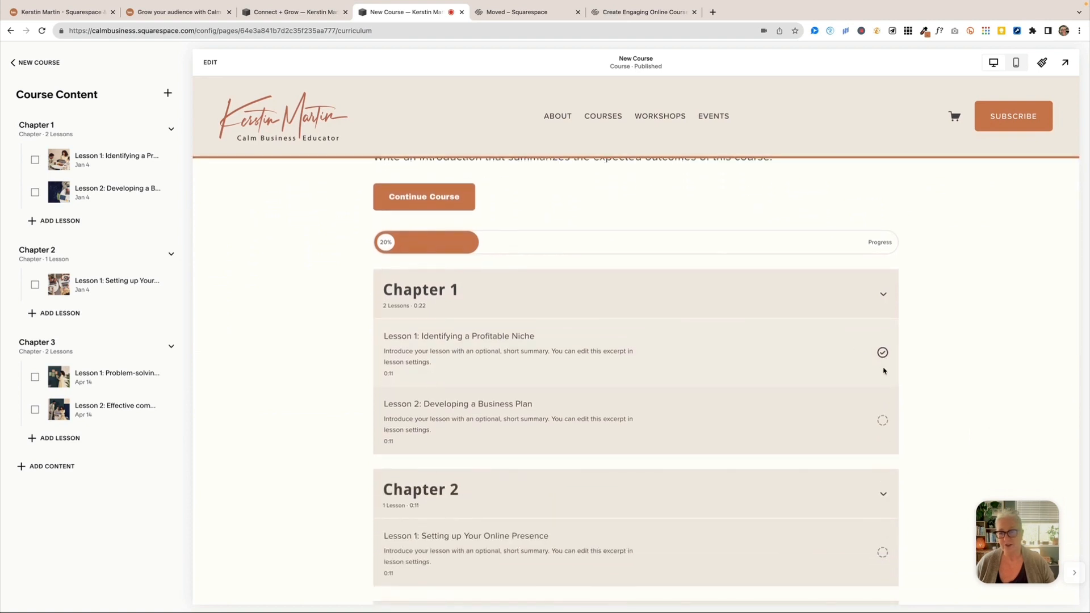
mouse_move(885, 377)
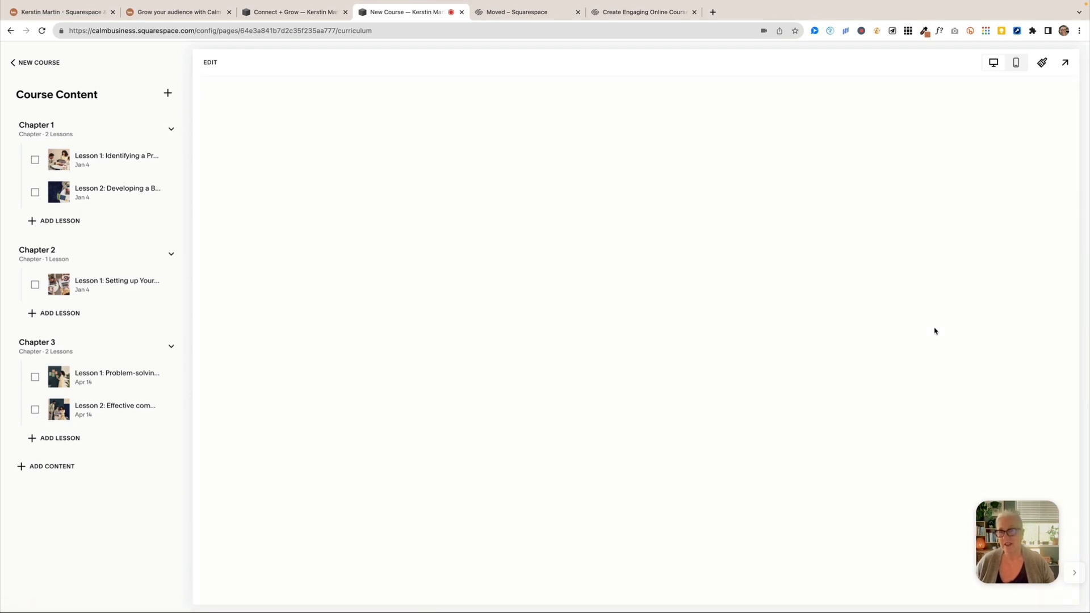
click(117, 159)
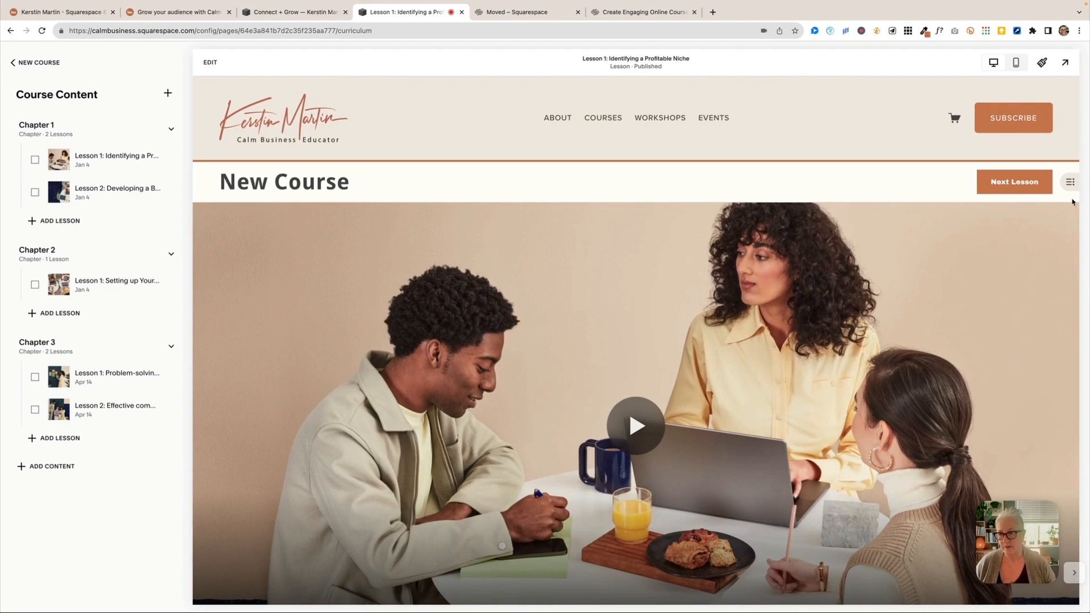
click(1069, 182)
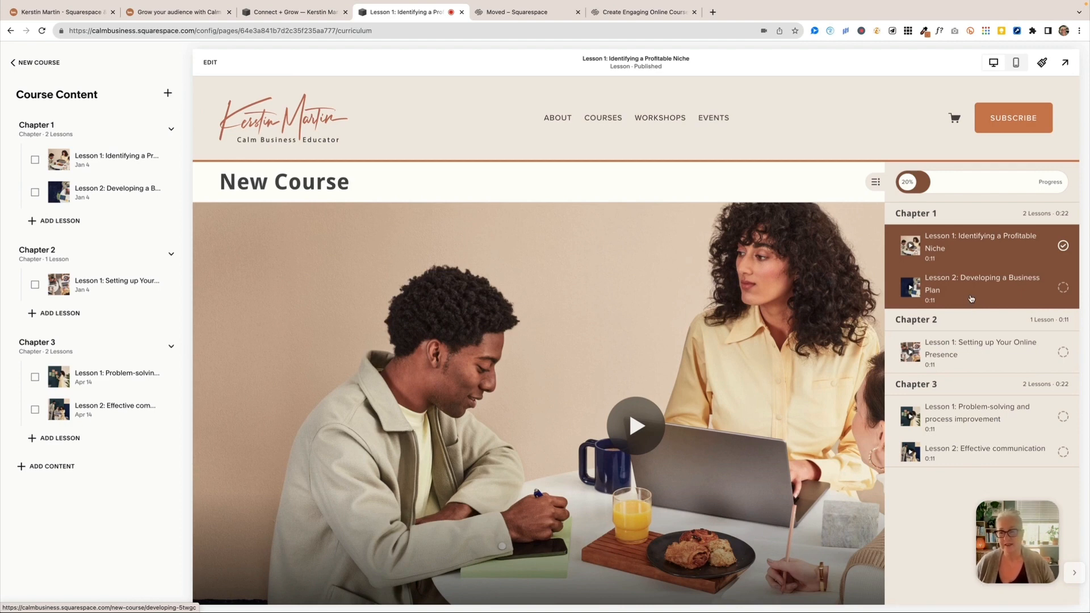
click(980, 242)
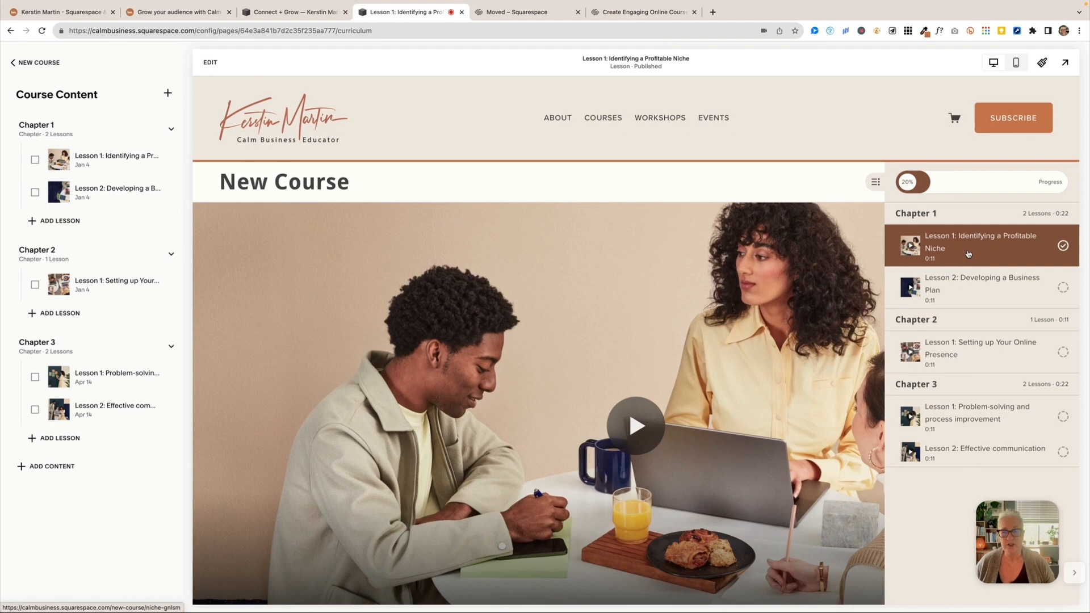
mouse_move(983, 352)
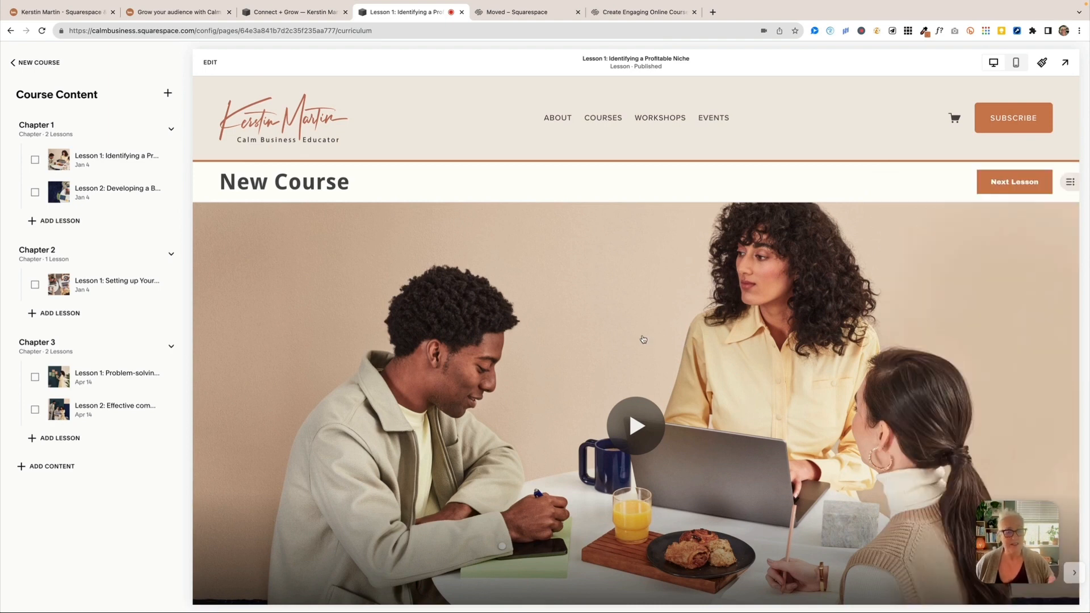
mouse_move(88, 324)
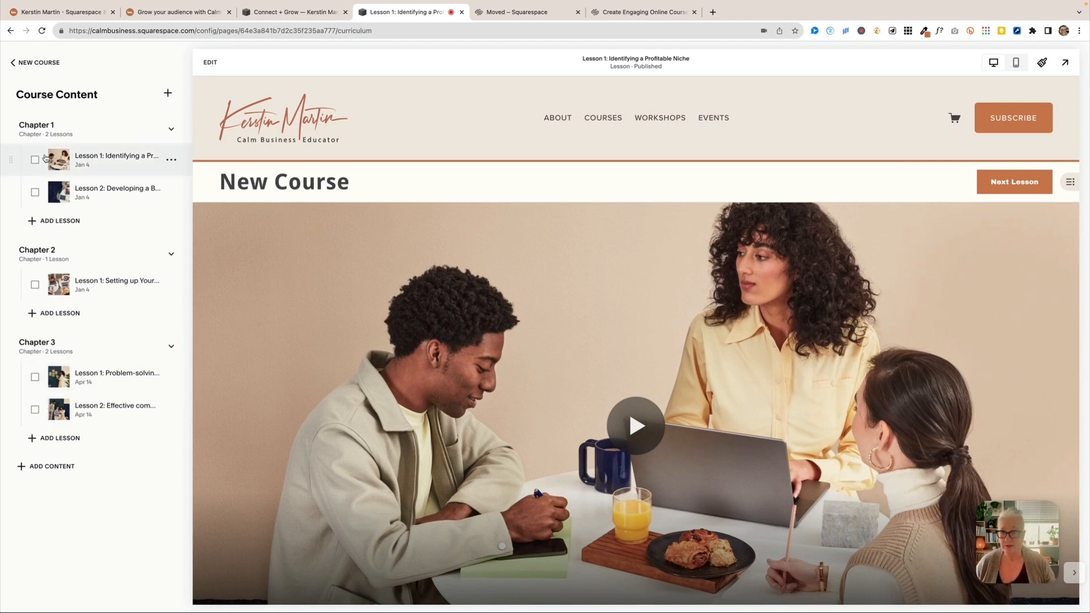
click(35, 62)
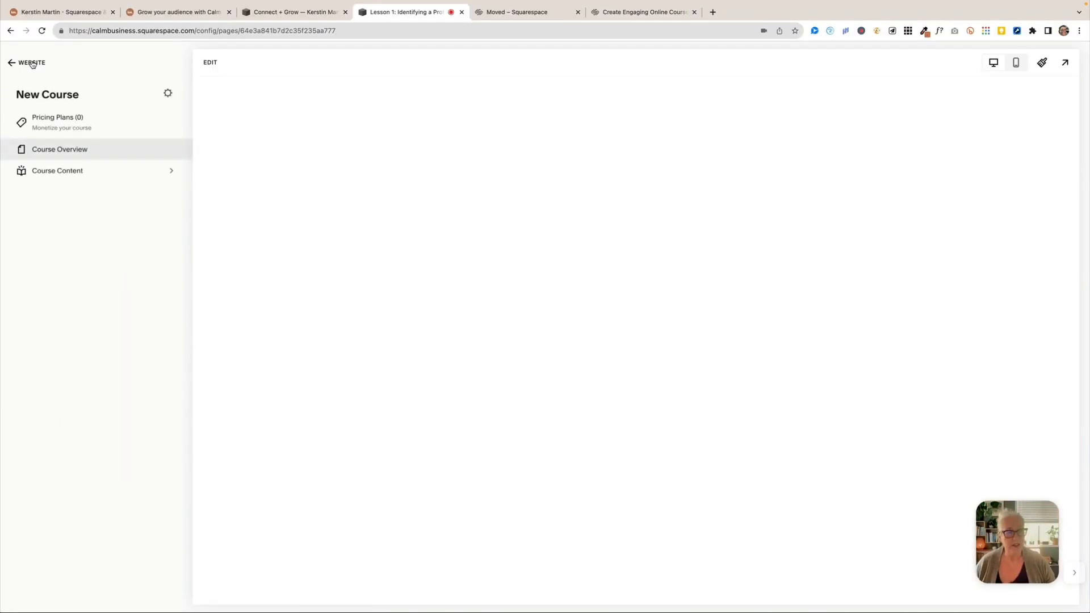
Open Pricing Plans and choose Add to Existing to list plans like Calm Business Bundle
click(56, 121)
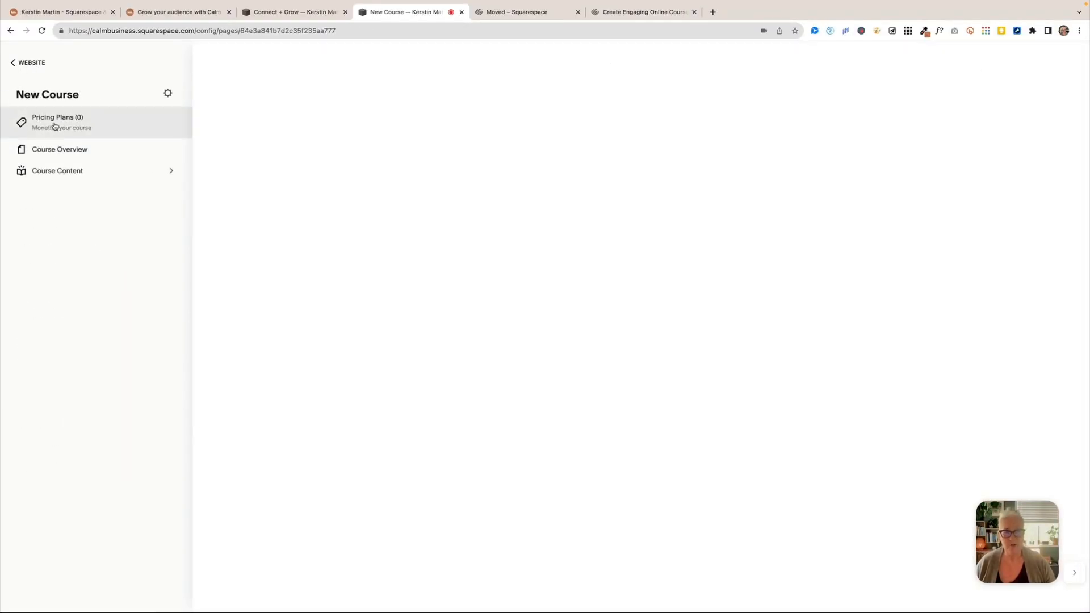
click(58, 122)
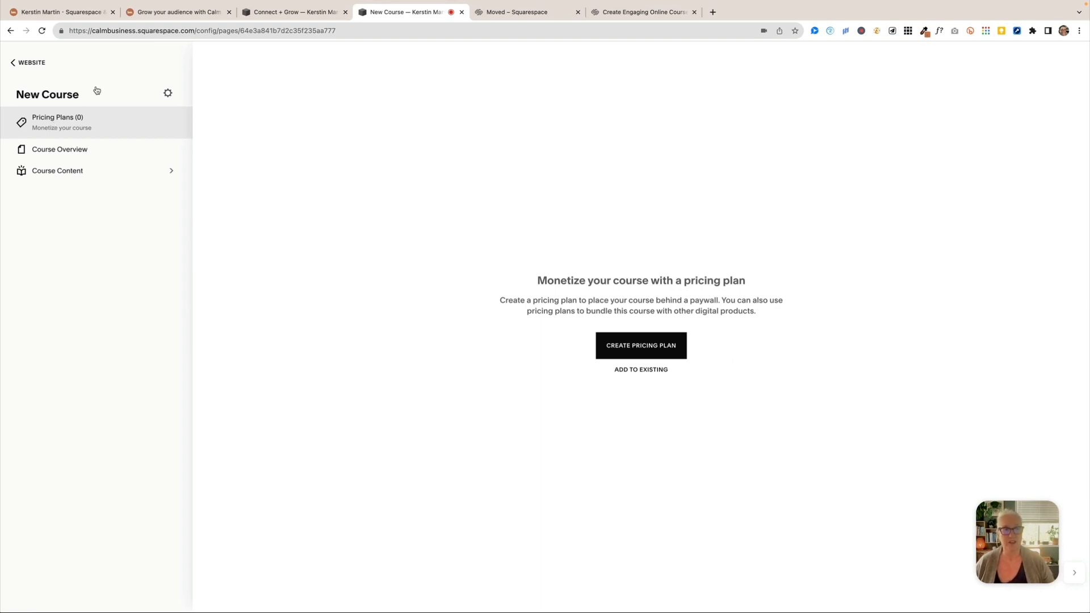
mouse_move(69, 134)
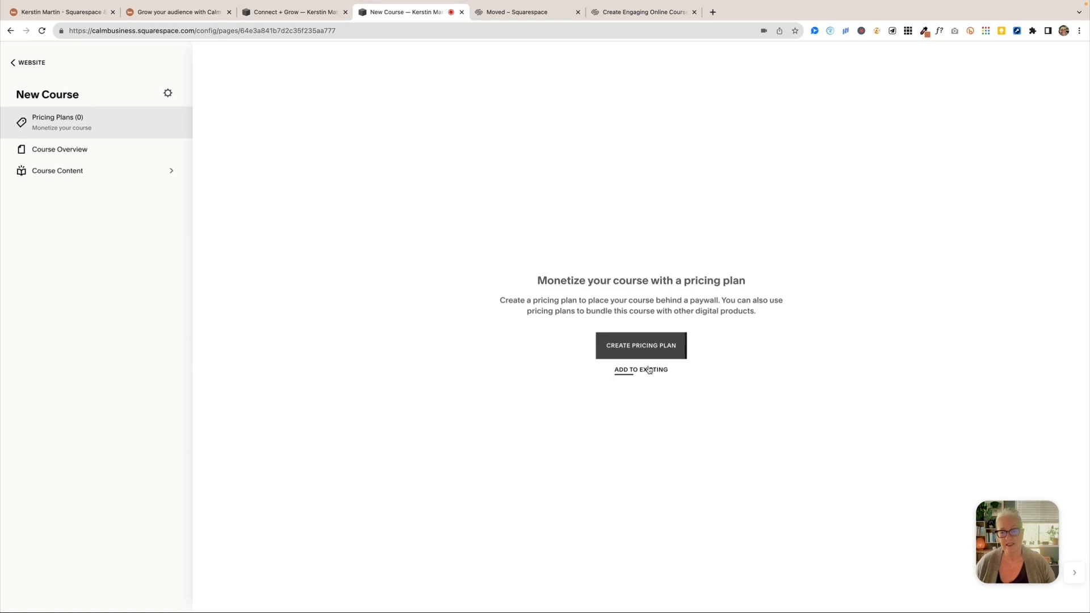
click(640, 369)
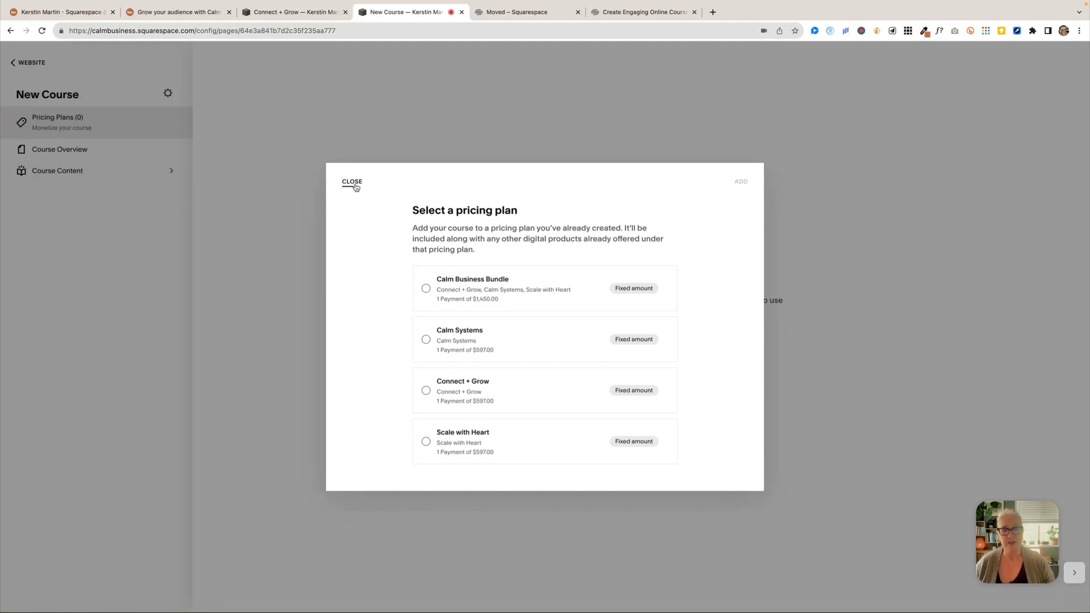
Go to Selling > Products and show the Digital Products list of four pricing plans
click(352, 182)
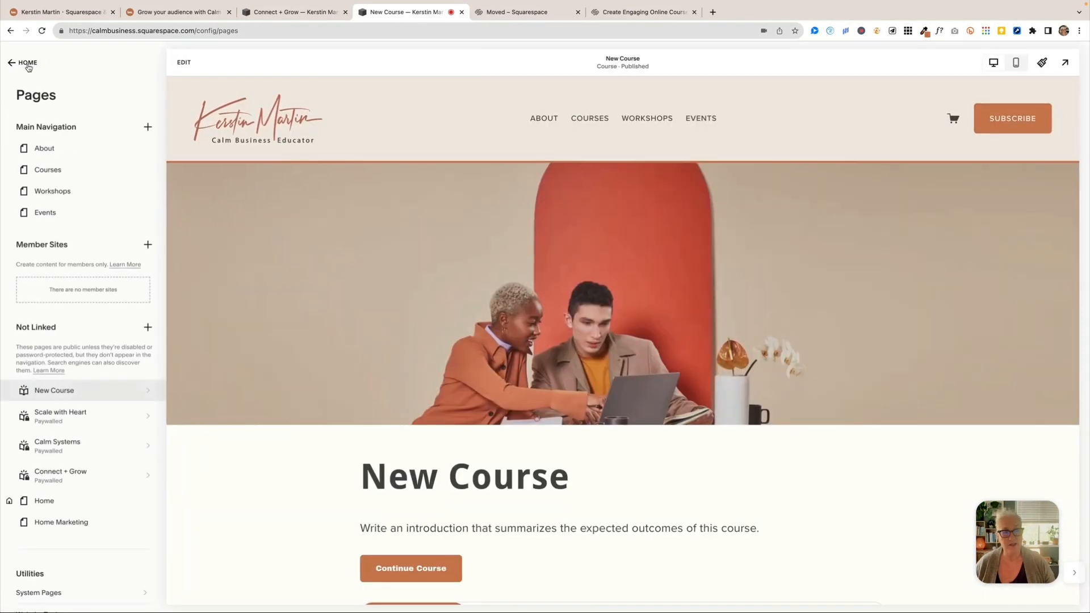
click(11, 62)
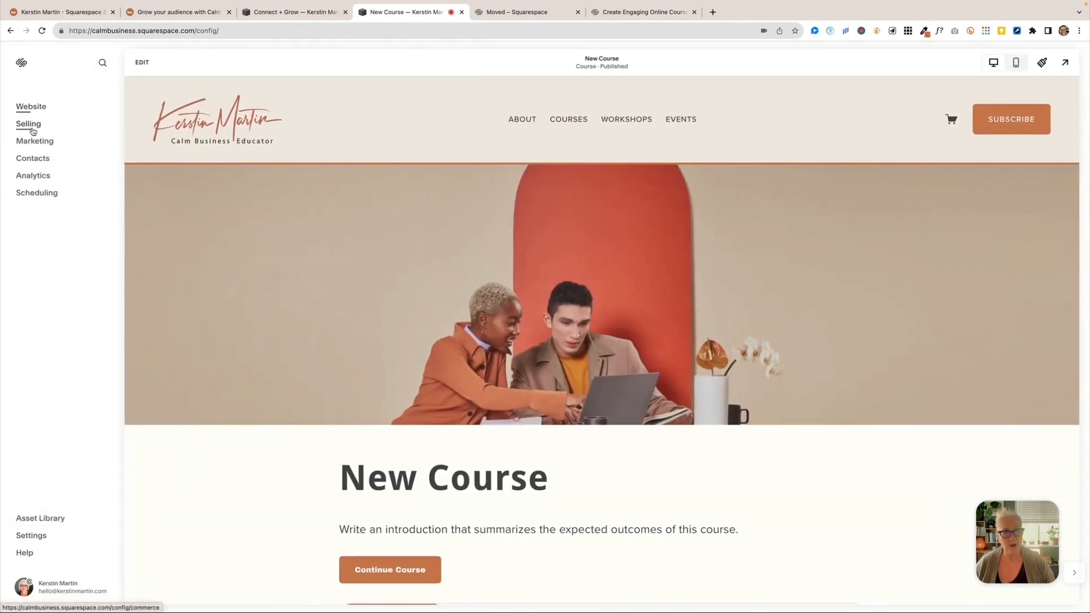
click(29, 124)
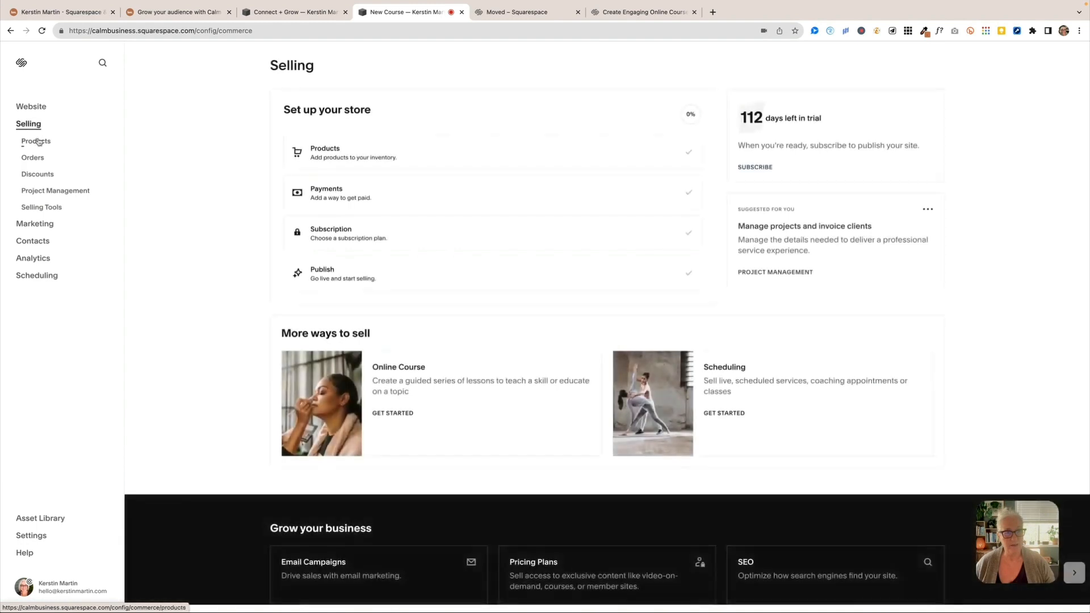
click(36, 141)
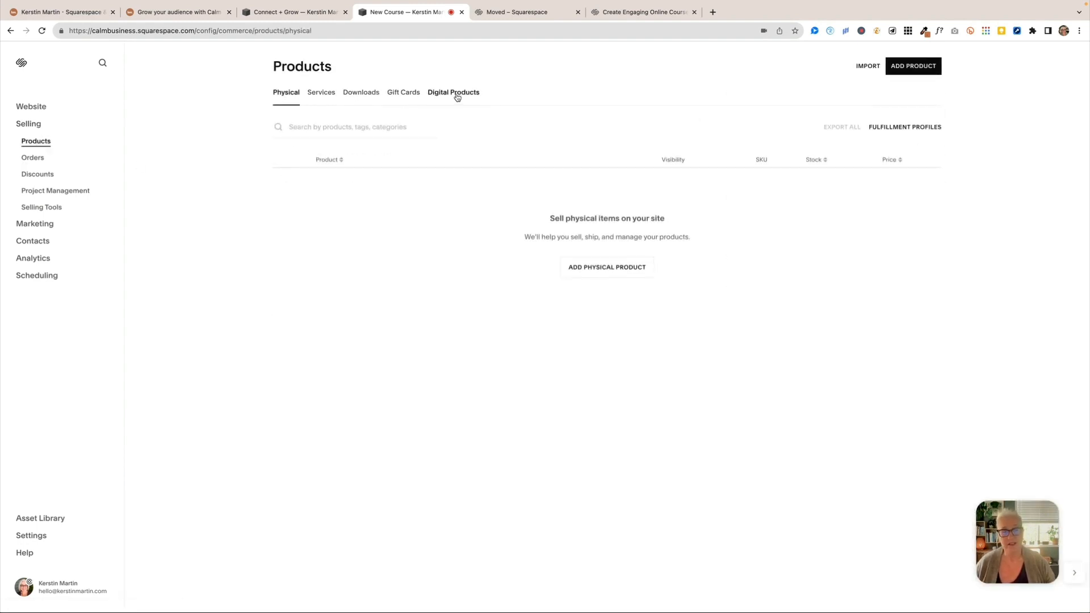
click(453, 92)
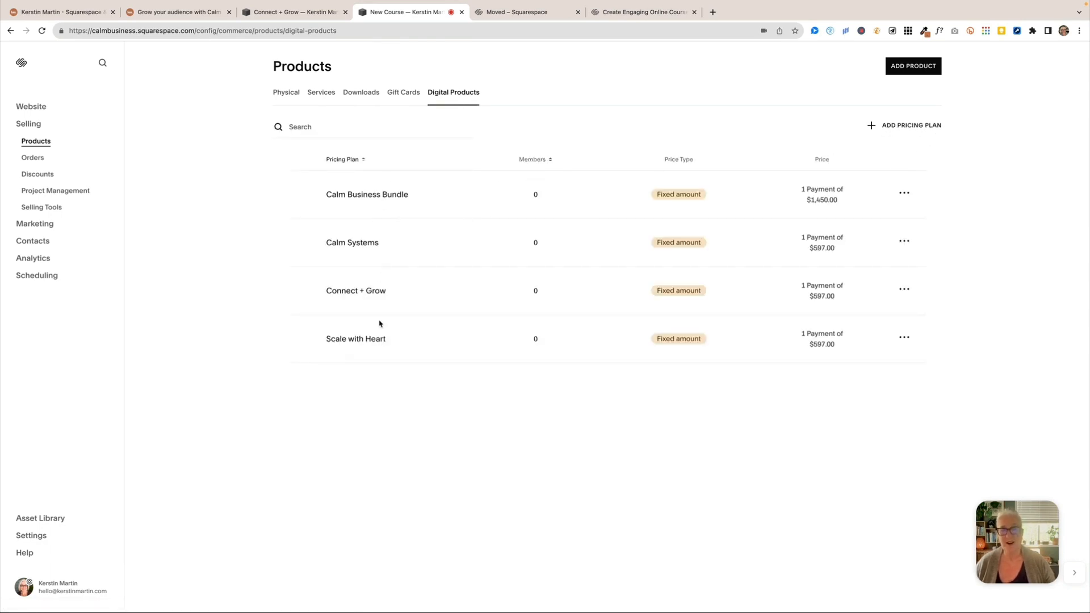
mouse_move(921, 143)
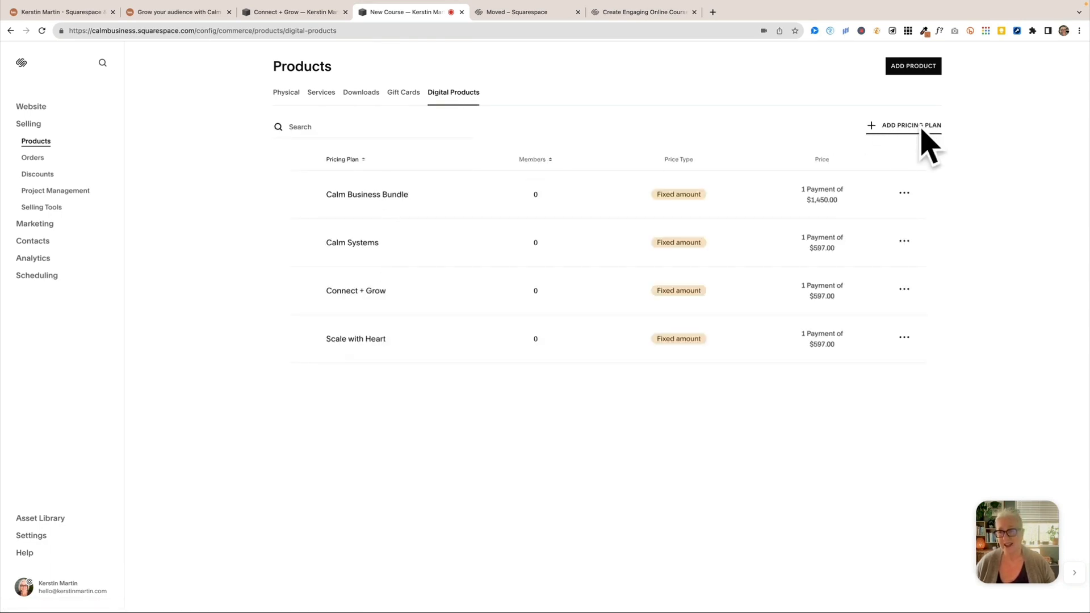
Add New Course to the Calm Business Bundle plan's included digital products
click(367, 194)
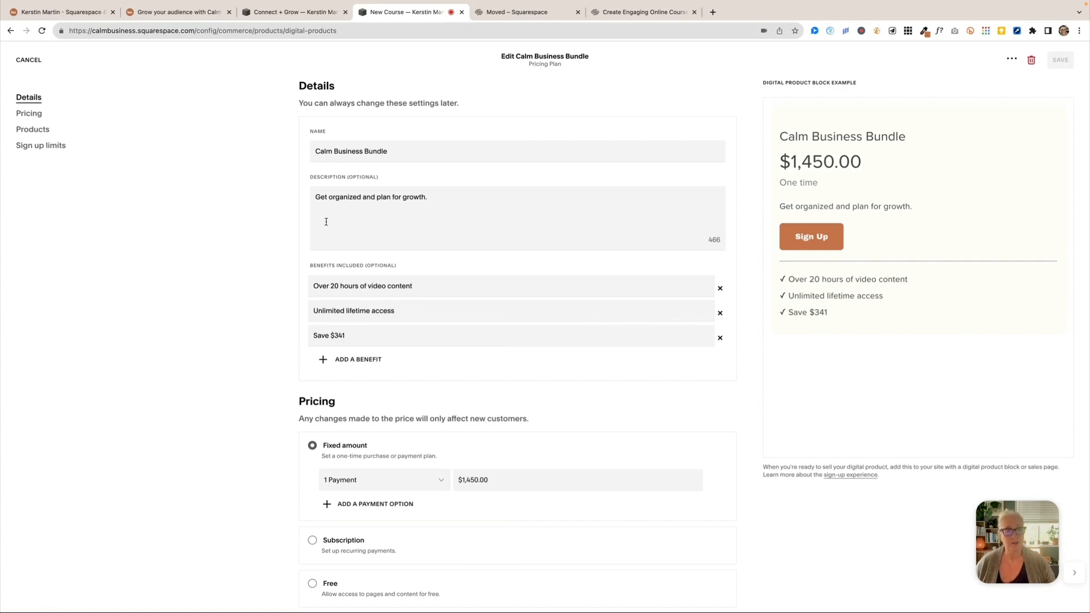
scroll(down, 3)
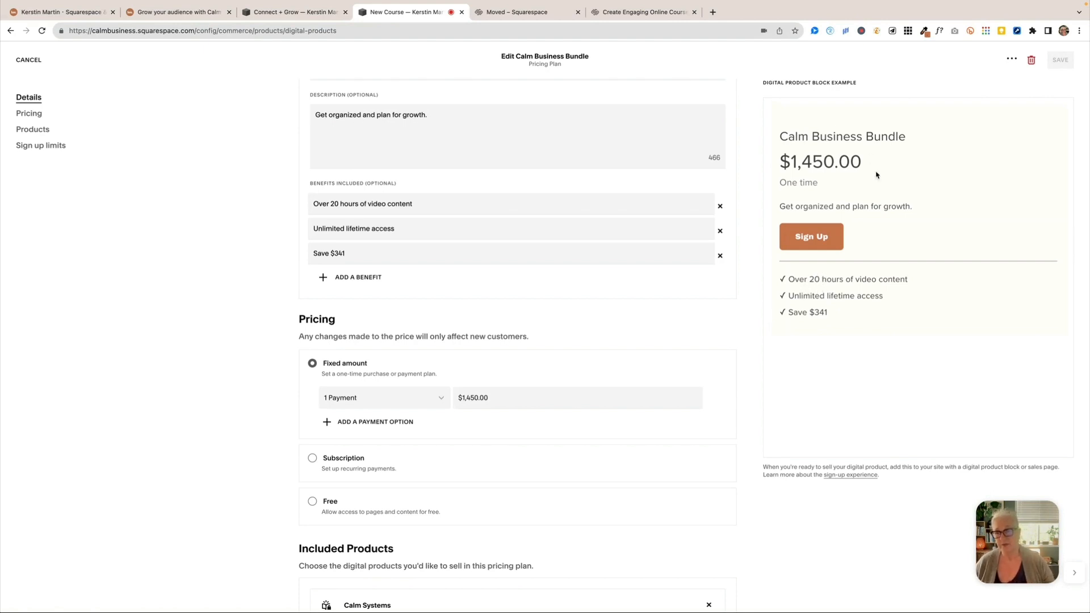
mouse_move(834, 291)
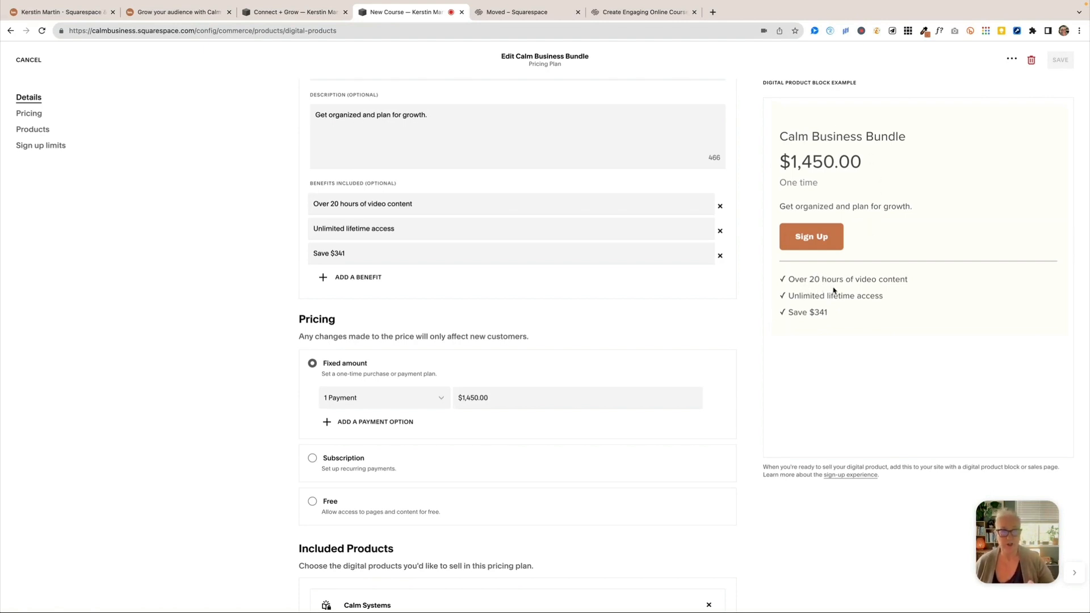
mouse_move(834, 291)
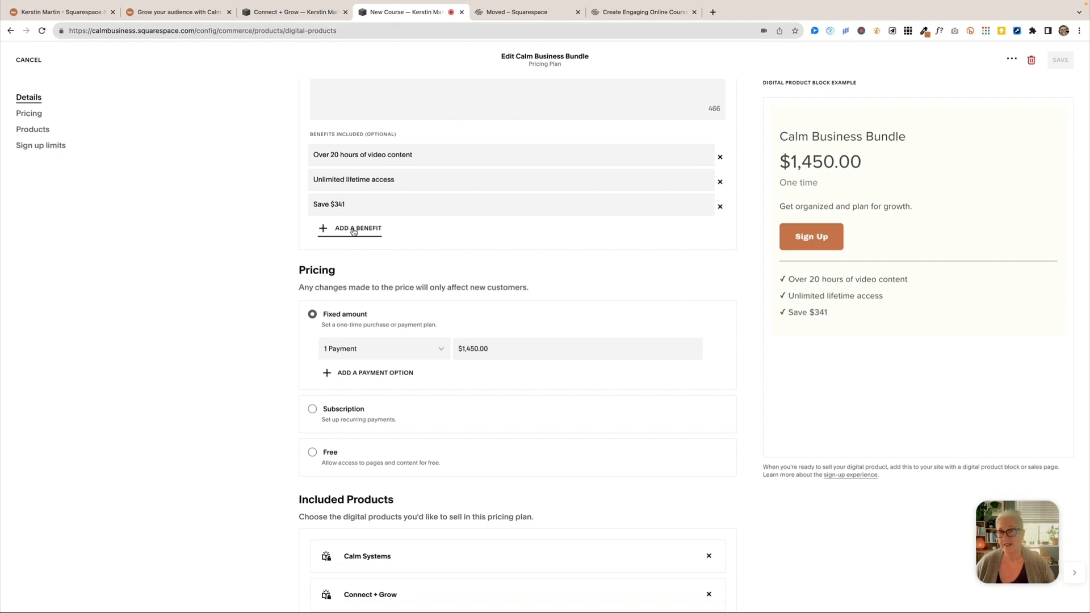
scroll(down, 3)
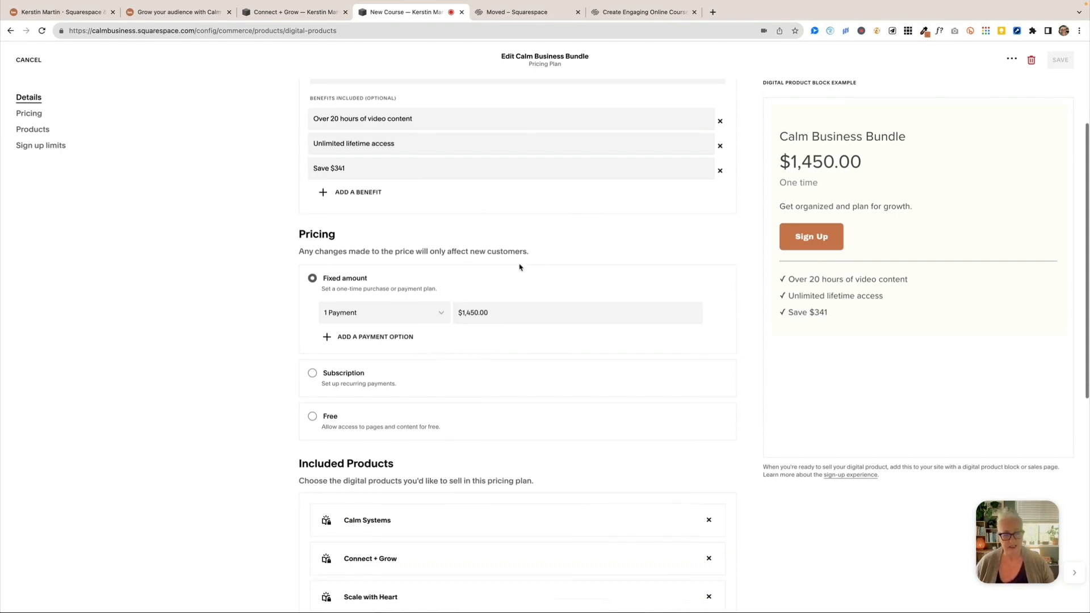
scroll(down, 3)
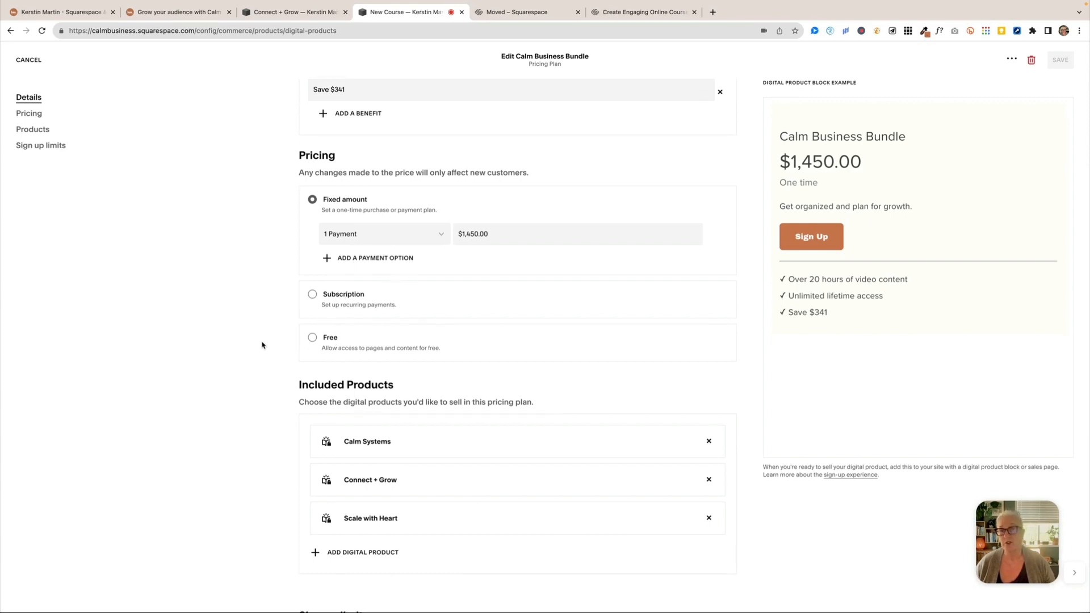
scroll(down, 3)
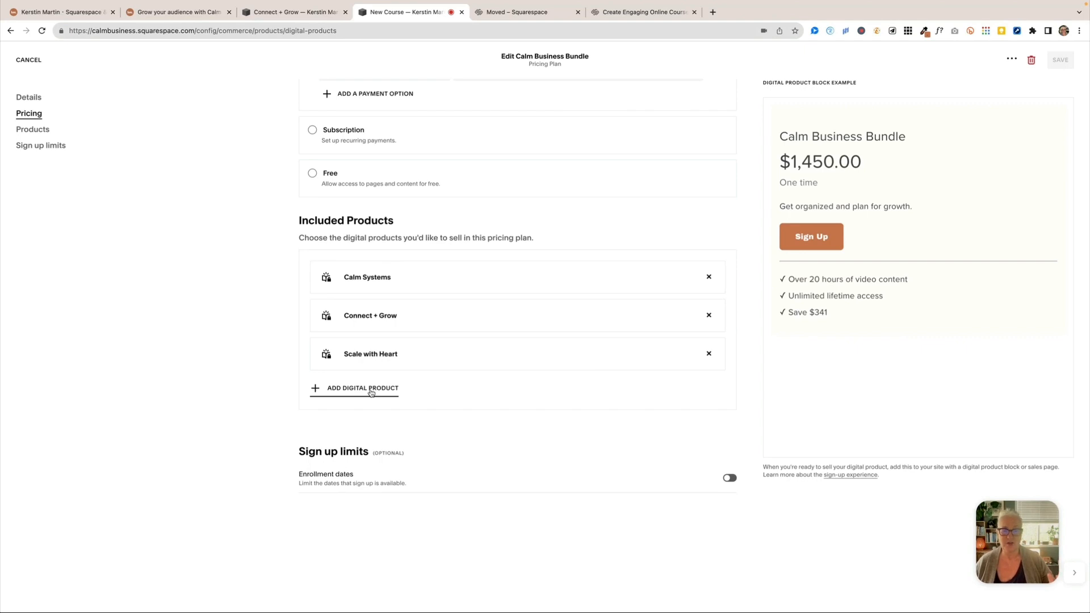
click(361, 388)
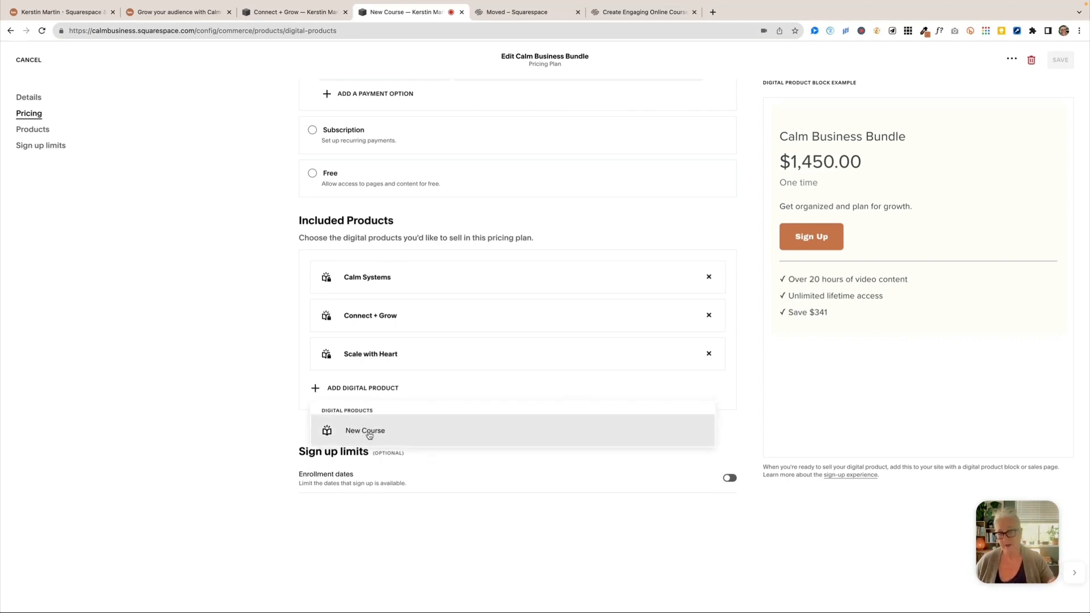
click(364, 430)
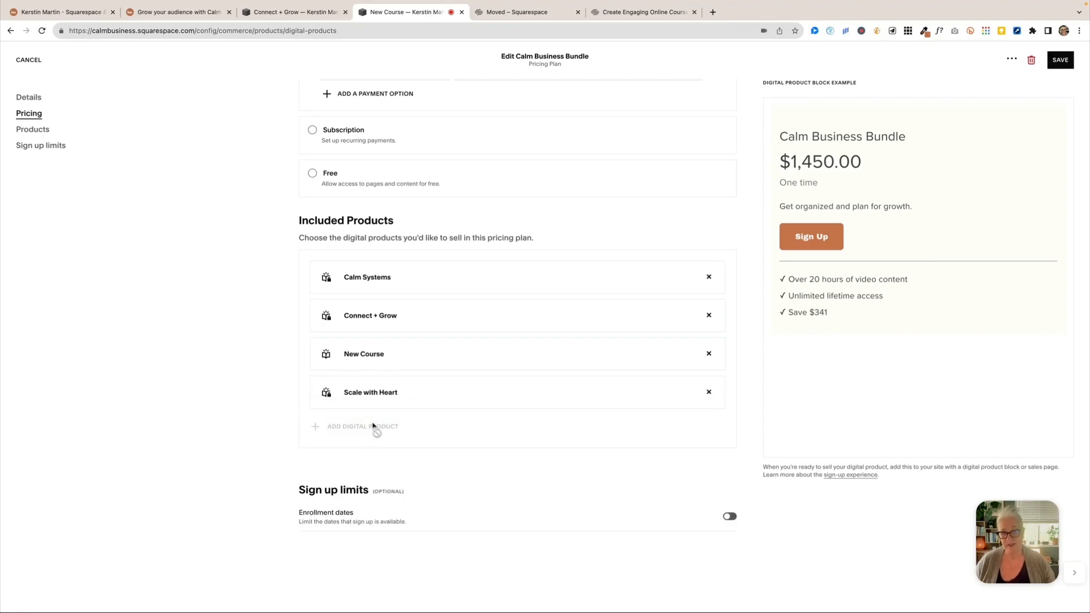
mouse_move(379, 415)
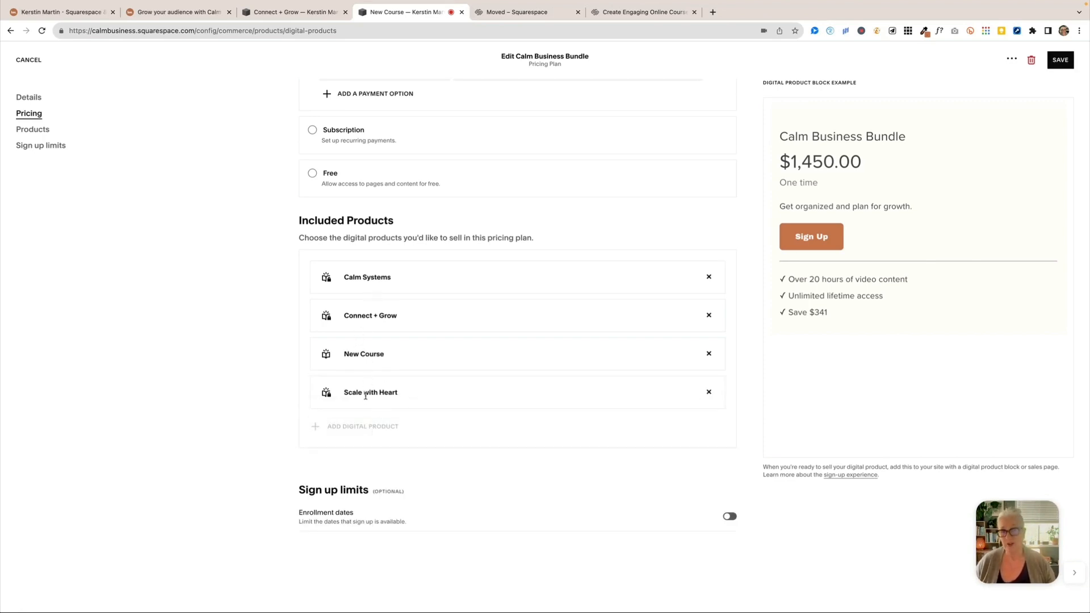
Turn on enrollment date limits for the bundle plan and save the changes
scroll(down, 3)
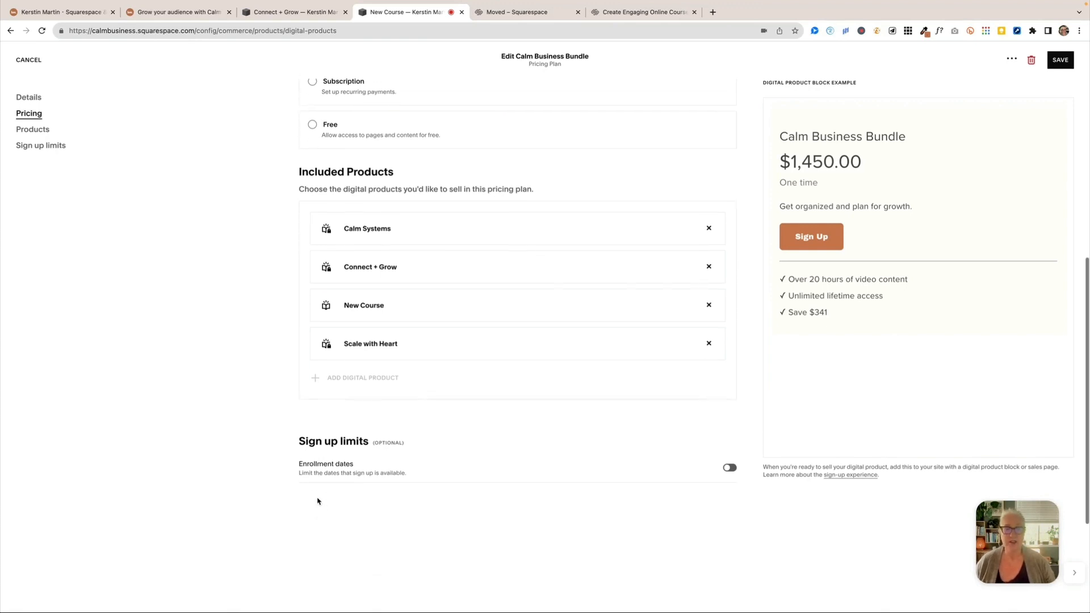
scroll(down, 3)
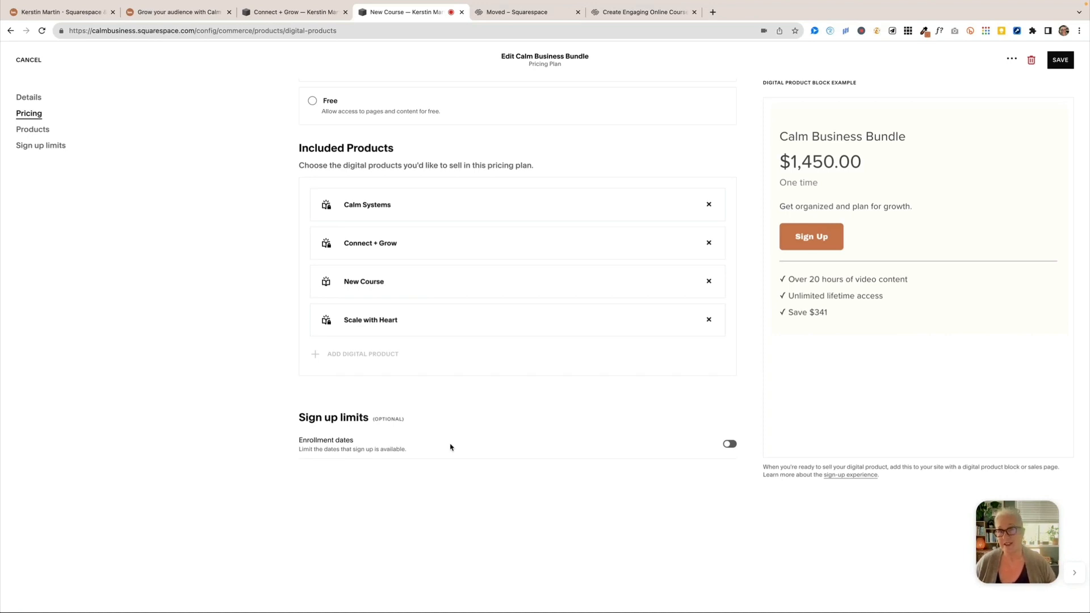
click(729, 444)
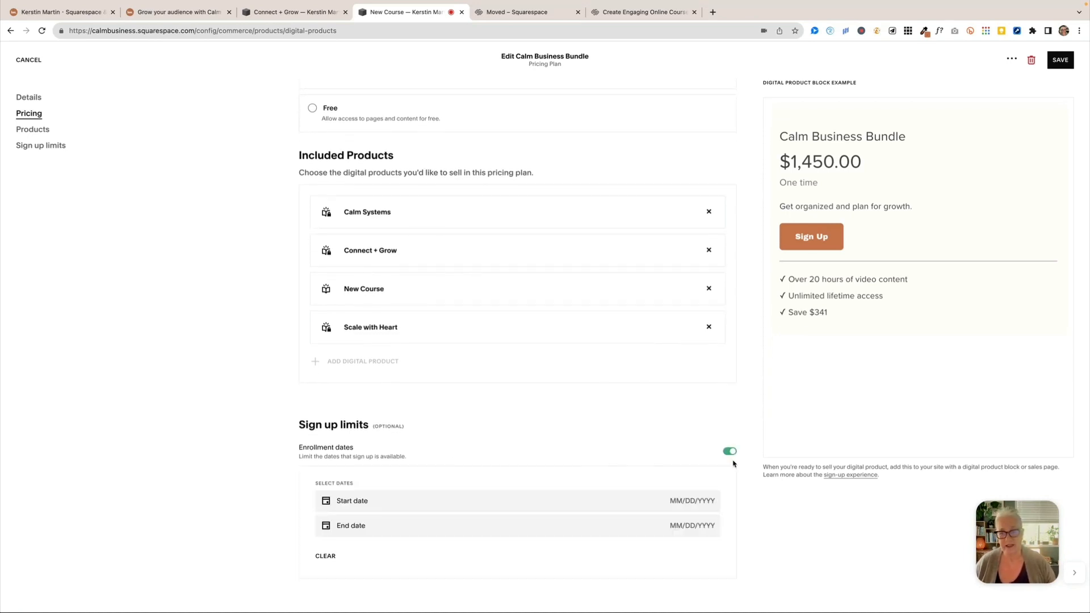
scroll(up, 3)
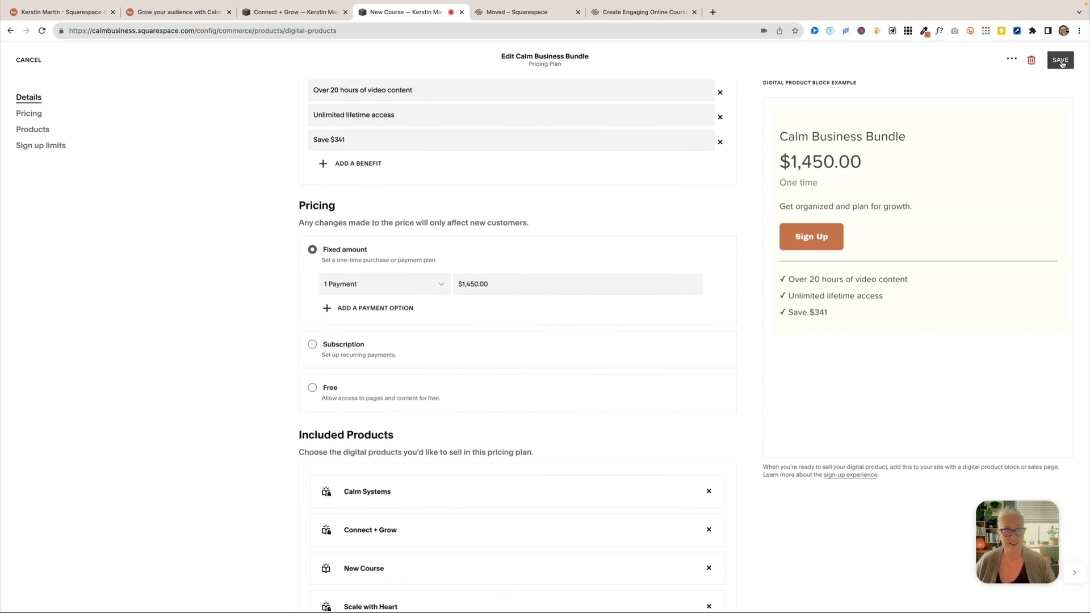
click(1061, 59)
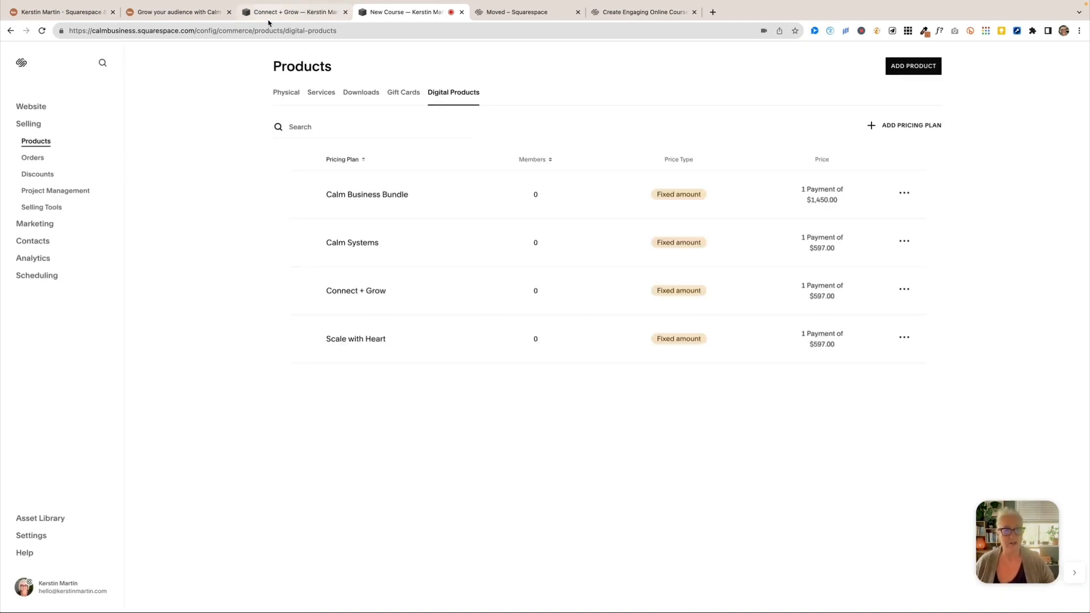
Show the live sales page's Connect + Grow and Grow Bundle pricing cards with their feature lists
click(177, 11)
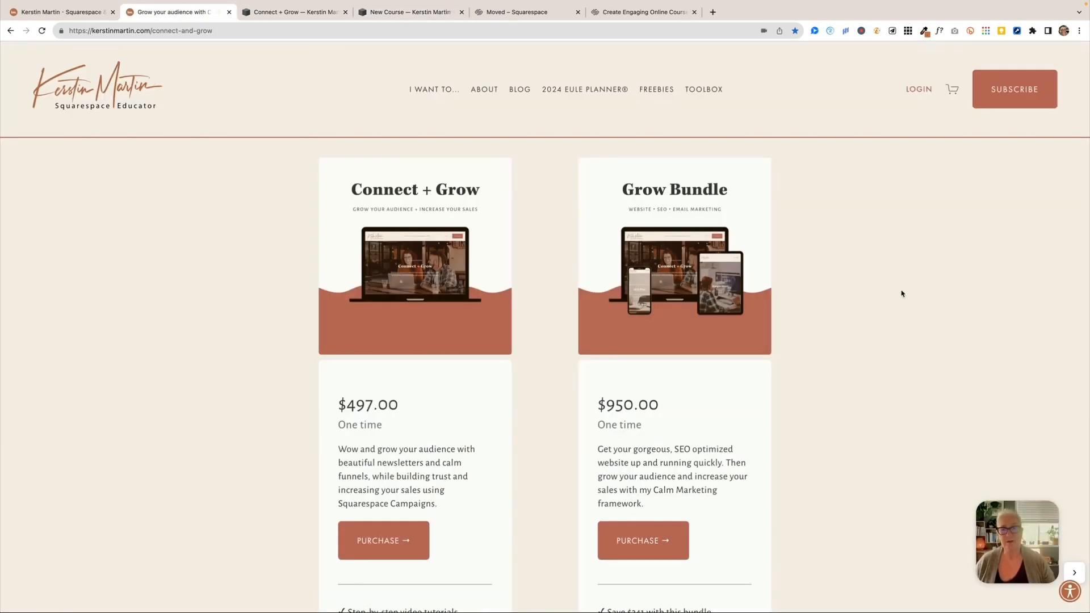
scroll(down, 3)
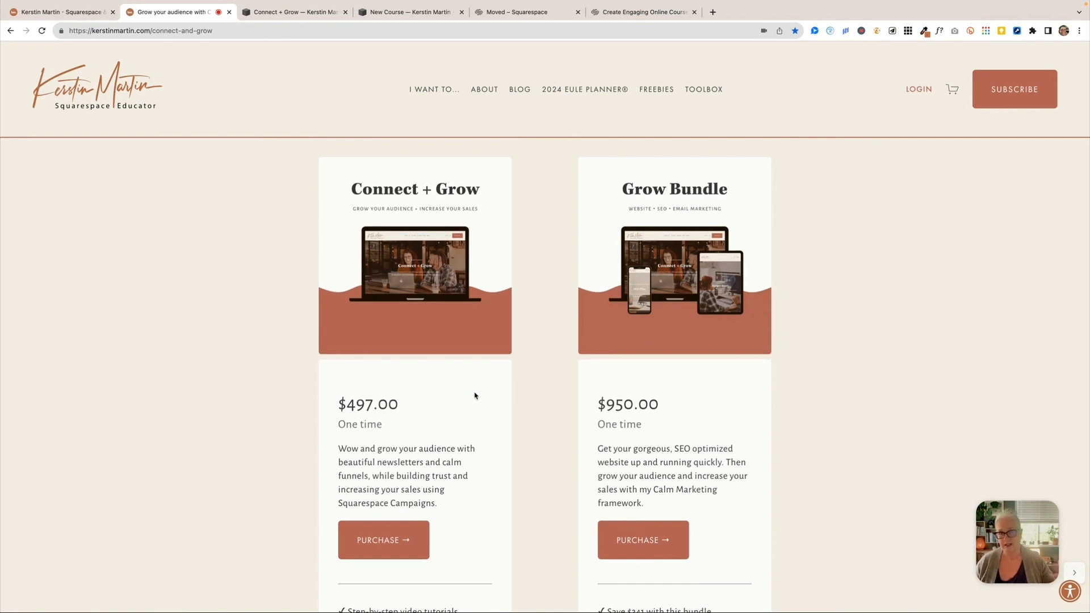
mouse_move(480, 405)
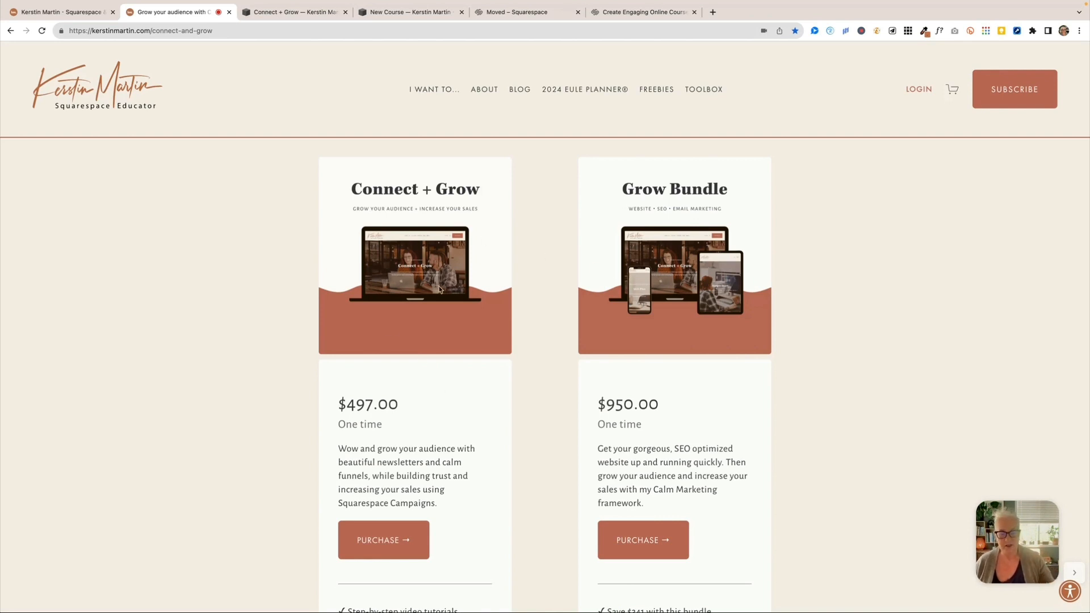
scroll(down, 3)
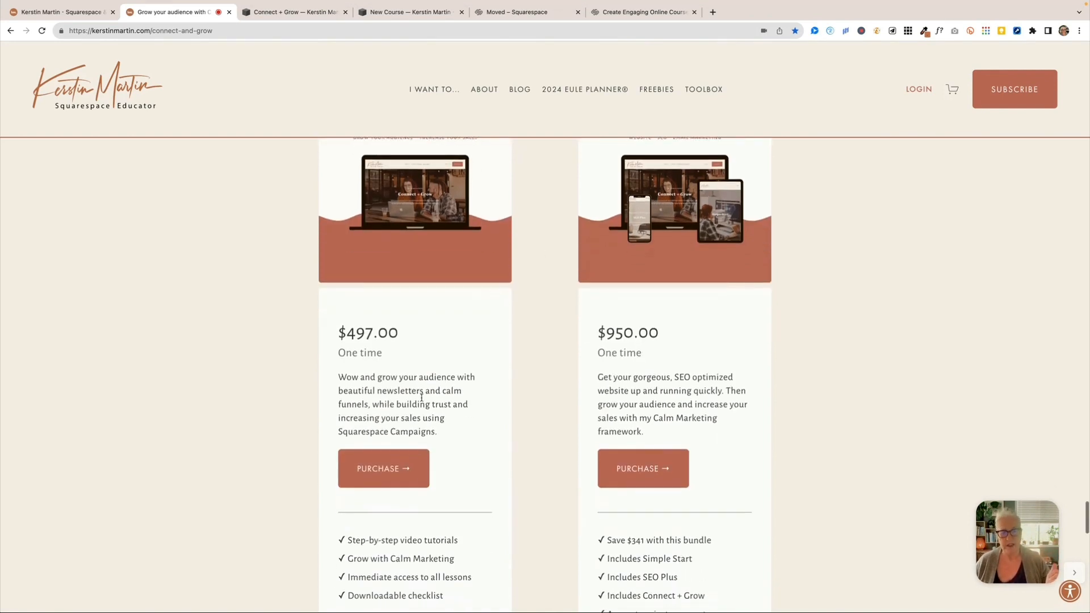
scroll(down, 3)
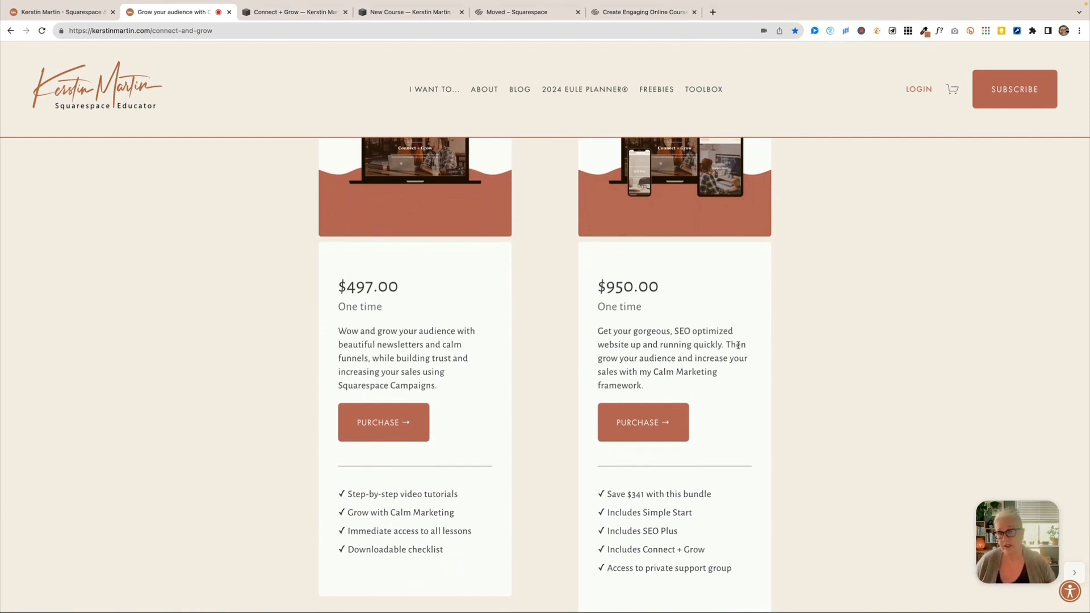
scroll(down, 3)
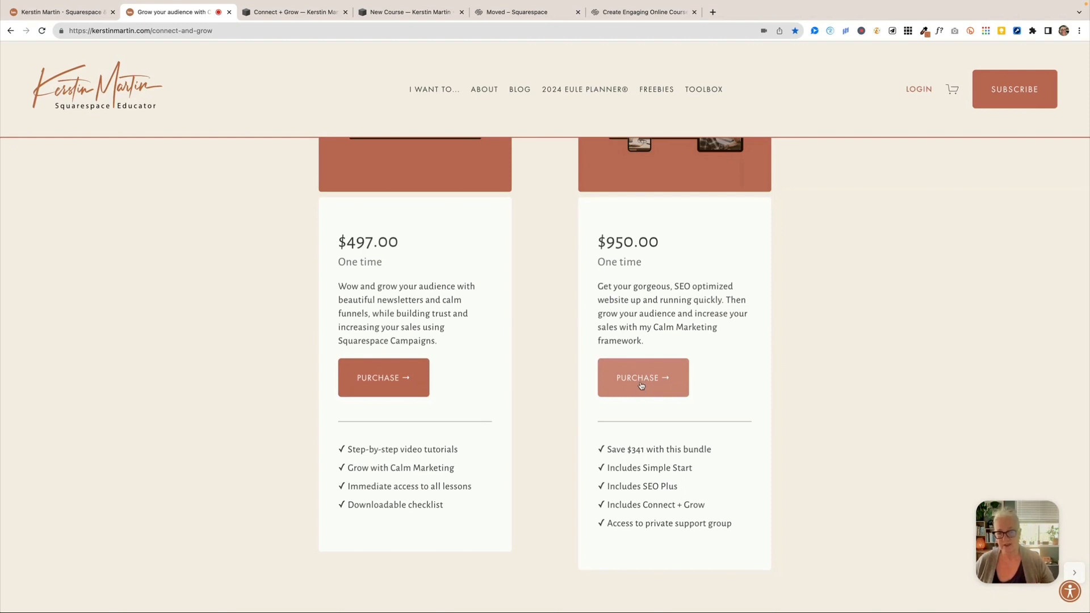
Start a Grow Bundle purchase and sign in with the existing customer account to reach the $950 checkout
click(641, 377)
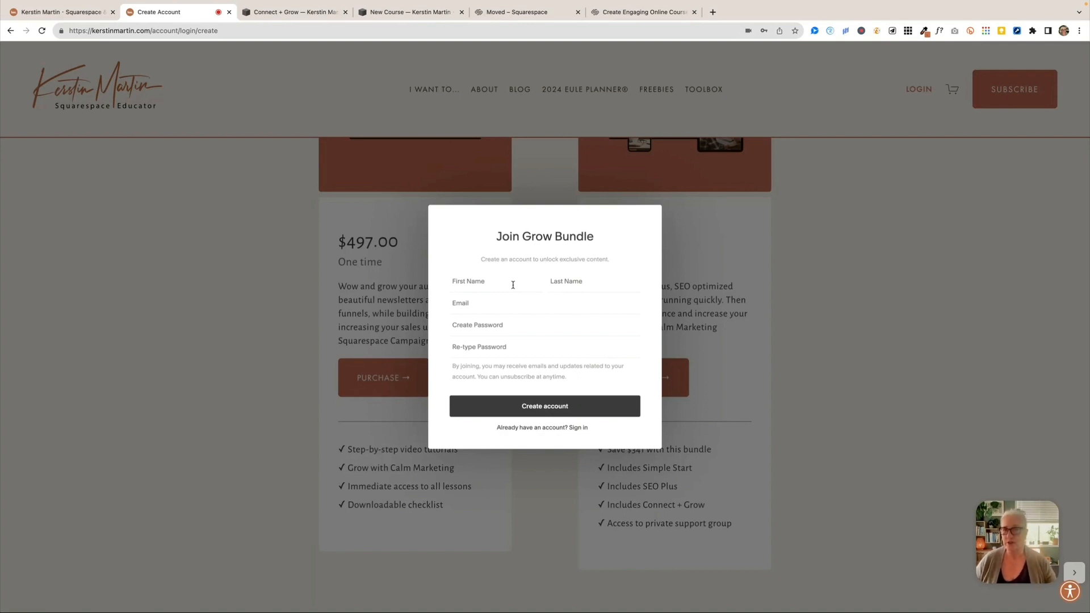
mouse_move(497, 285)
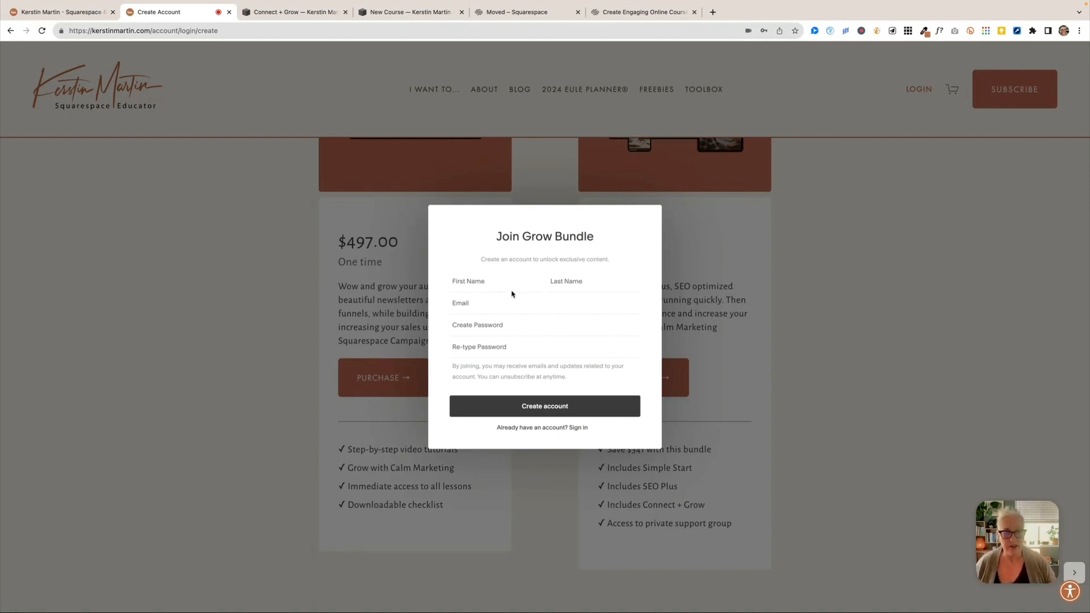
mouse_move(526, 300)
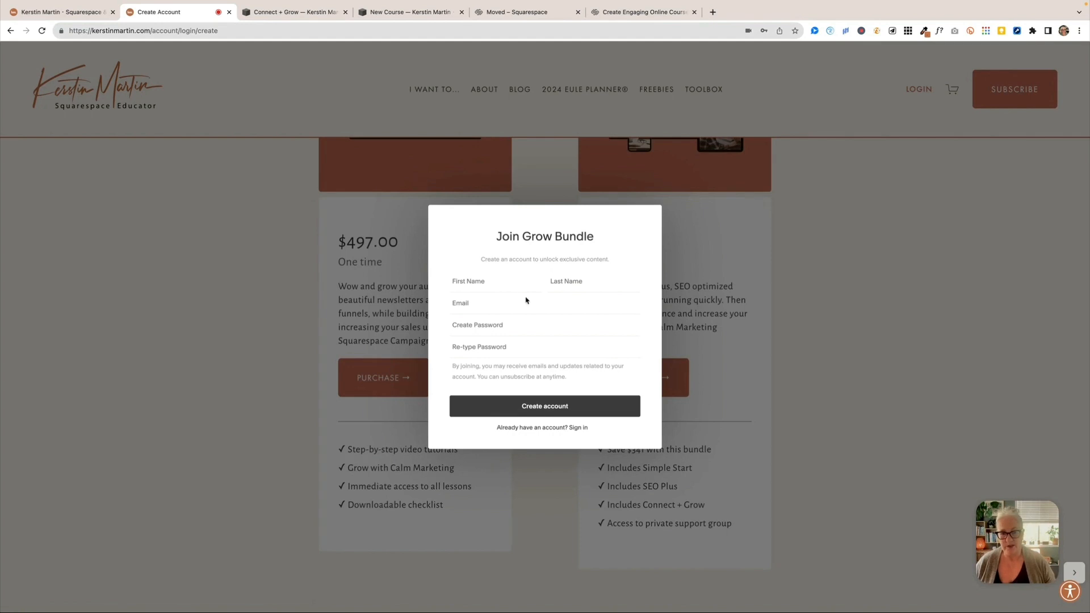
click(543, 428)
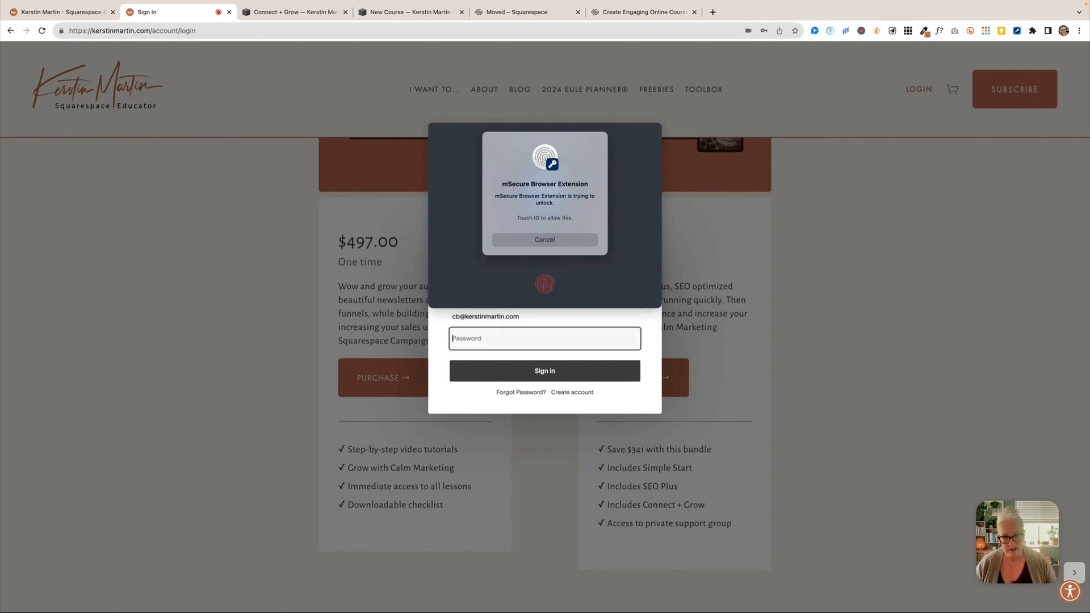
text(password)
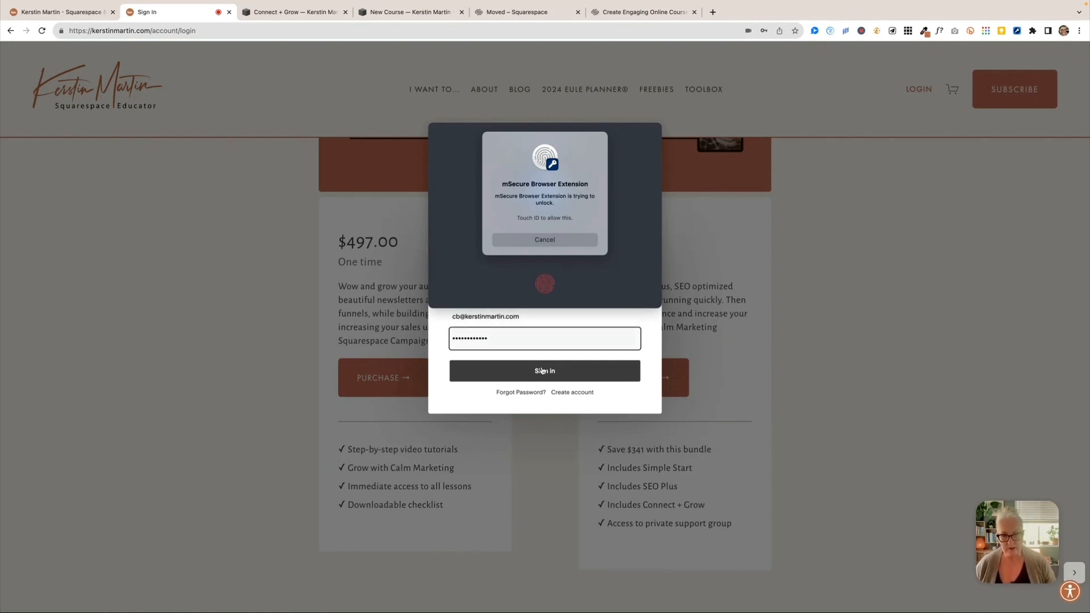
click(544, 370)
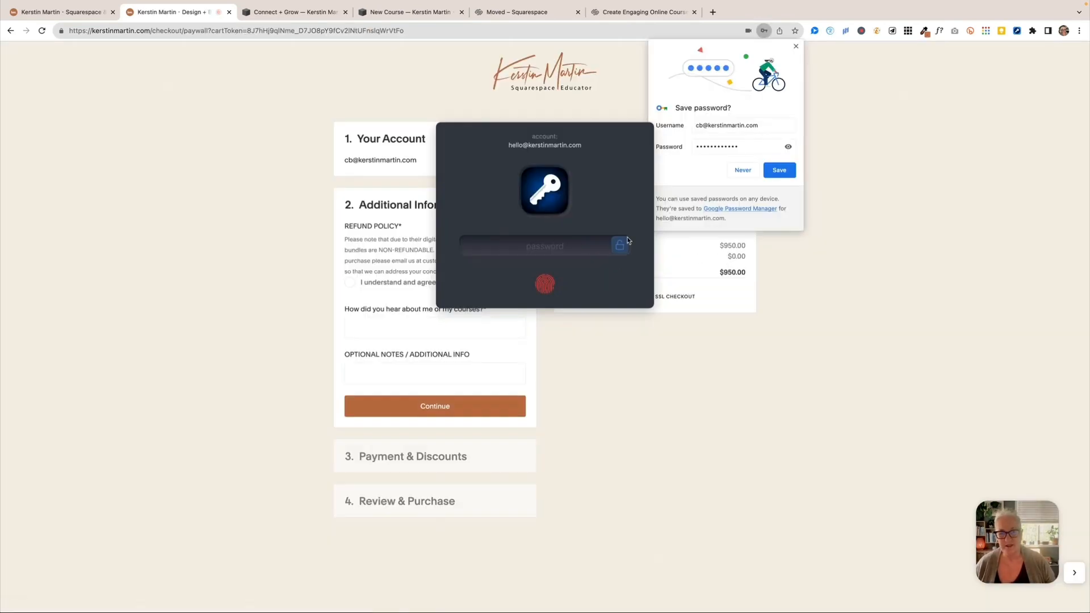
Apply the DEMO100 discount code, bringing the Grow Bundle order total to $0.00
click(796, 46)
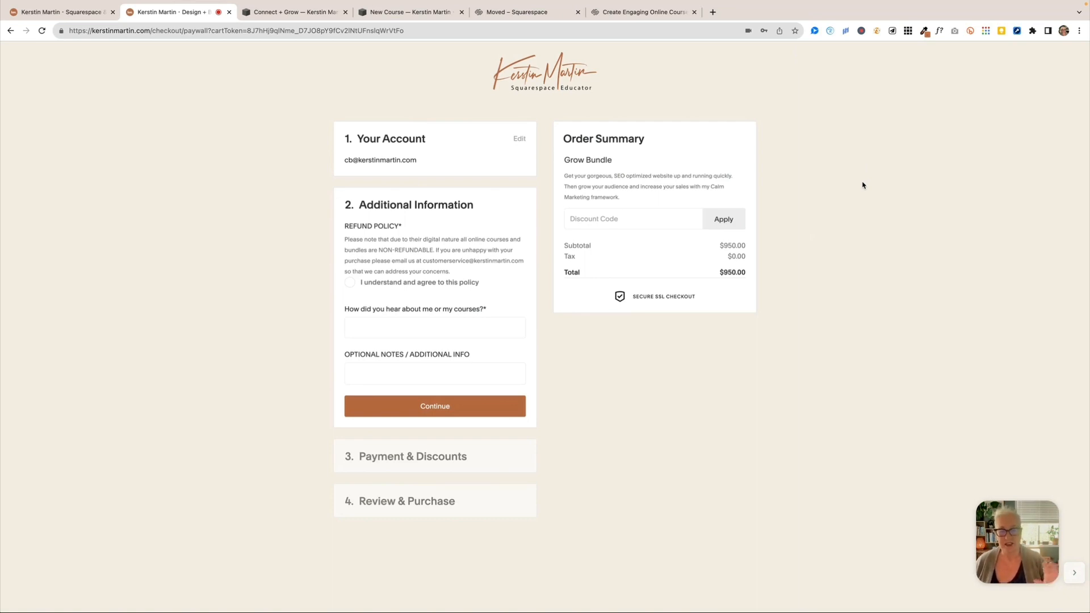
text(demo100)
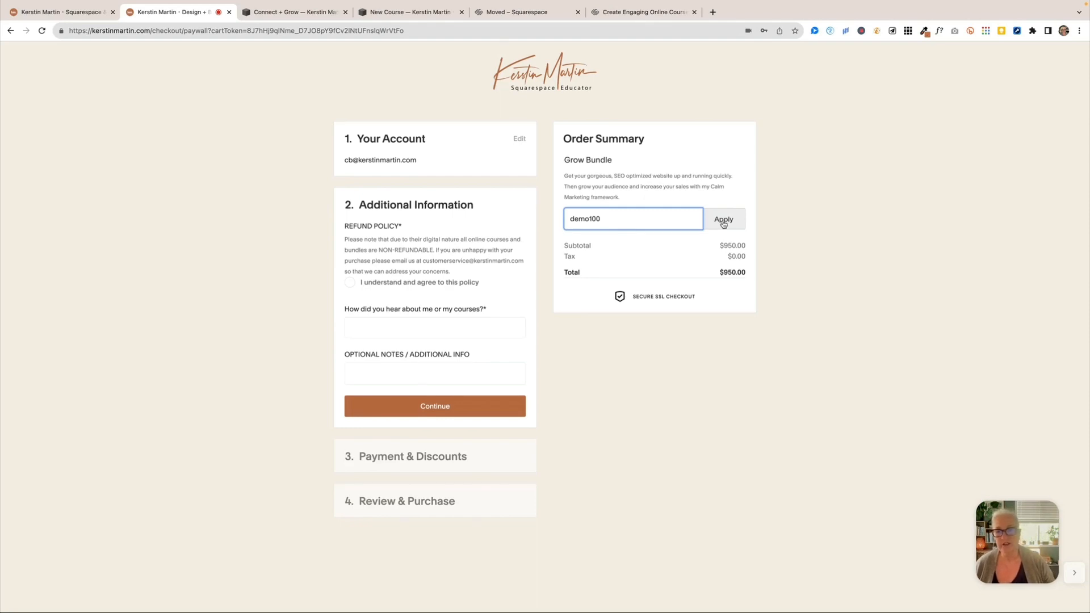
click(723, 219)
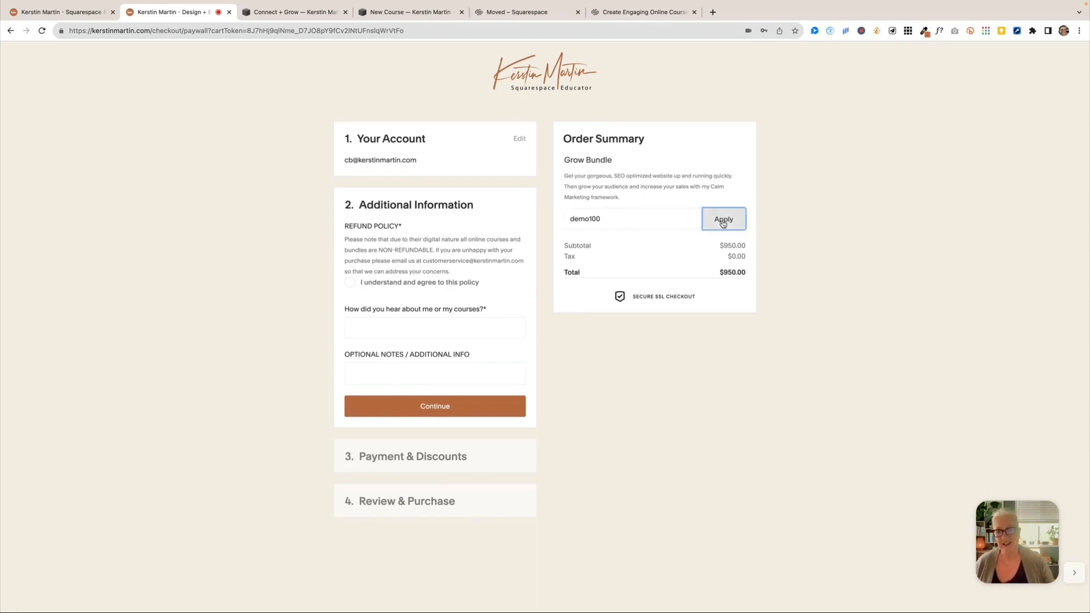
click(724, 219)
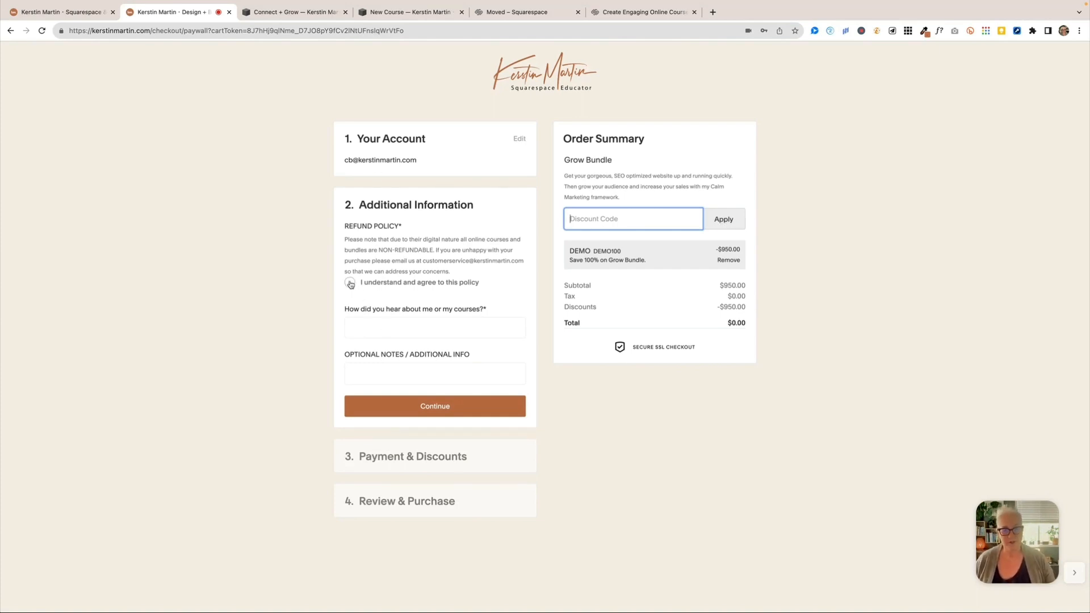
Fill the required field with 'test', continue and complete the Grow Bundle purchase
text(test)
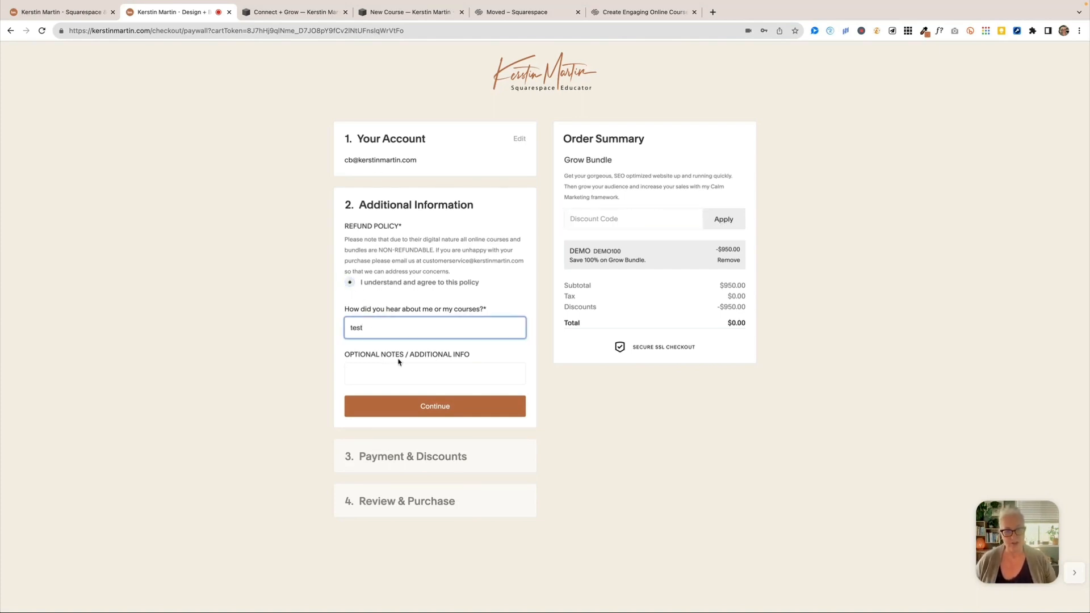
click(434, 406)
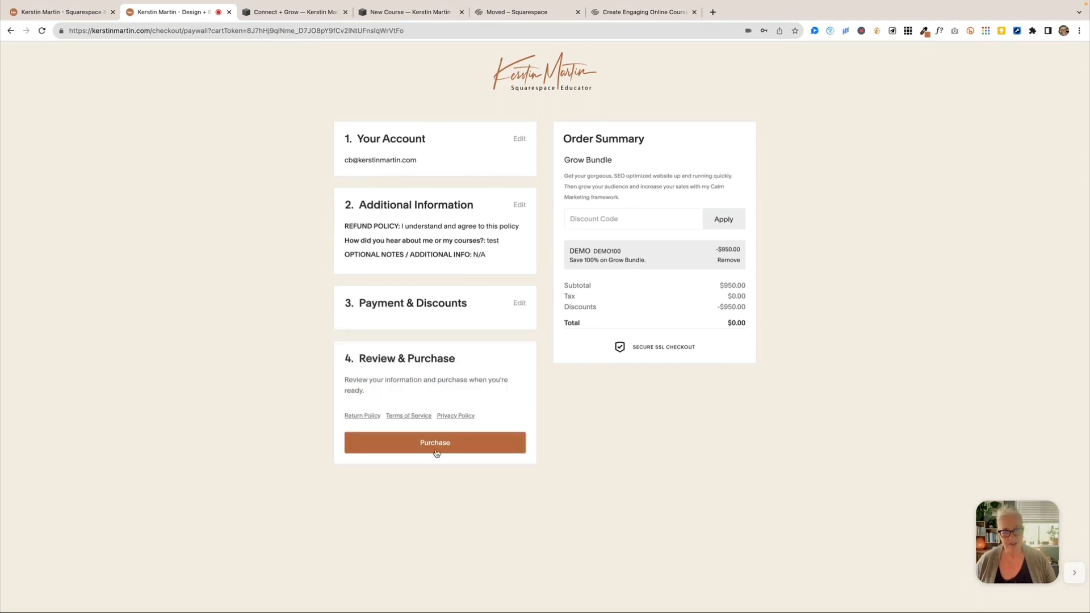
click(435, 443)
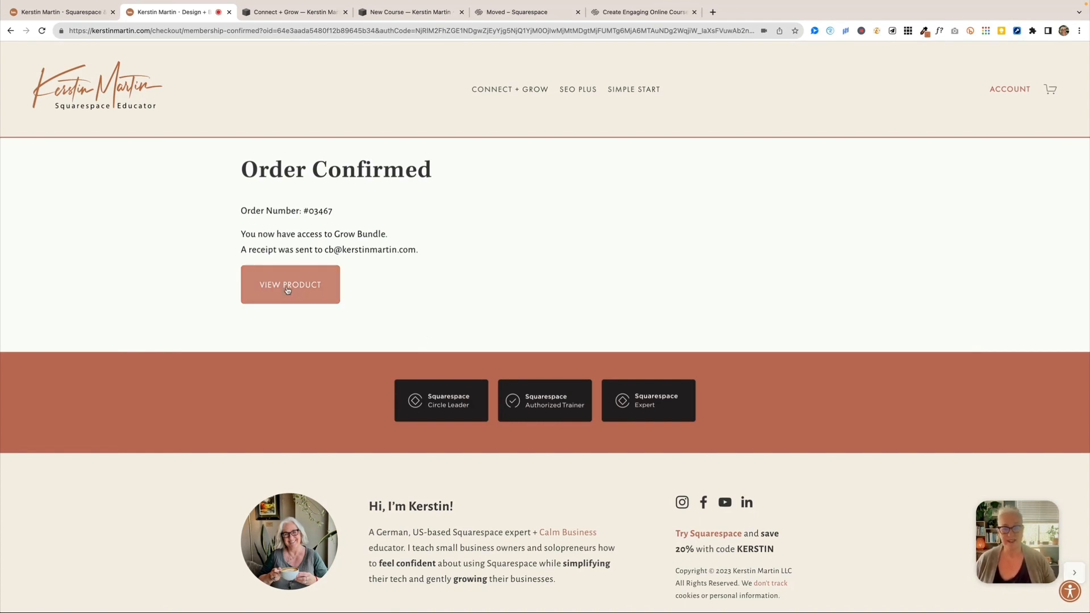
View the purchased products and open the Simple Start course welcome page
click(290, 284)
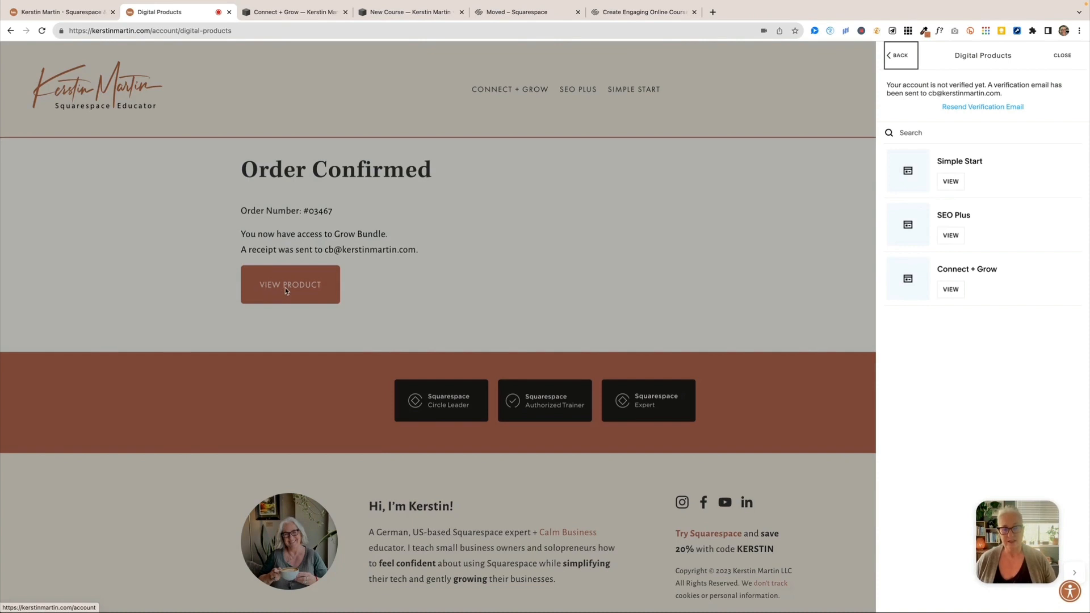
mouse_move(924, 261)
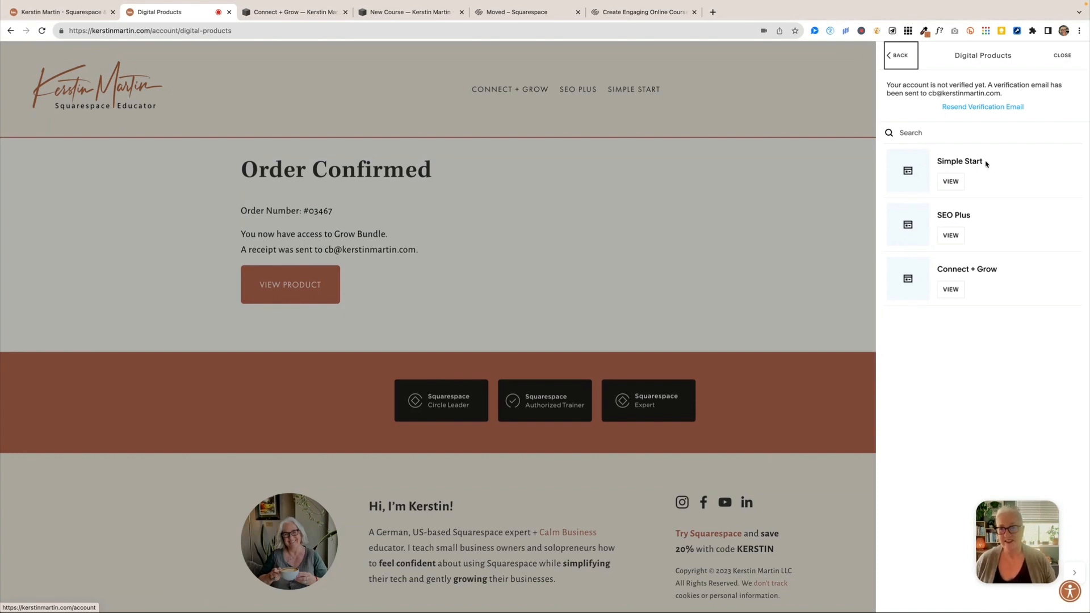
mouse_move(1015, 230)
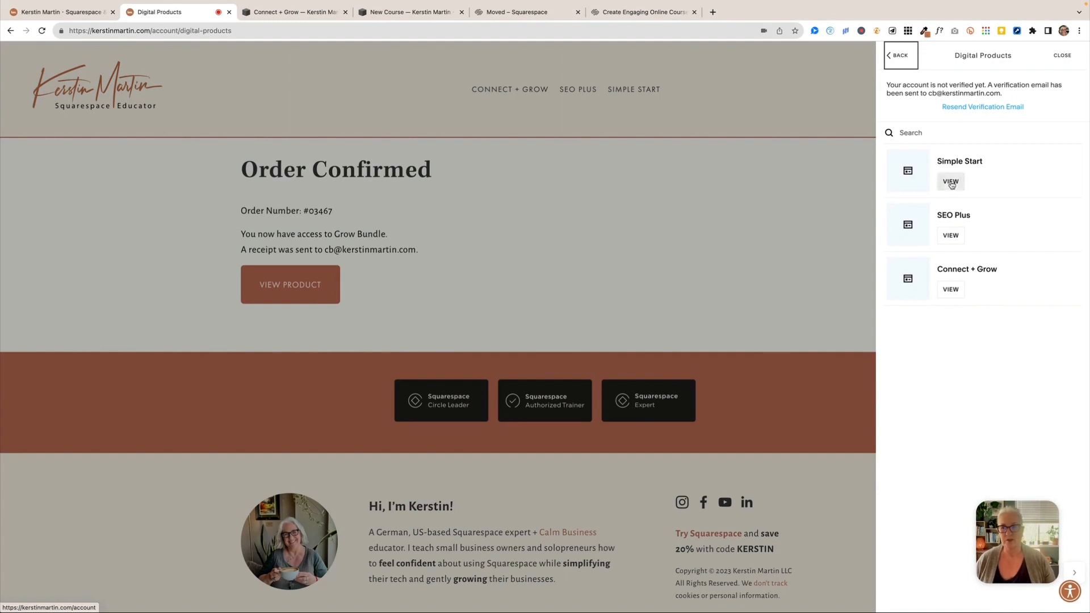
click(949, 182)
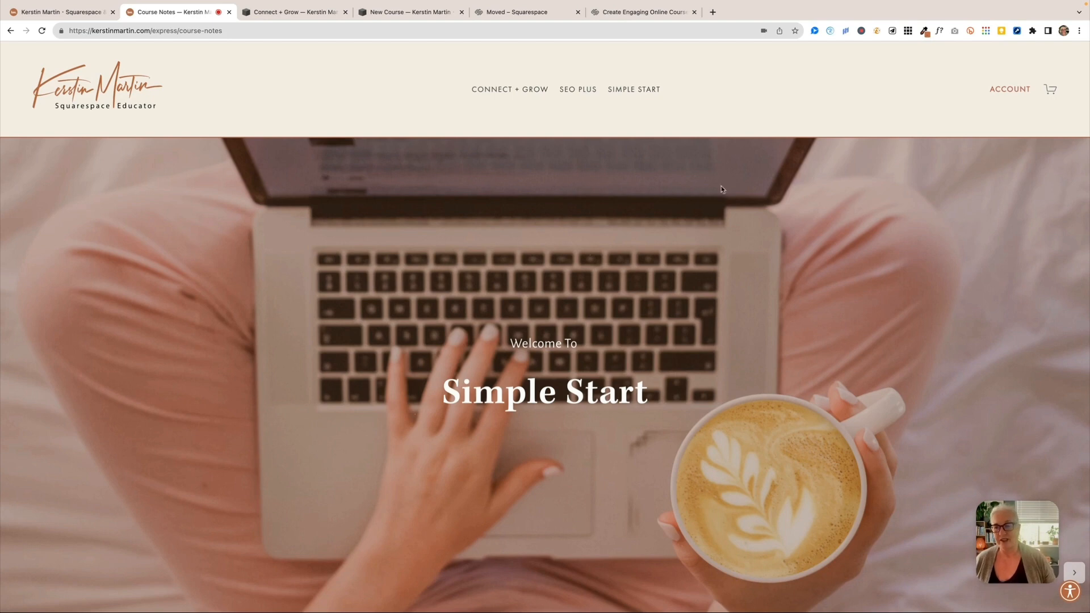
Reopen the account panel's digital products list showing Simple Start, SEO Plus and Connect + Grow
scroll(down, 3)
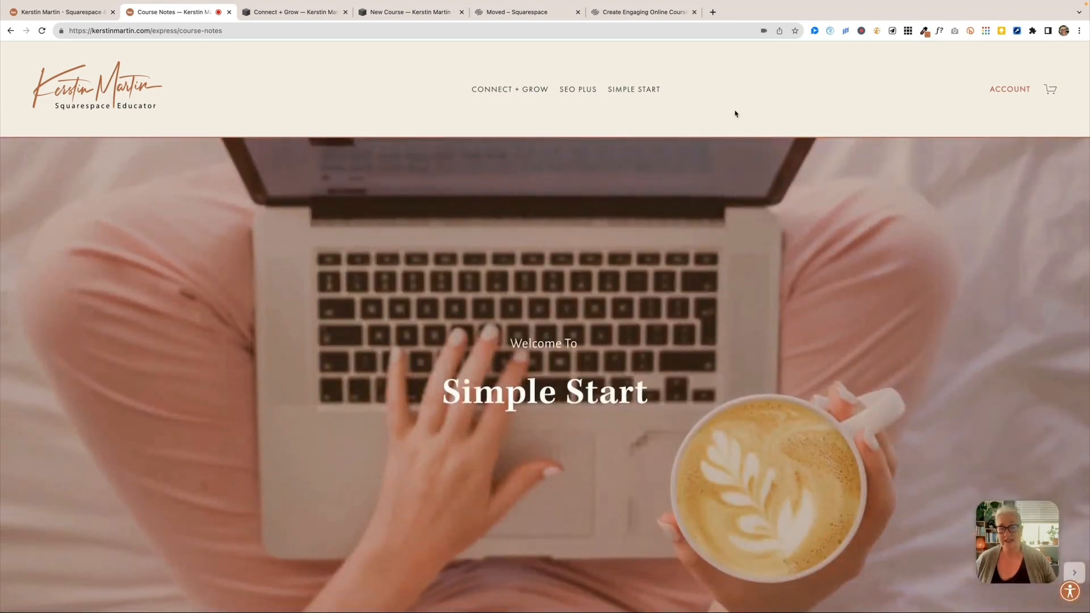
mouse_move(517, 110)
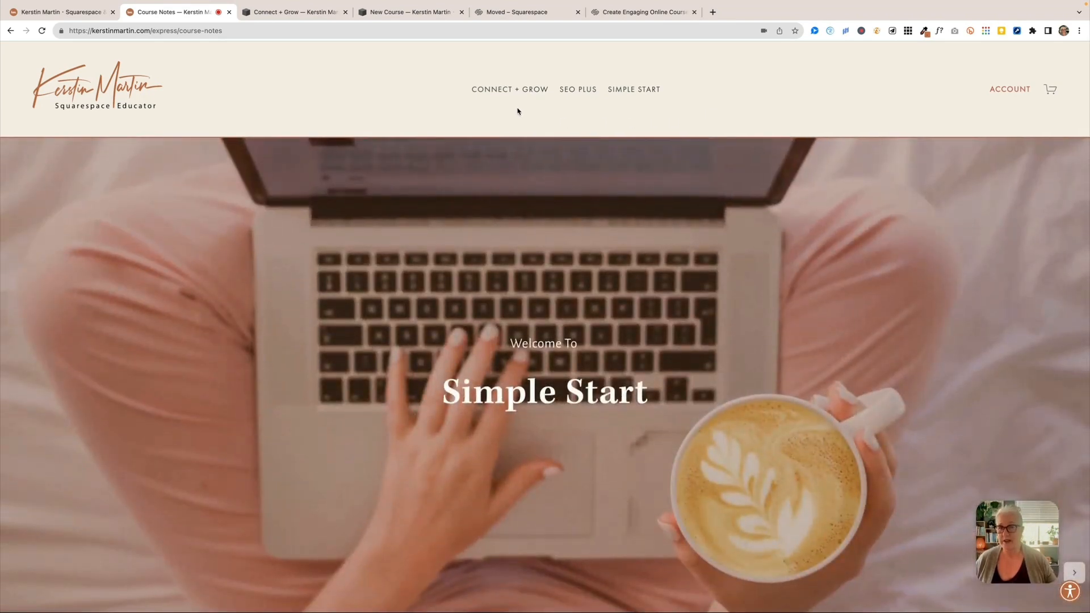
click(632, 88)
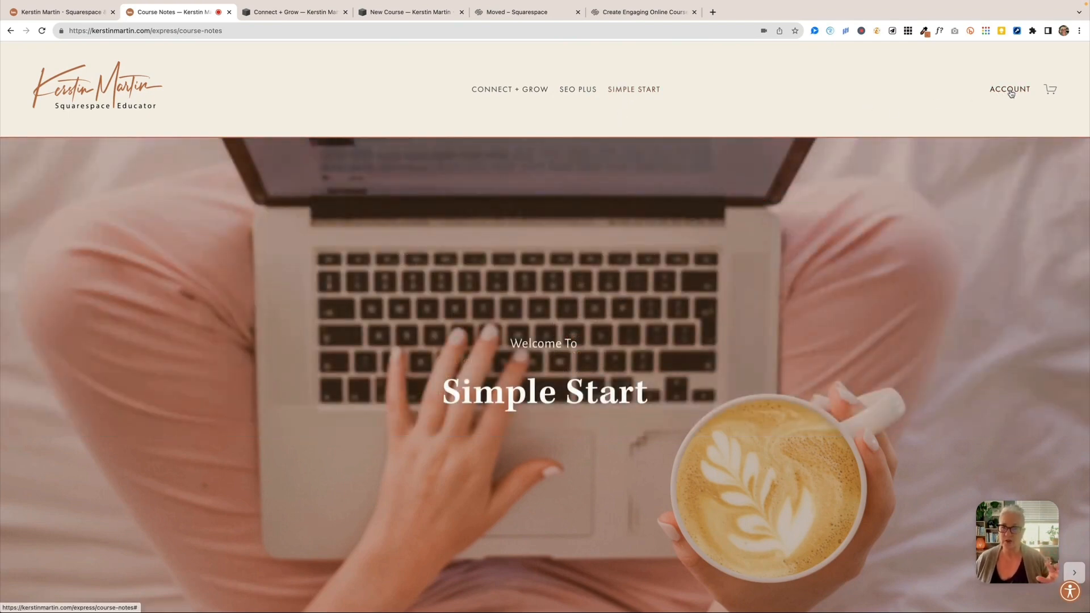
click(1008, 88)
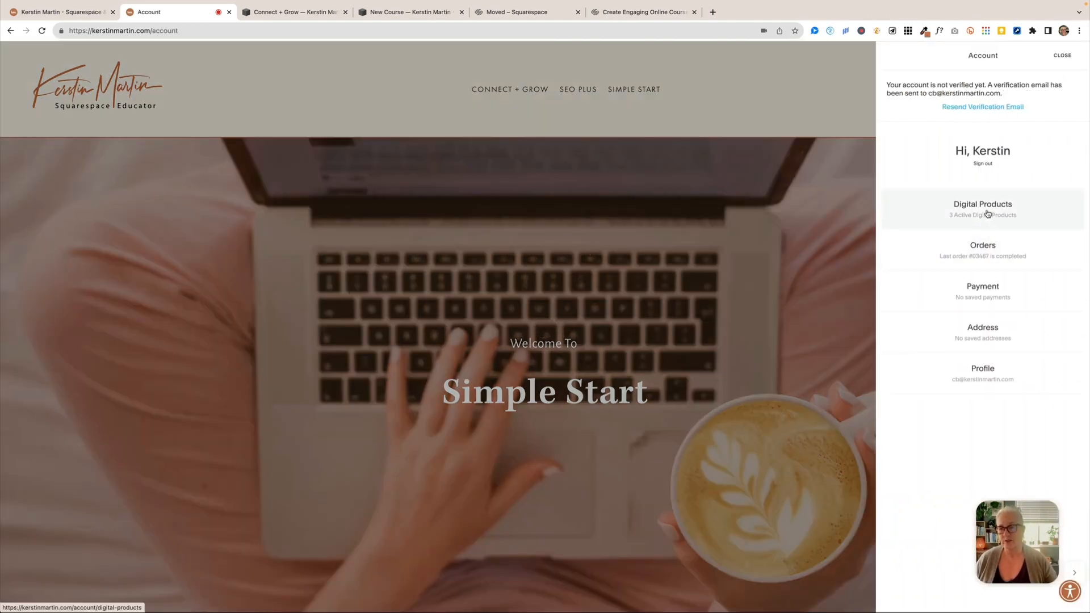
click(981, 208)
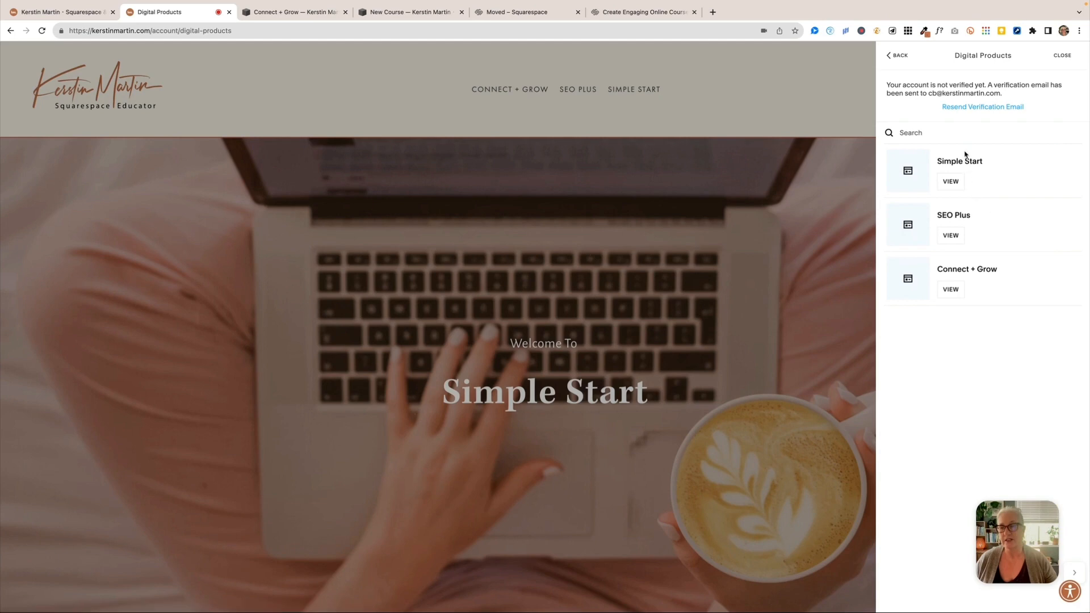
mouse_move(996, 170)
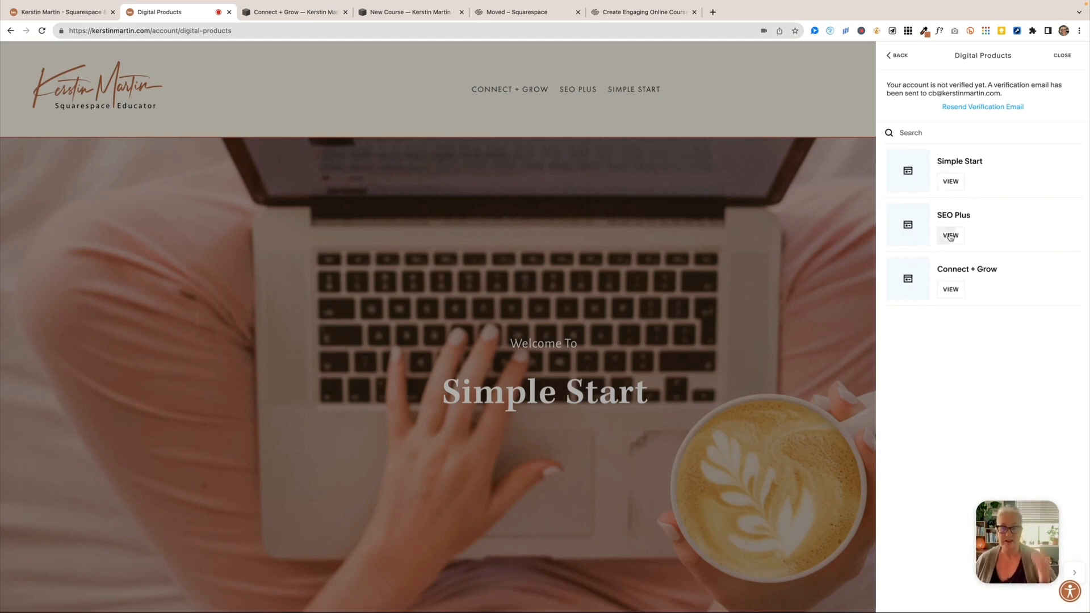
mouse_move(1001, 231)
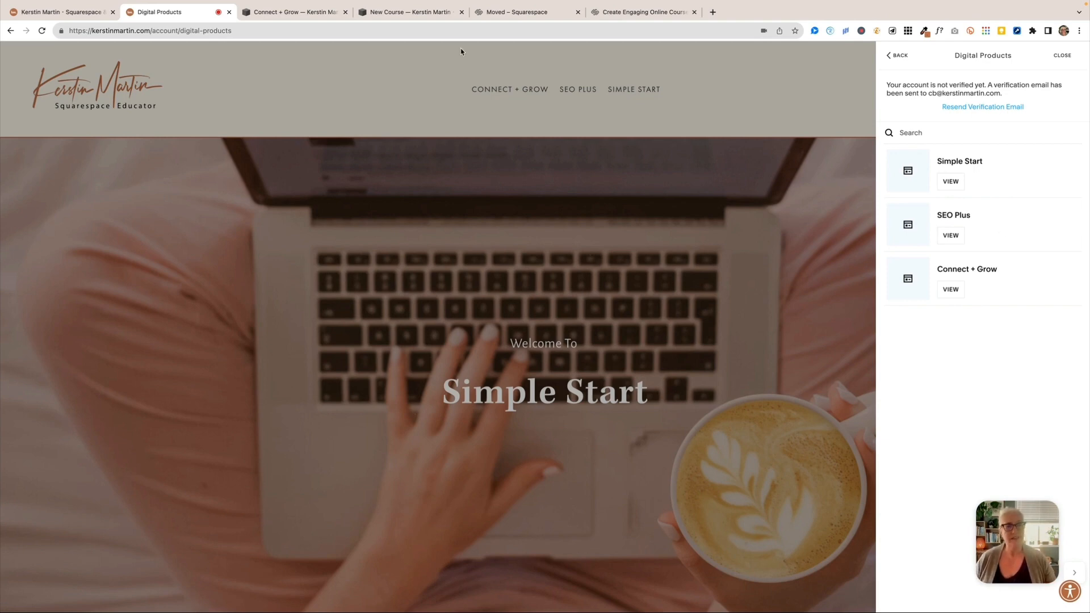
Return to the Squarespace online courses marketing page via the products tab
click(292, 12)
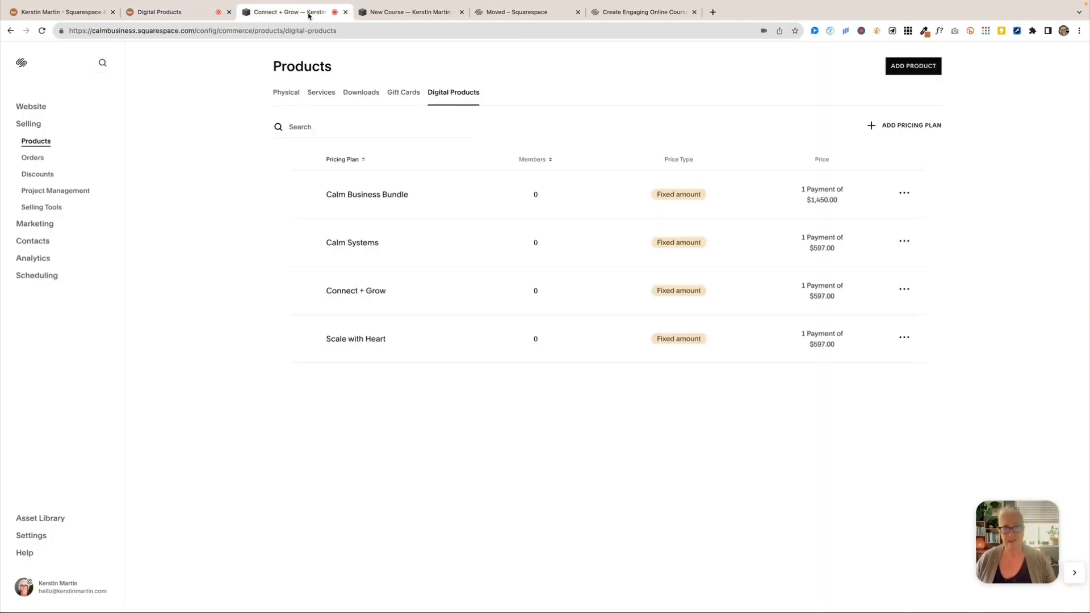
click(639, 11)
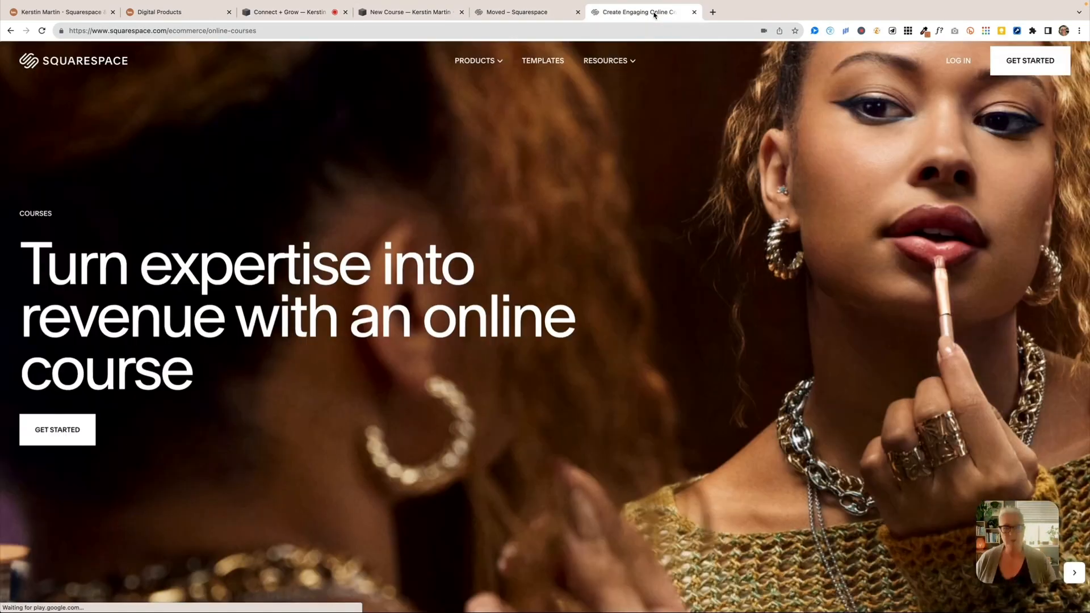